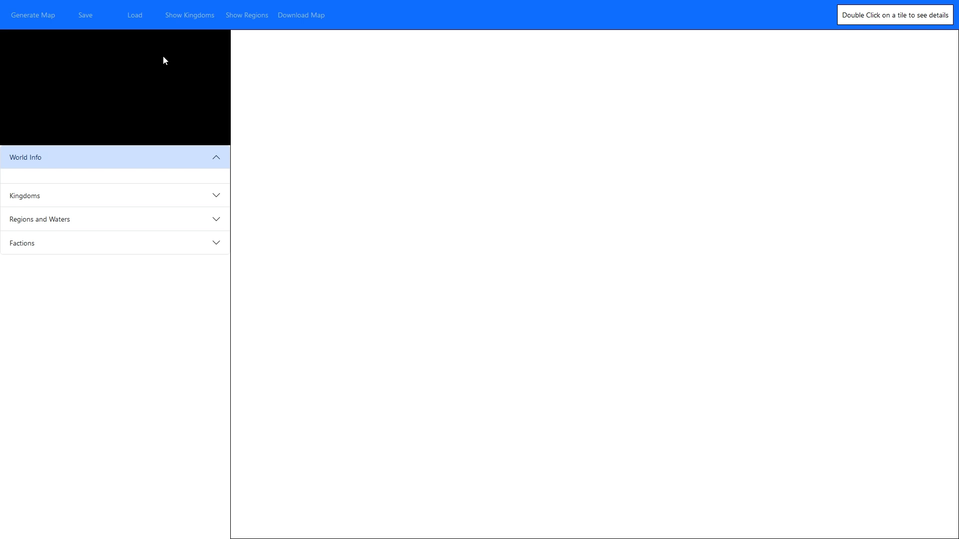
Step: Open the map generation dialog, try the Arctic, Tropical, Temperate biomes, then restore Mixed (All)
{"action": "left_click", "coordinate": [33, 15]}
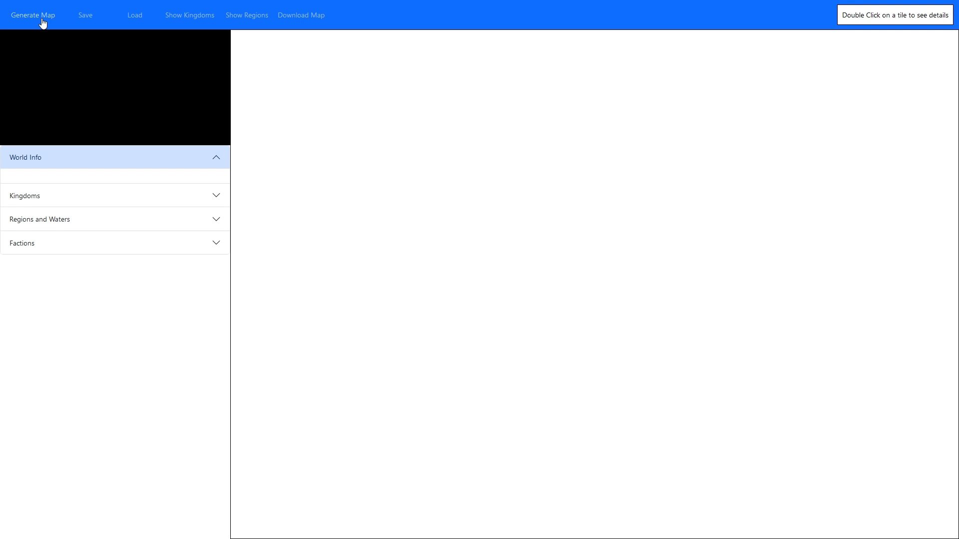
{"action": "left_click", "coordinate": [33, 14]}
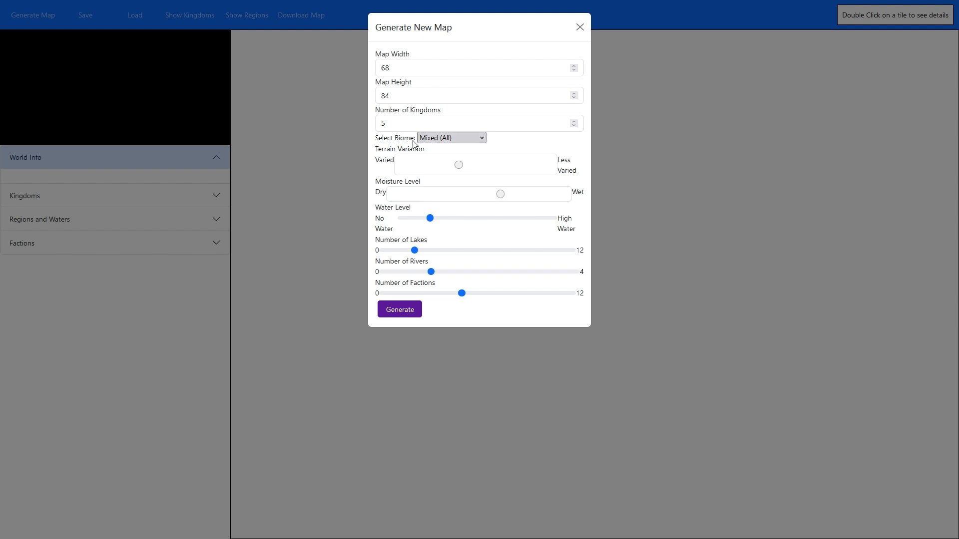
{"action": "mouse_move", "coordinate": [436, 142]}
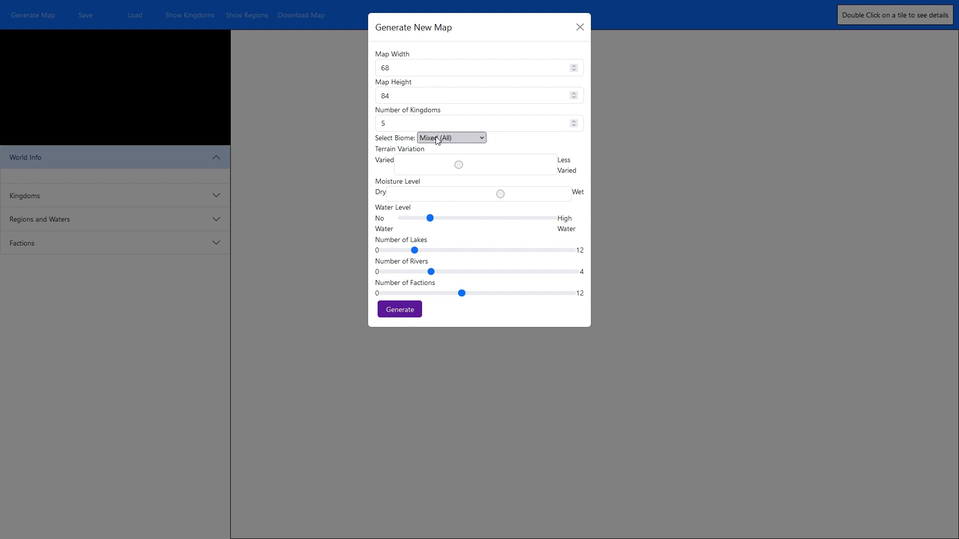
{"action": "mouse_move", "coordinate": [412, 144]}
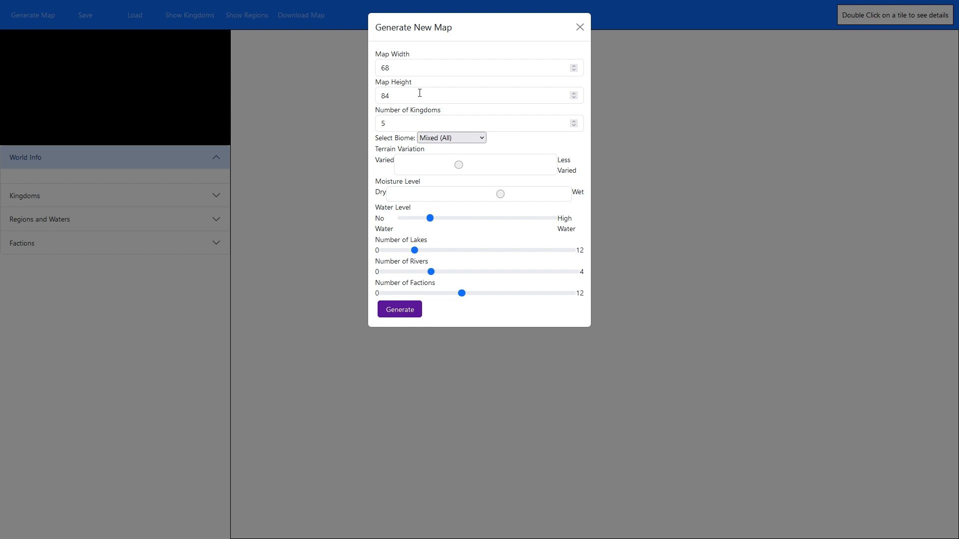
{"action": "mouse_move", "coordinate": [738, 209]}
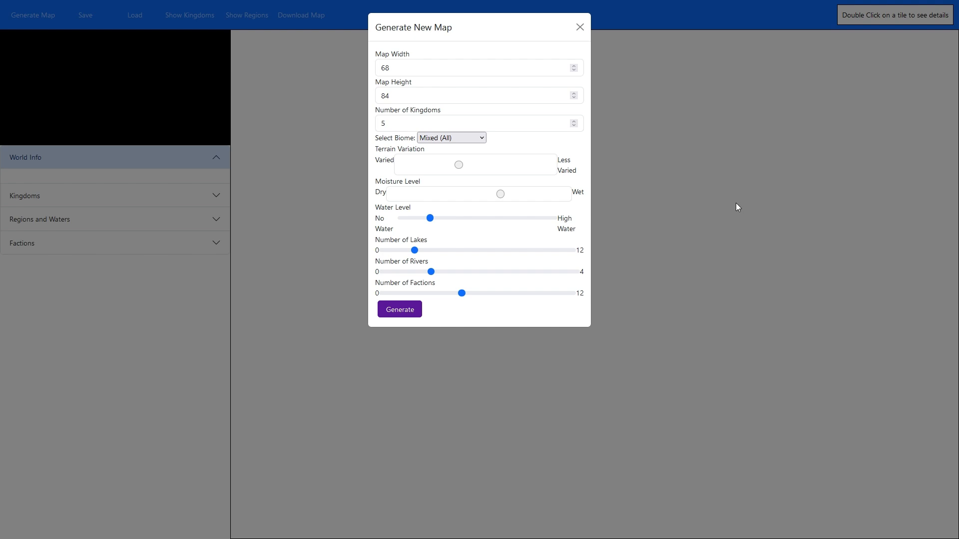
{"action": "mouse_move", "coordinate": [741, 204]}
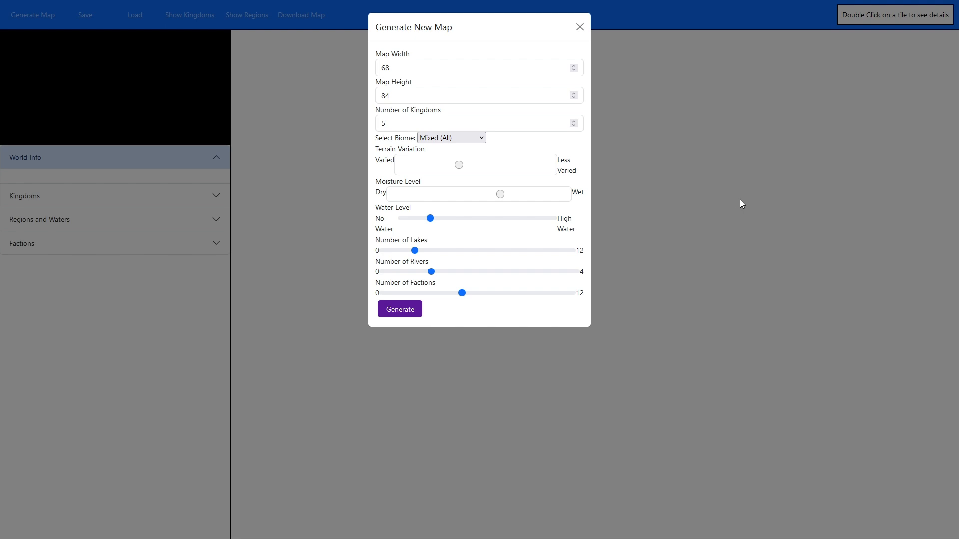
{"action": "mouse_move", "coordinate": [711, 199]}
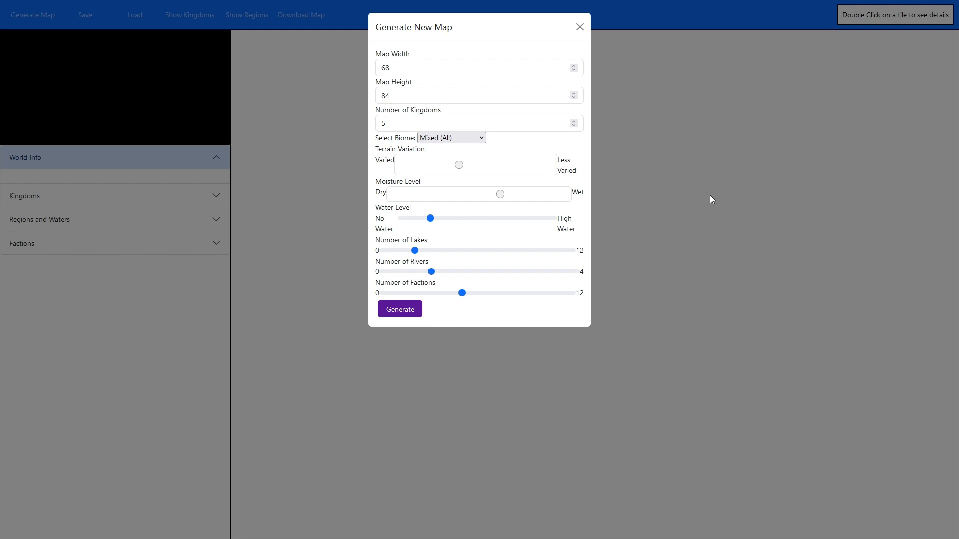
{"action": "mouse_move", "coordinate": [507, 163]}
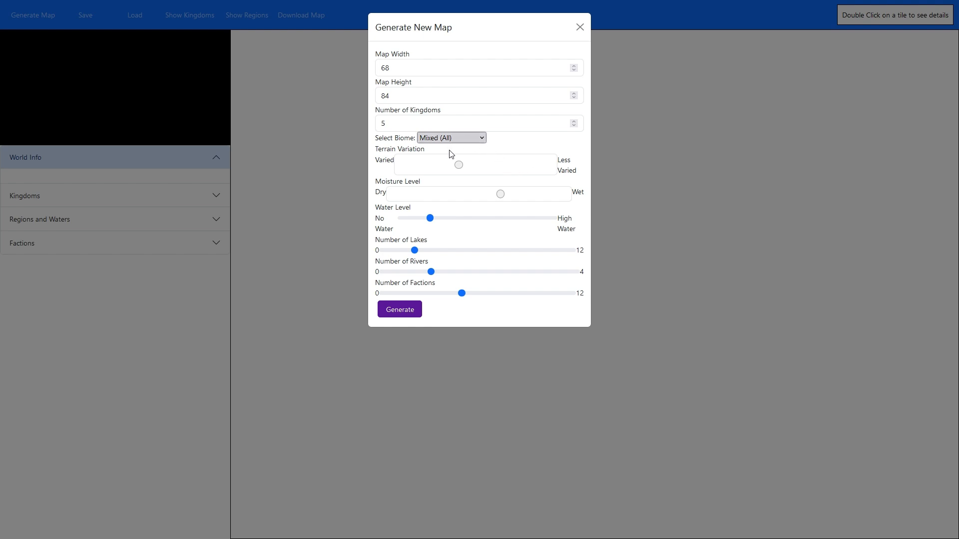
{"action": "left_click", "coordinate": [451, 137]}
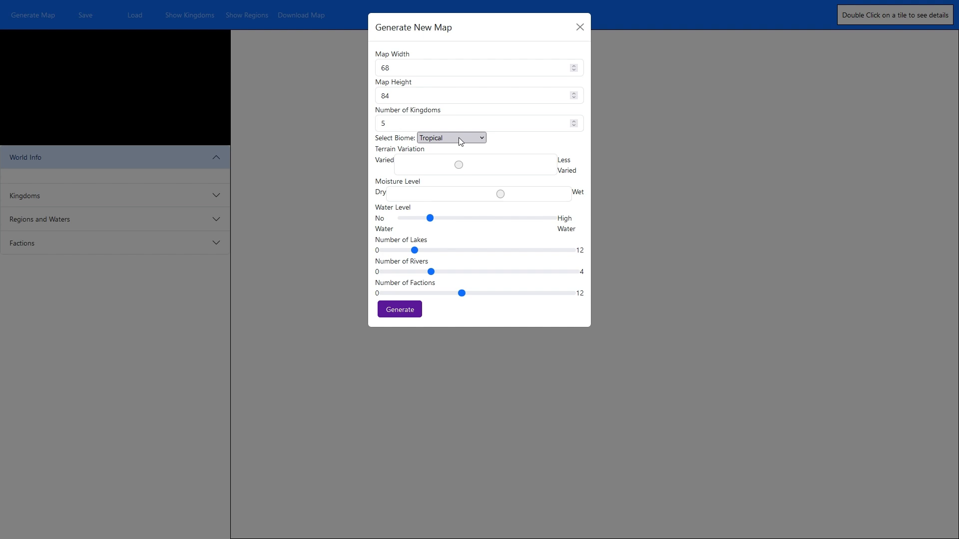
{"action": "left_click", "coordinate": [451, 137]}
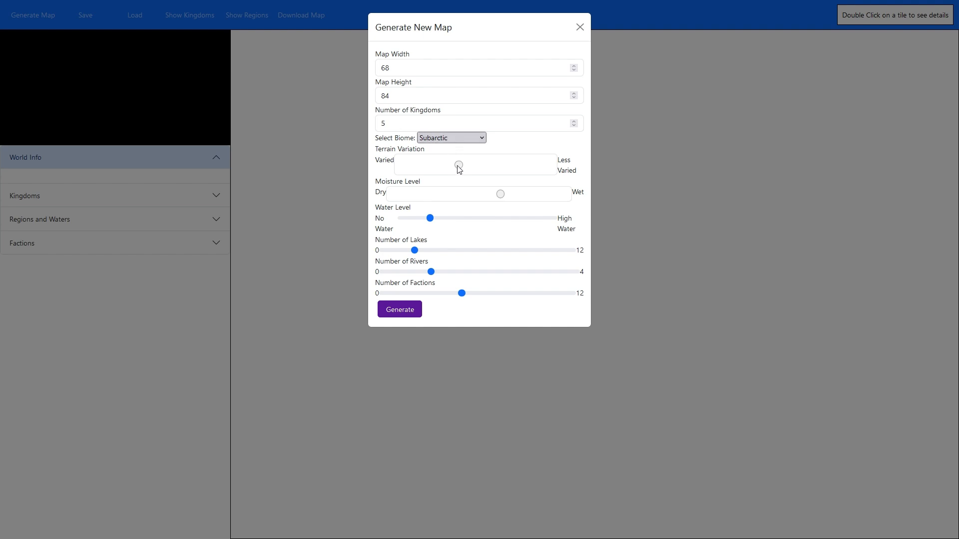
{"action": "left_click", "coordinate": [451, 138]}
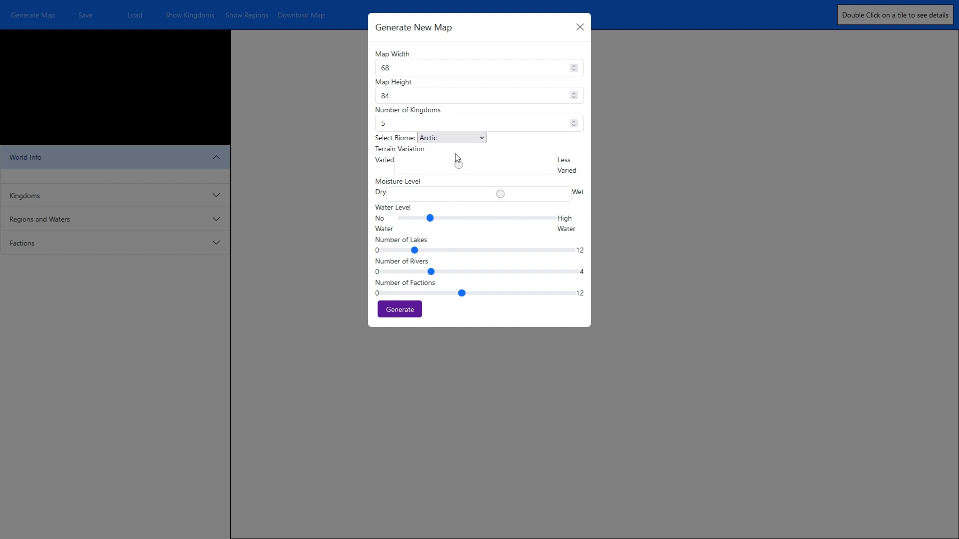
{"action": "left_click", "coordinate": [450, 138]}
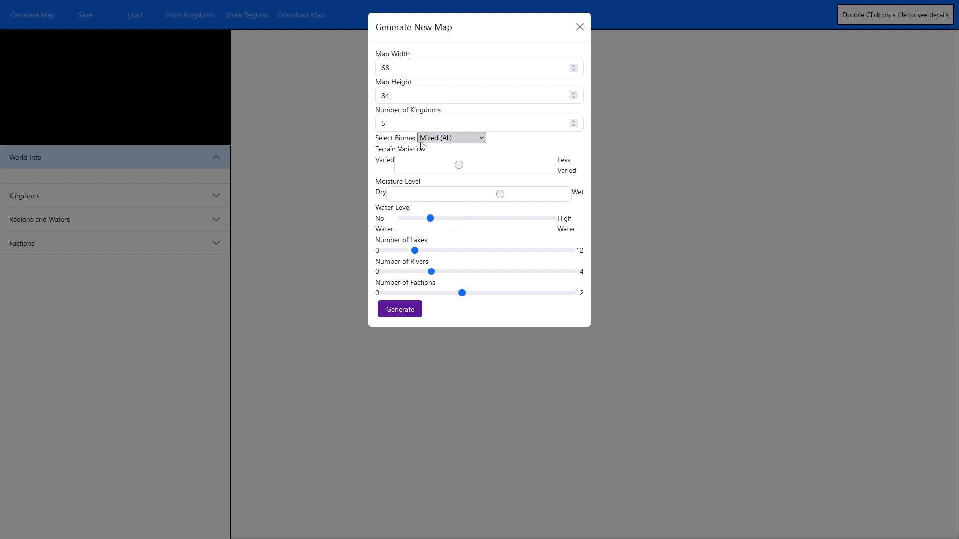
{"action": "left_click", "coordinate": [450, 137]}
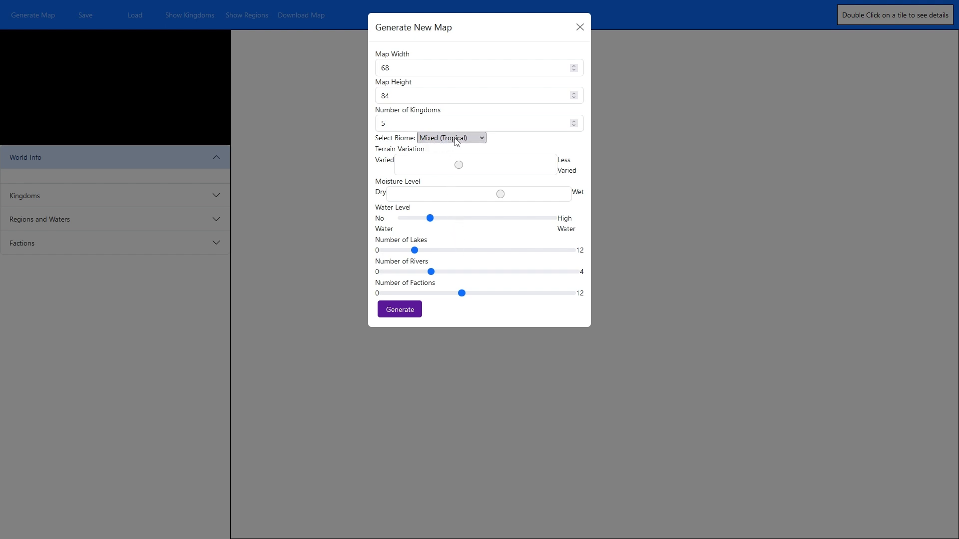
{"action": "mouse_move", "coordinate": [441, 144]}
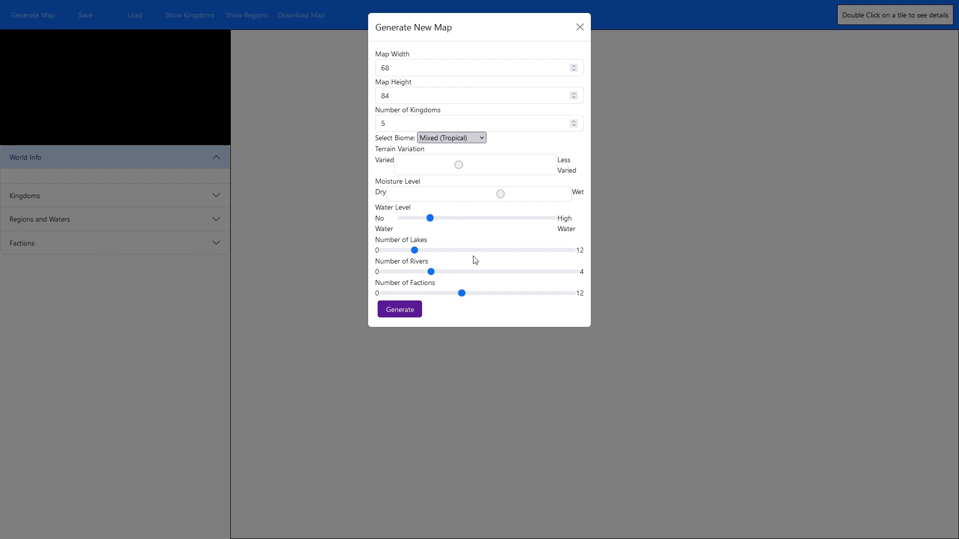
{"action": "left_click", "coordinate": [451, 138]}
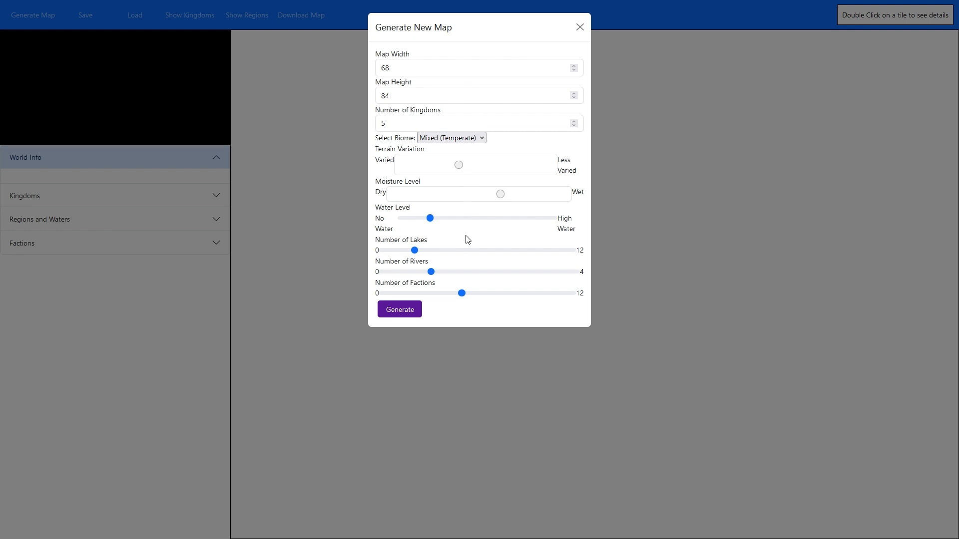
{"action": "mouse_move", "coordinate": [456, 155]}
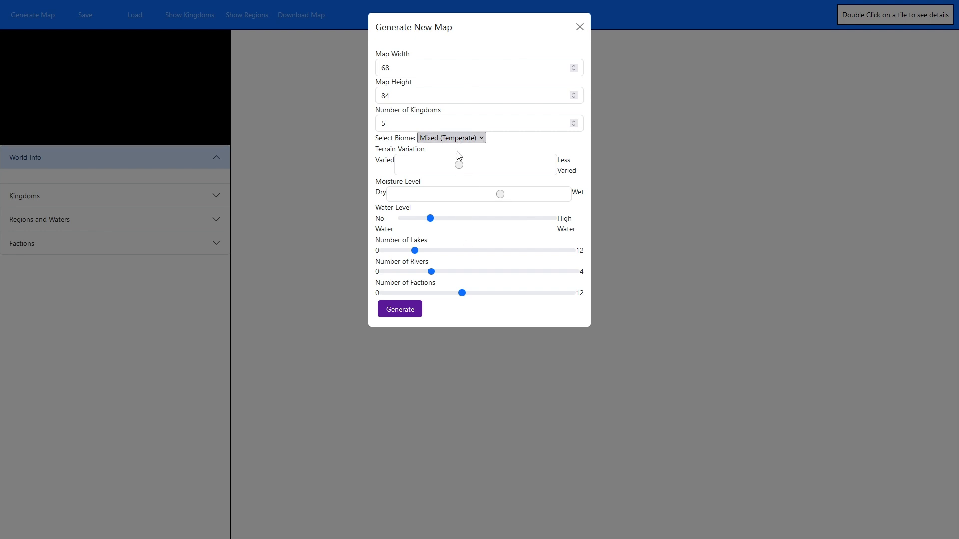
{"action": "left_click", "coordinate": [450, 138]}
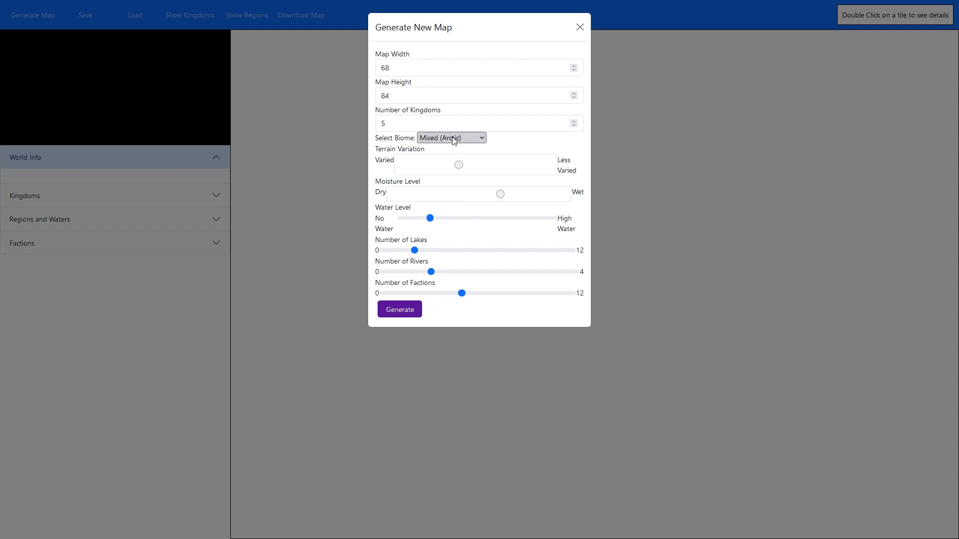
{"action": "left_click", "coordinate": [450, 137]}
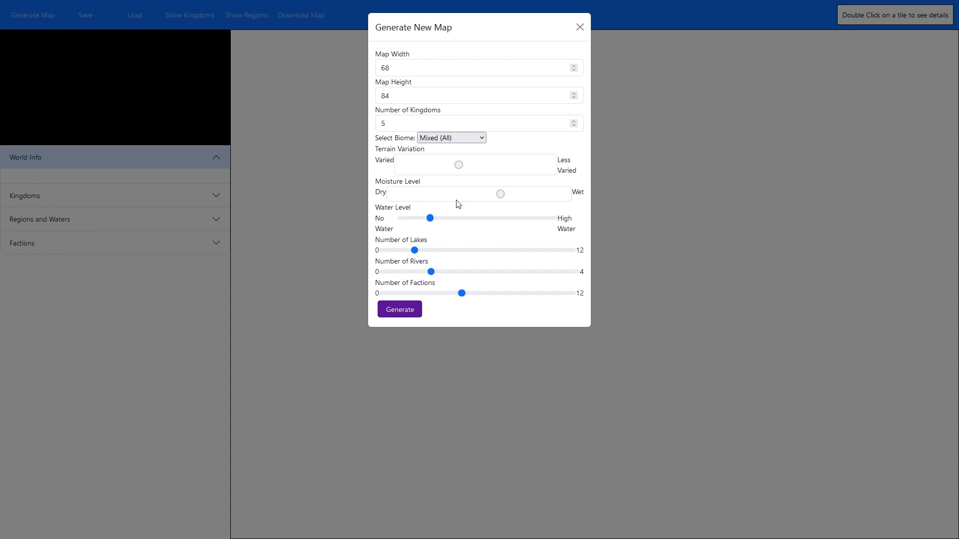
{"action": "mouse_move", "coordinate": [455, 82]}
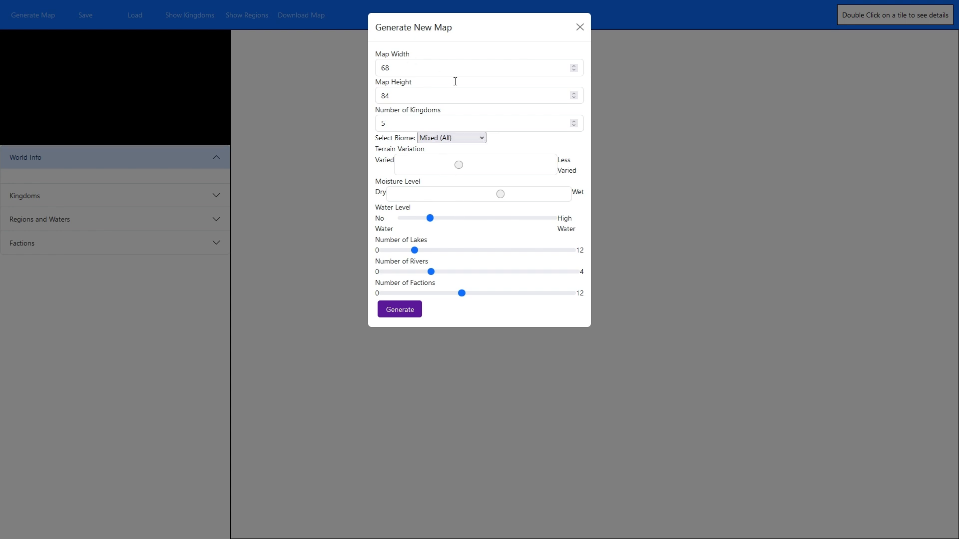
{"action": "mouse_move", "coordinate": [412, 82]}
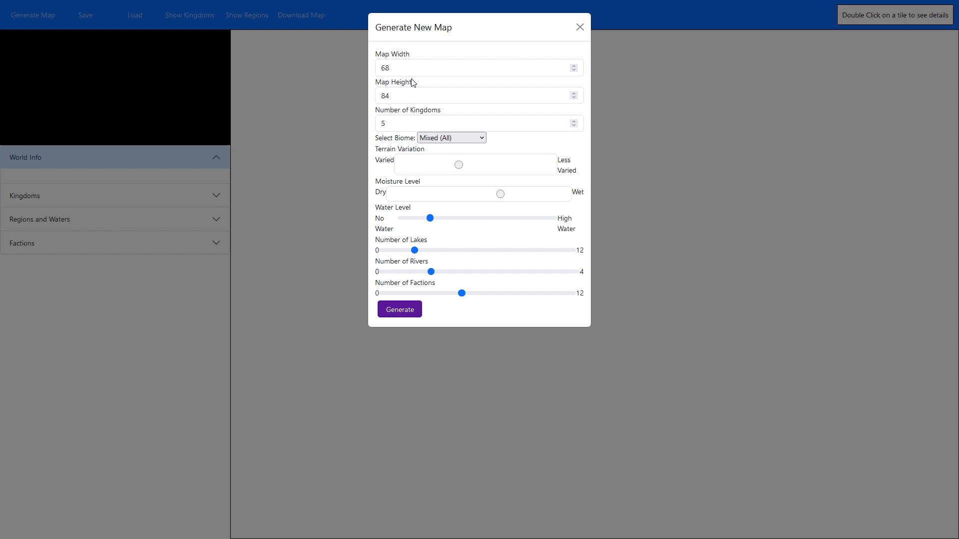
{"action": "mouse_move", "coordinate": [392, 79]}
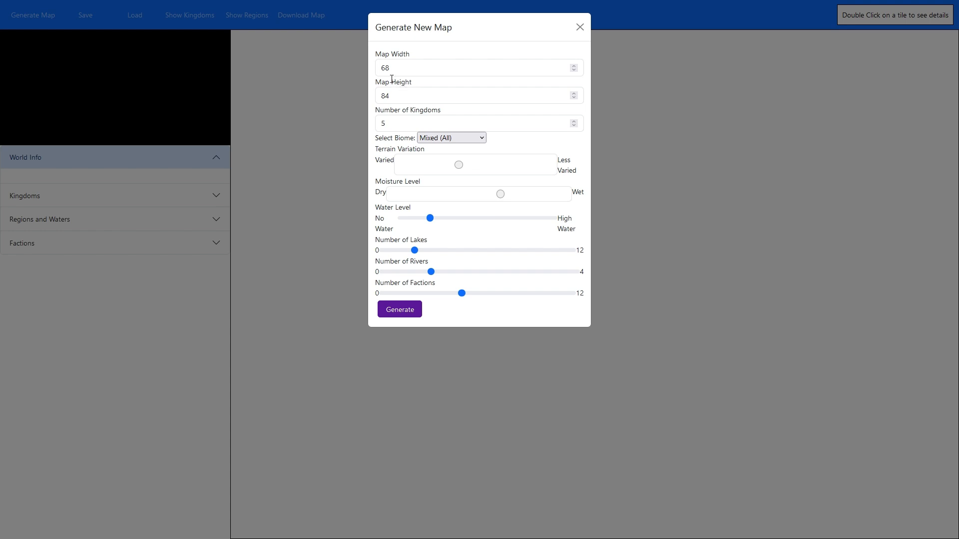
Step: Set map height to 100, factions to the maximum 12, and kingdoms to 12
{"action": "left_click", "coordinate": [478, 67]}
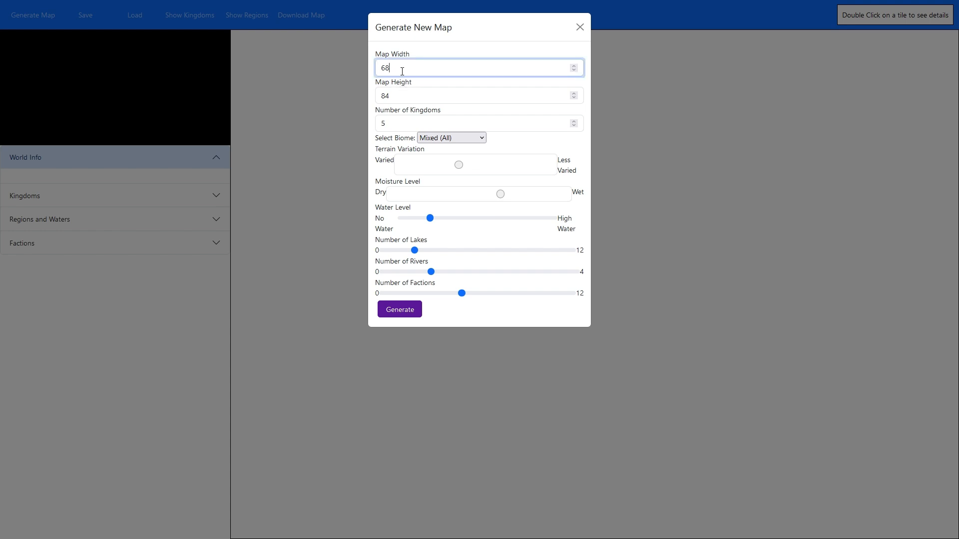
{"action": "double_click", "coordinate": [384, 68]}
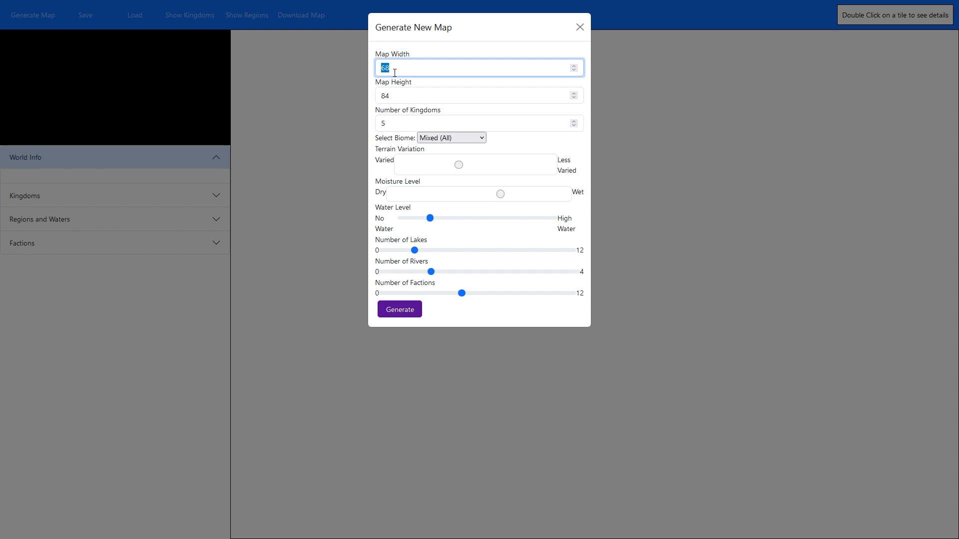
{"action": "mouse_move", "coordinate": [397, 89]}
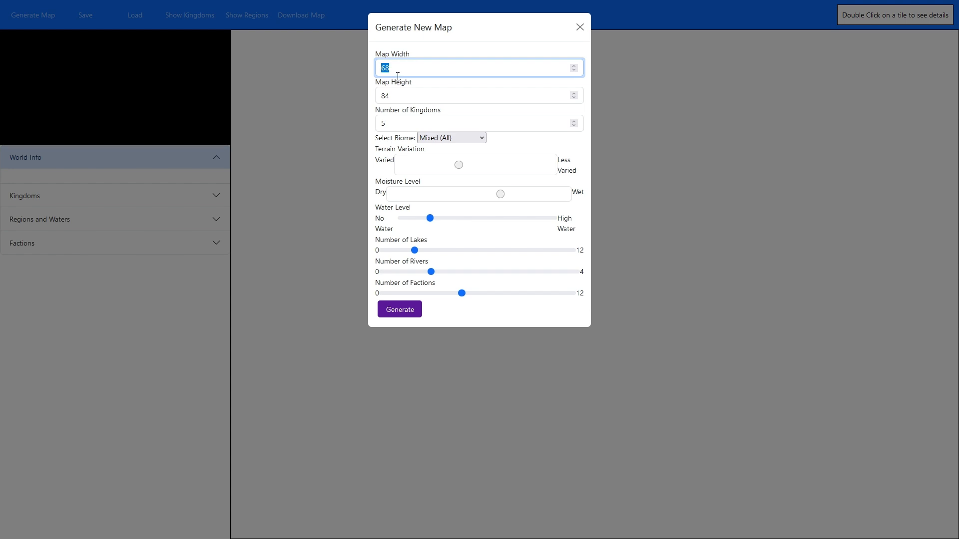
{"action": "left_click", "coordinate": [479, 96]}
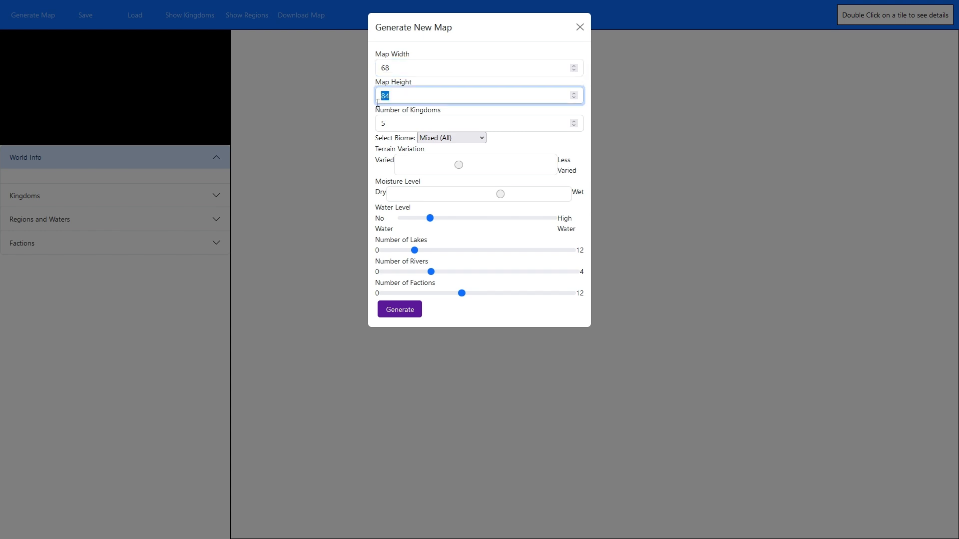
{"action": "type", "text": "100"}
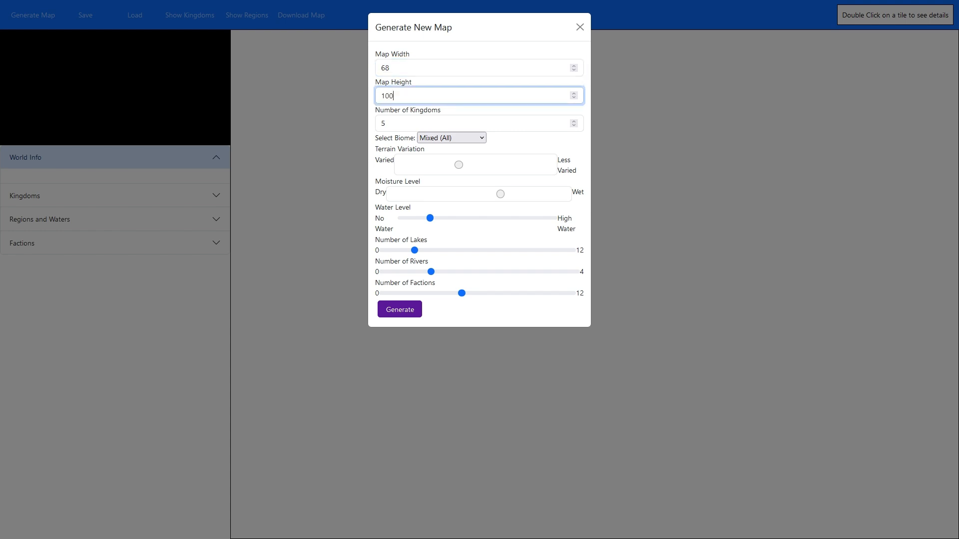
{"action": "mouse_move", "coordinate": [413, 166]}
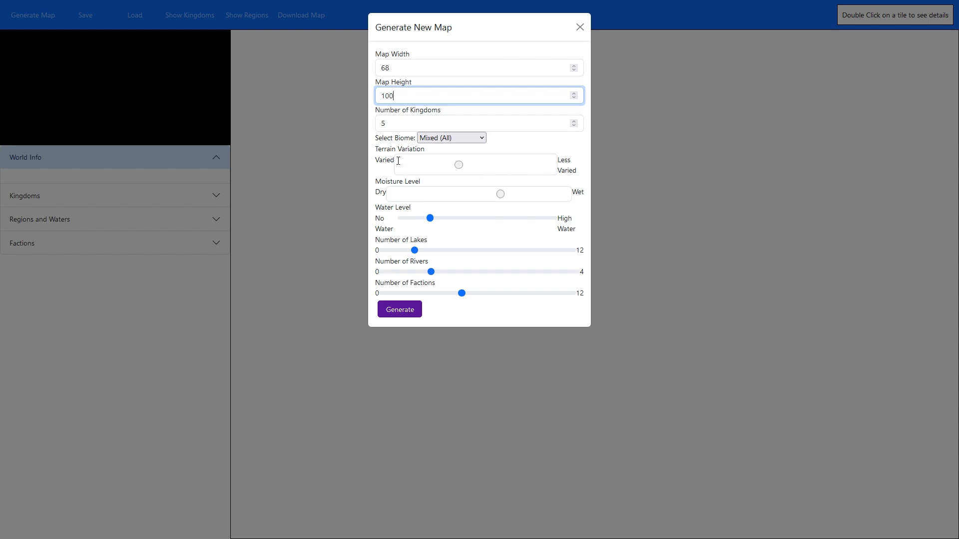
{"action": "mouse_move", "coordinate": [414, 168]}
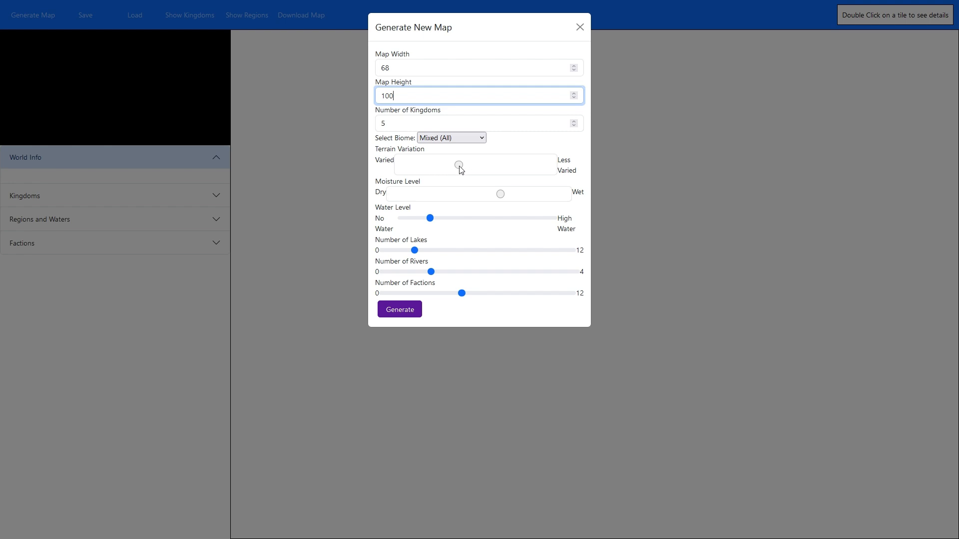
{"action": "mouse_move", "coordinate": [405, 169]}
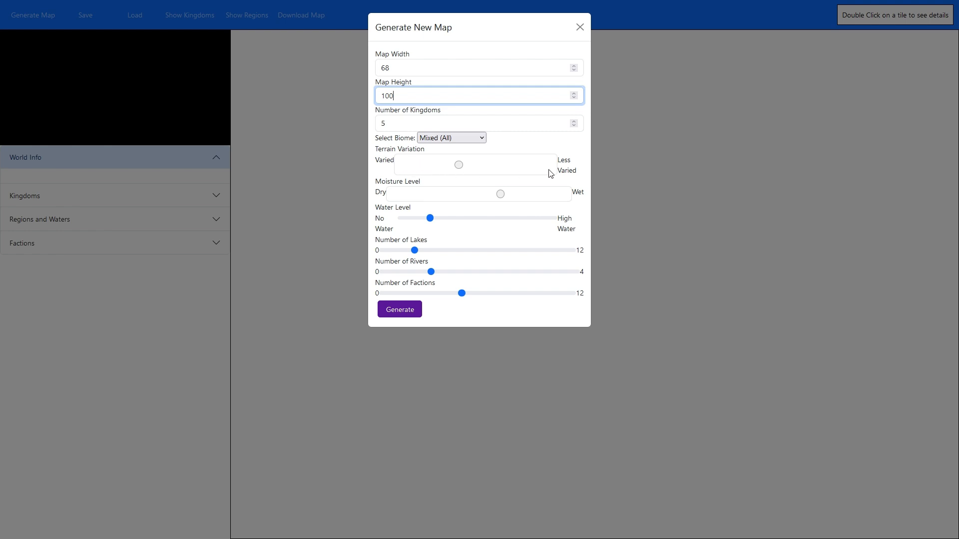
{"action": "mouse_move", "coordinate": [546, 165]}
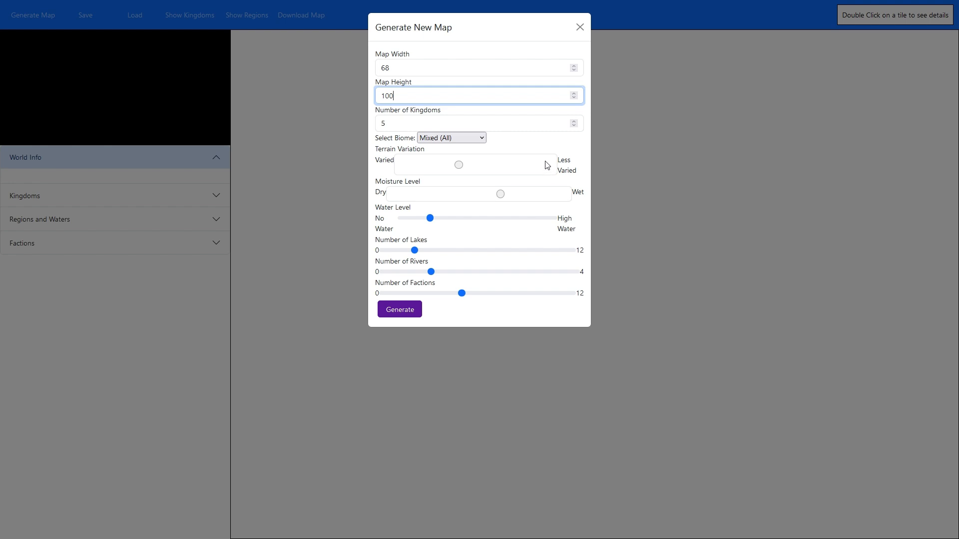
{"action": "mouse_move", "coordinate": [548, 172]}
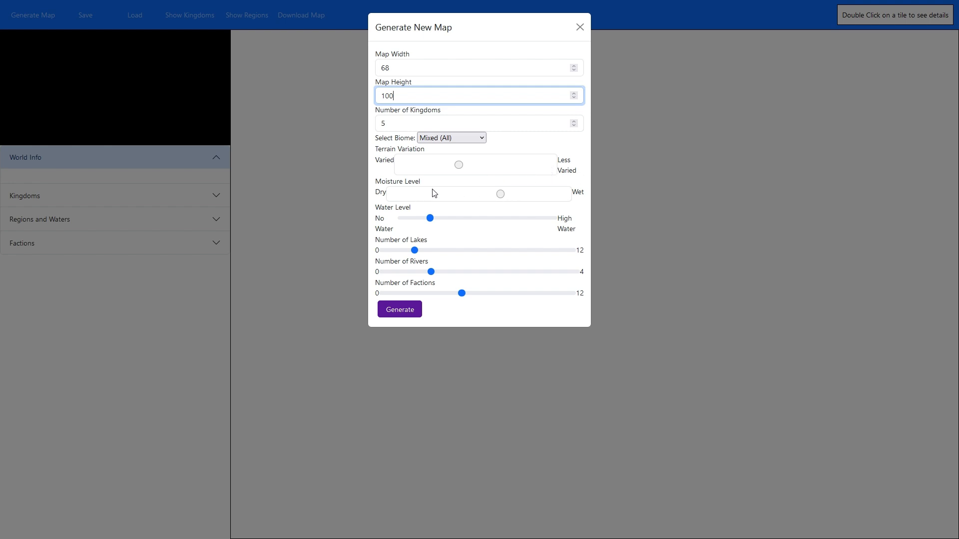
{"action": "mouse_move", "coordinate": [393, 194]}
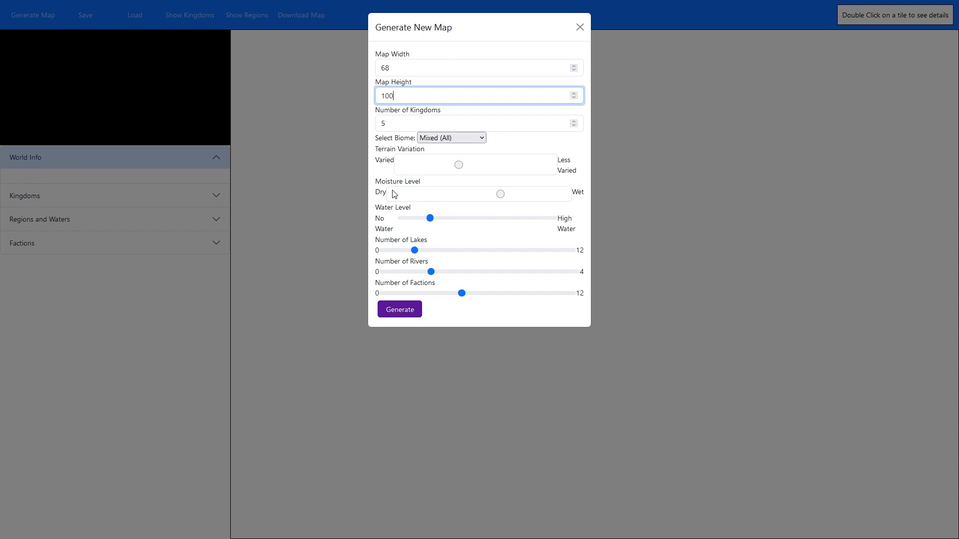
{"action": "mouse_move", "coordinate": [403, 198]}
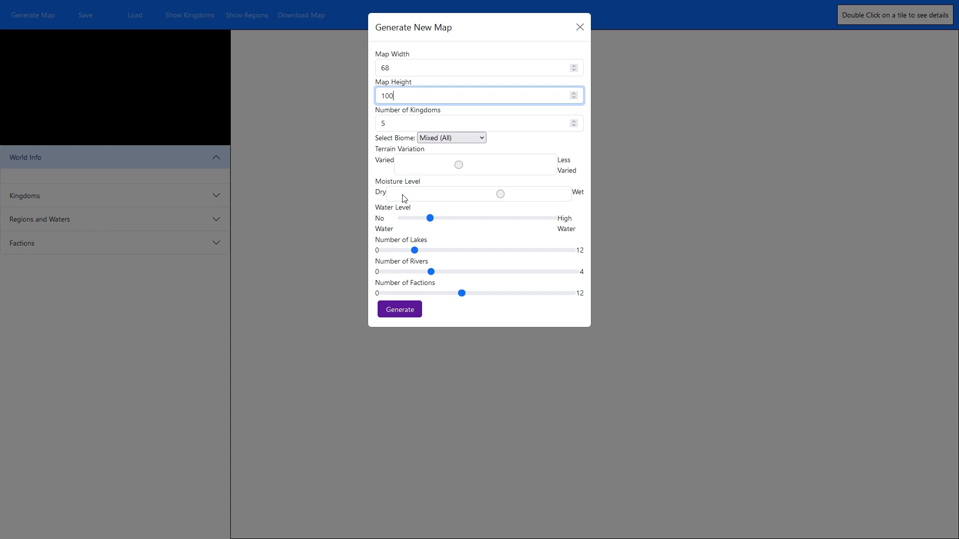
{"action": "mouse_move", "coordinate": [415, 199]}
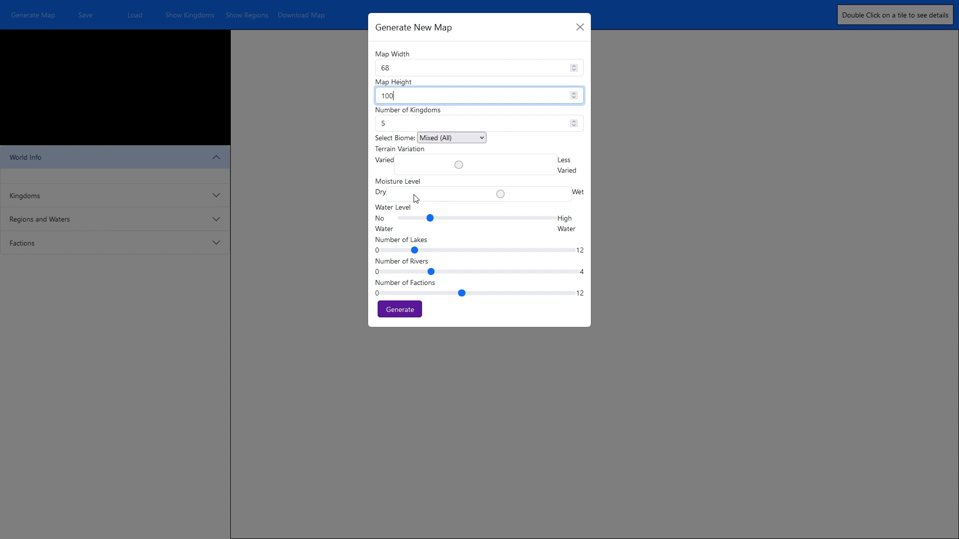
{"action": "mouse_move", "coordinate": [439, 221]}
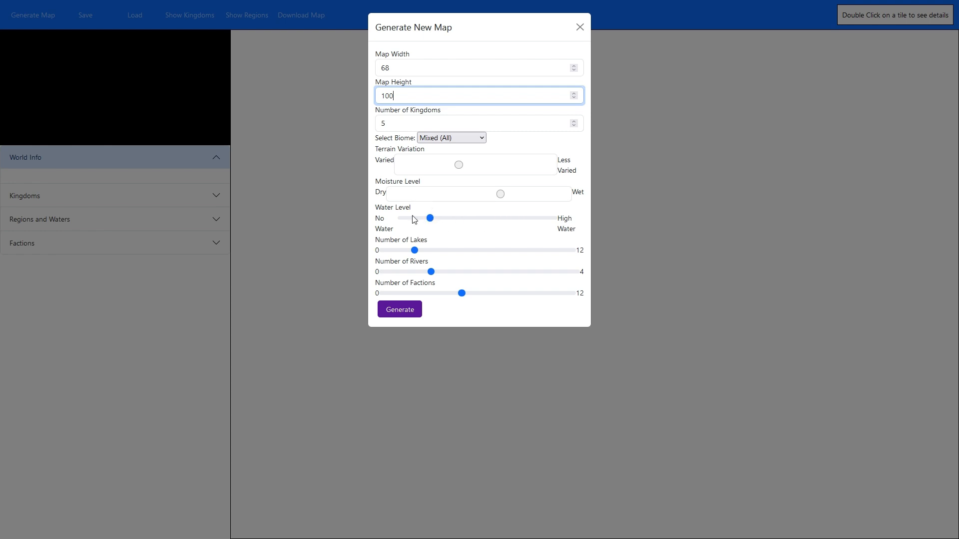
{"action": "mouse_move", "coordinate": [536, 224]}
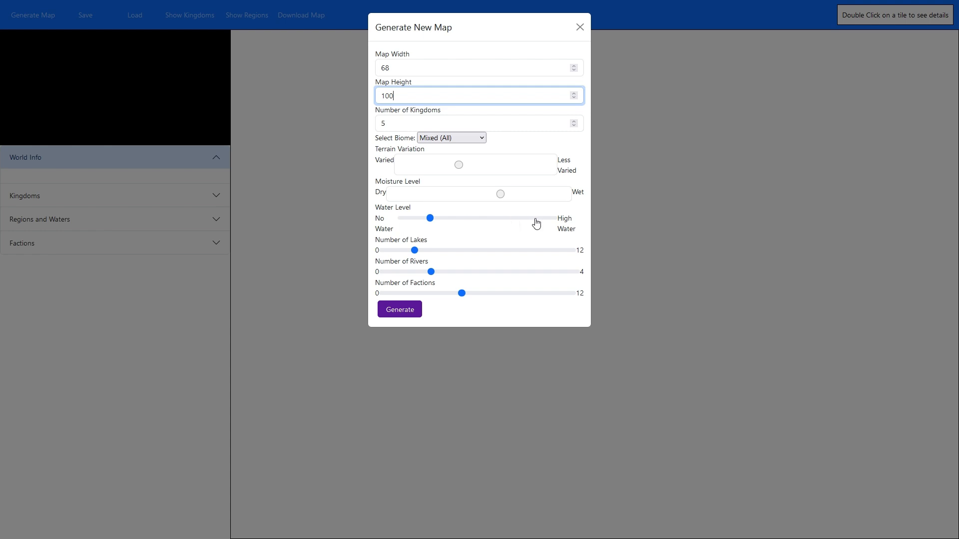
{"action": "mouse_move", "coordinate": [438, 245]}
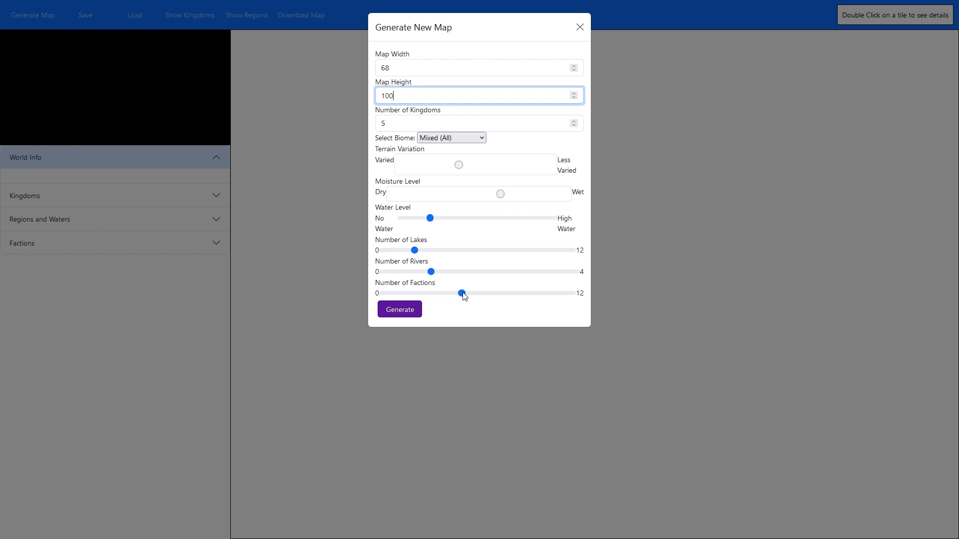
{"action": "left_click_drag", "start_coordinate": [462, 293], "coordinate": [540, 293]}
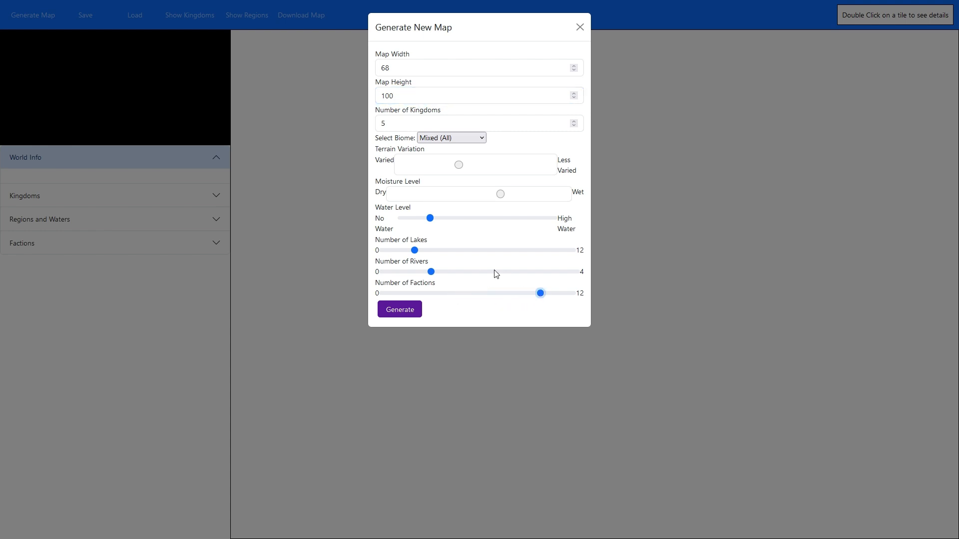
{"action": "left_click", "coordinate": [573, 120]}
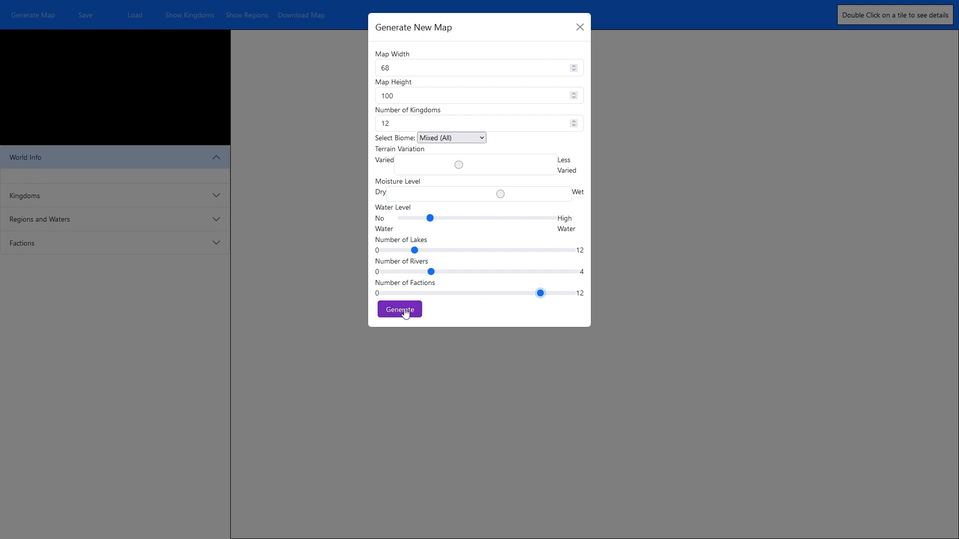
Step: Generate the 68 by 100 world Quantura with 12 kingdoms
{"action": "left_click", "coordinate": [398, 309]}
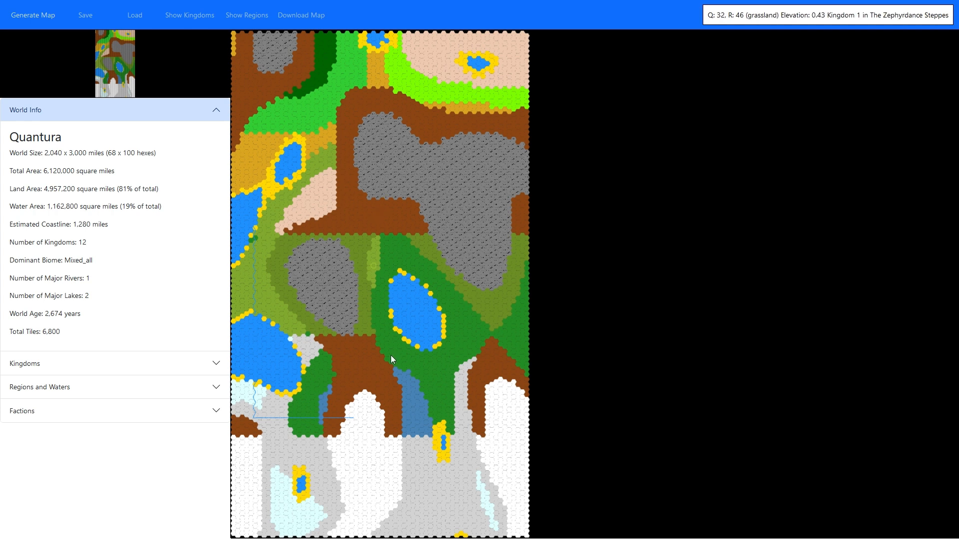
{"action": "mouse_move", "coordinate": [392, 494]}
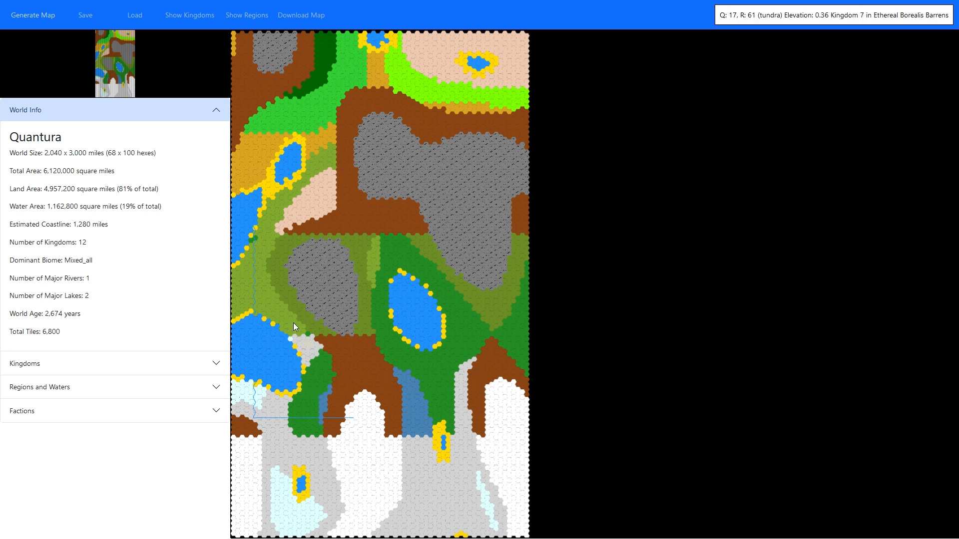
{"action": "mouse_move", "coordinate": [272, 254]}
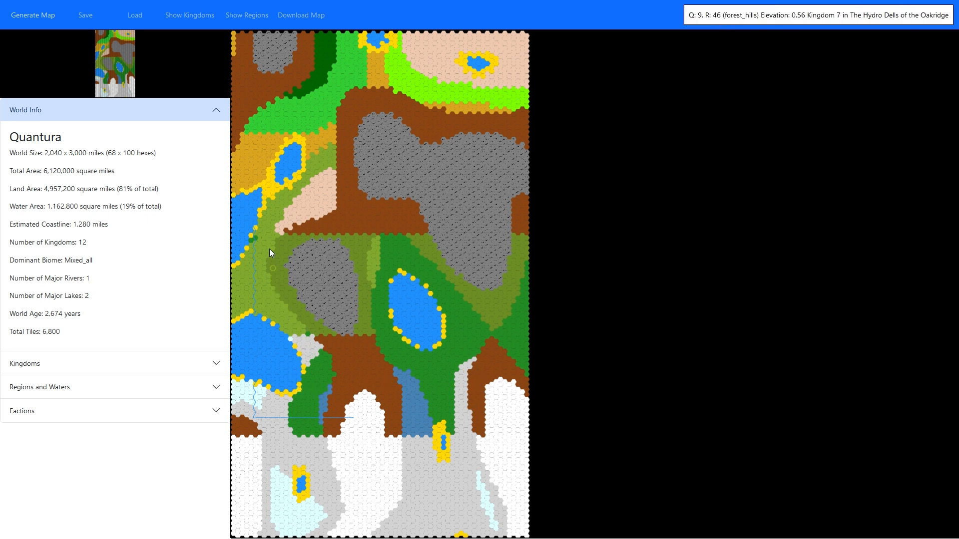
{"action": "mouse_move", "coordinate": [261, 165]}
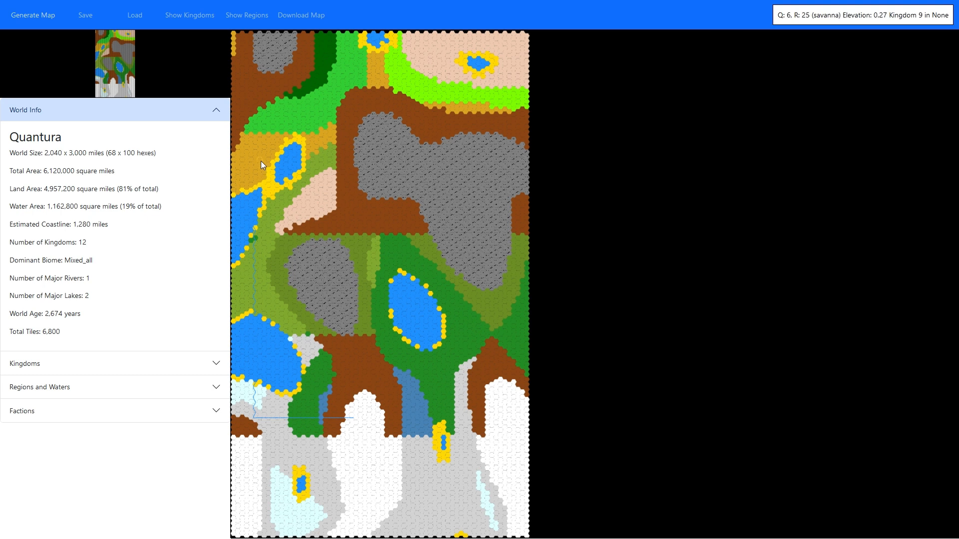
{"action": "mouse_move", "coordinate": [362, 40]}
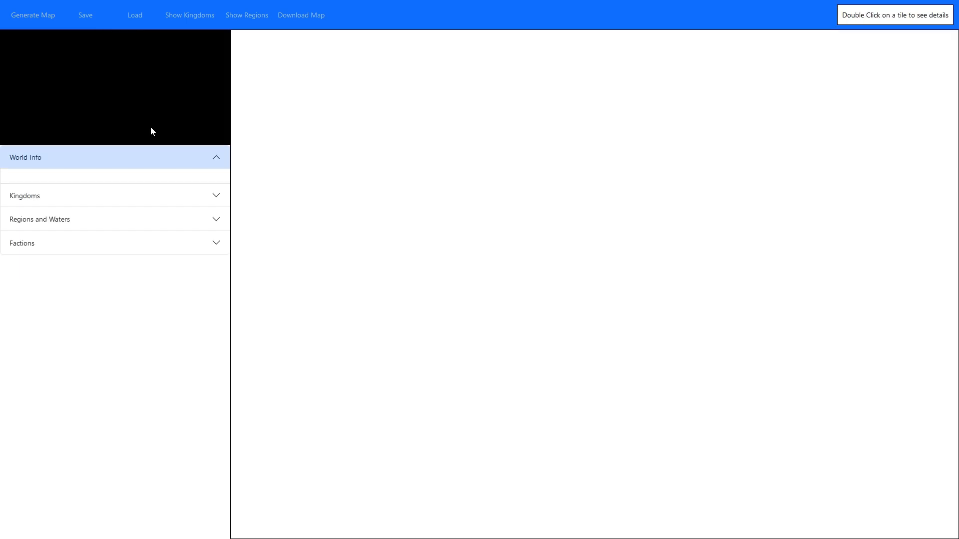
Step: Reopen the new map settings and change the map height to 21
{"action": "left_click", "coordinate": [33, 15]}
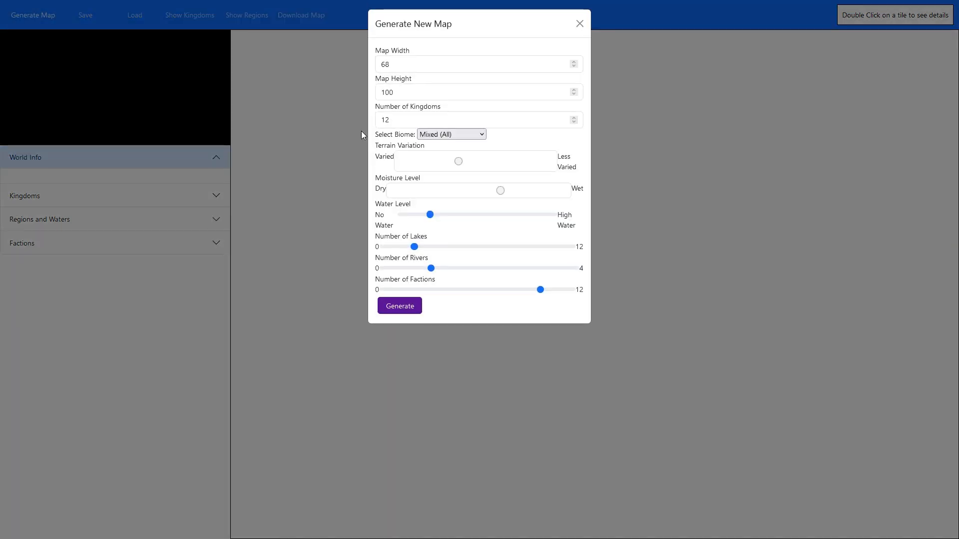
{"action": "left_click", "coordinate": [573, 97]}
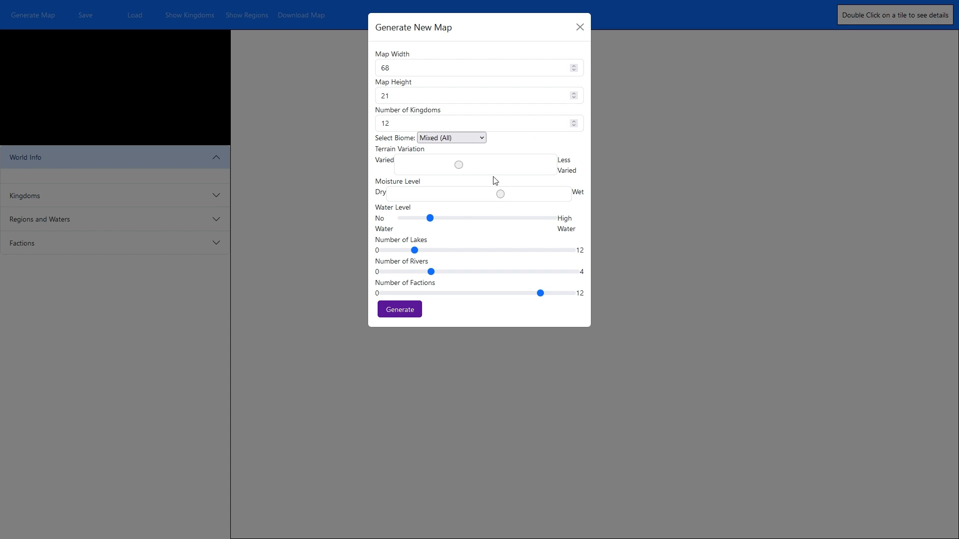
{"action": "mouse_move", "coordinate": [466, 235]}
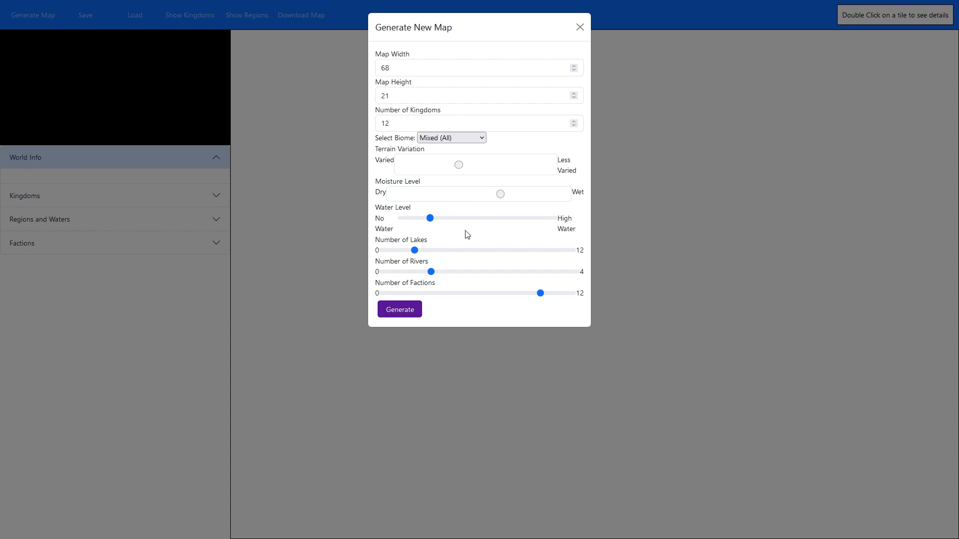
{"action": "mouse_move", "coordinate": [450, 262]}
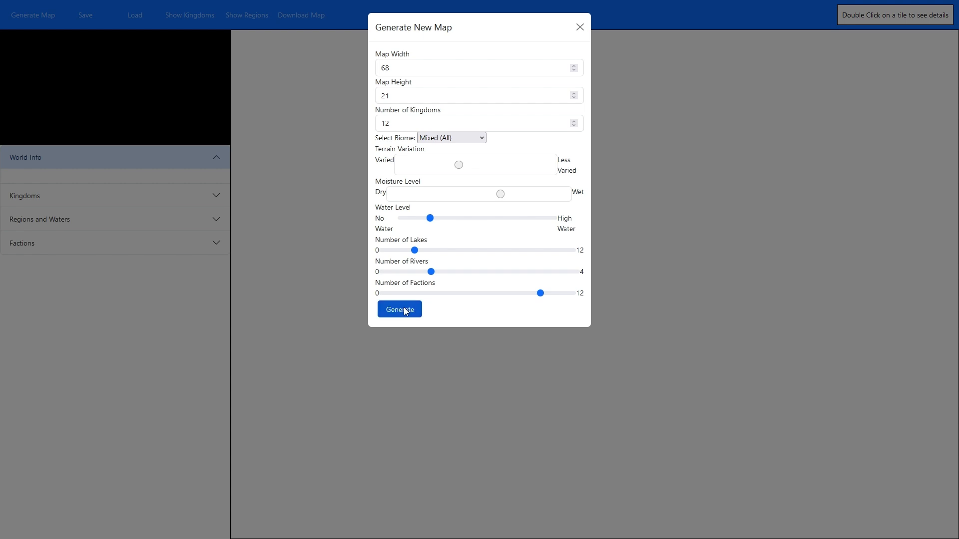
Step: Generate a 68 by 21 world, then regenerate it as Umbune with the Mixed (Temperate) biome
{"action": "left_click", "coordinate": [398, 309]}
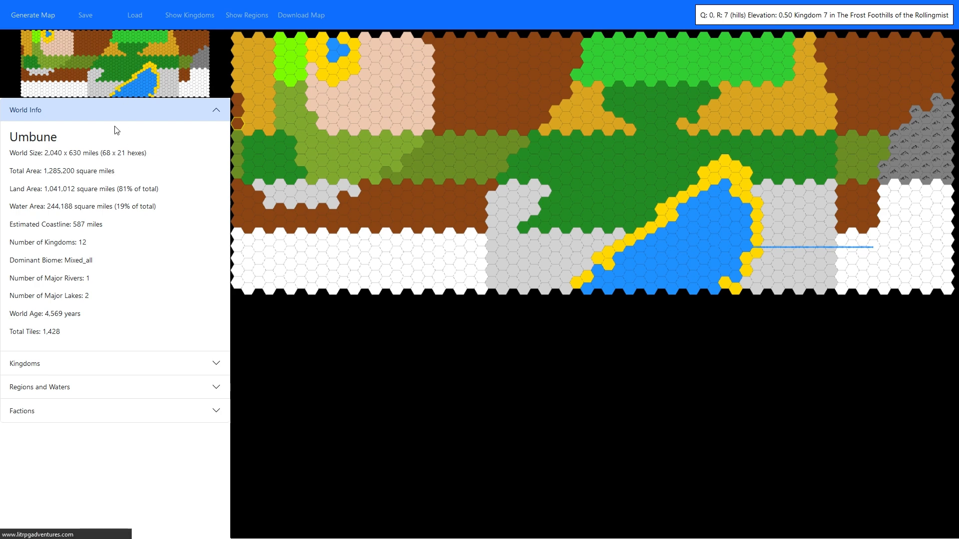
{"action": "left_click", "coordinate": [33, 15]}
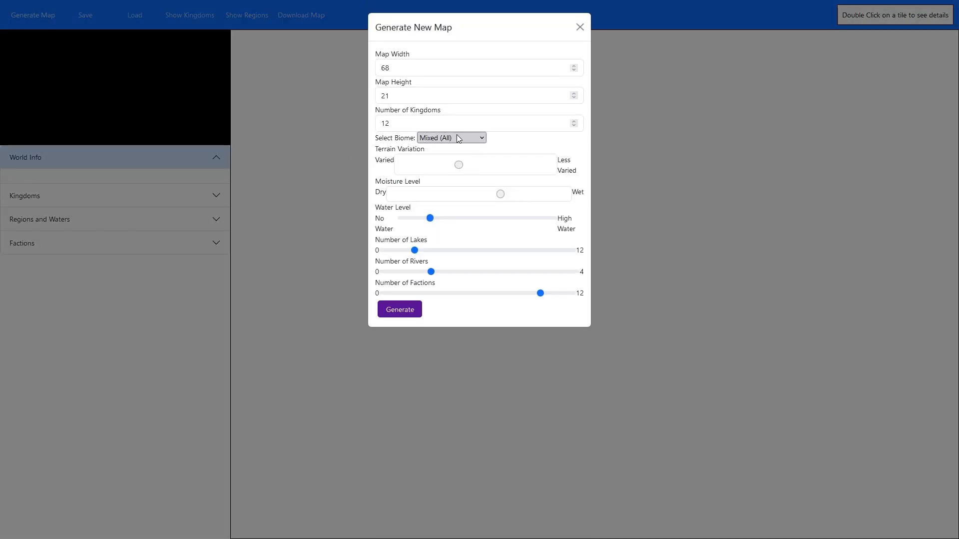
{"action": "mouse_move", "coordinate": [458, 248]}
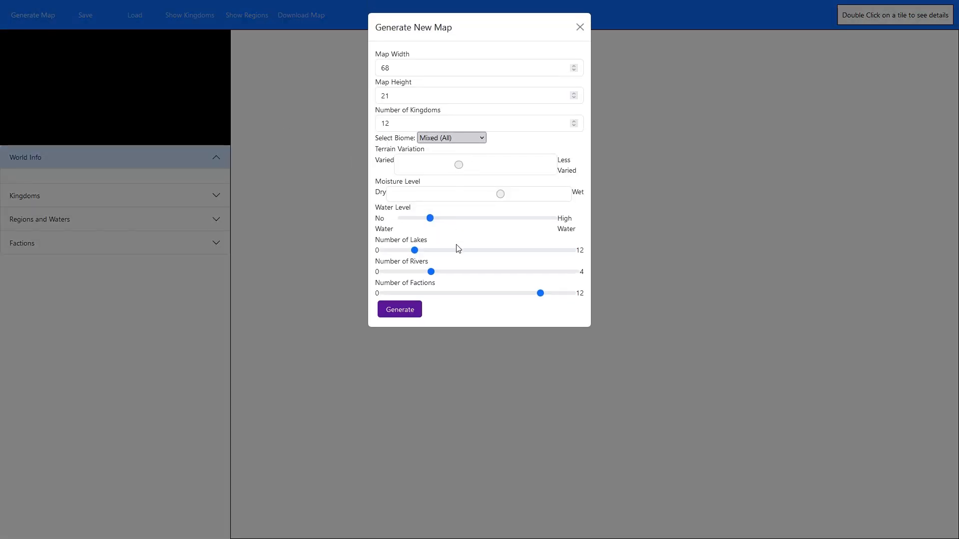
{"action": "left_click", "coordinate": [452, 138]}
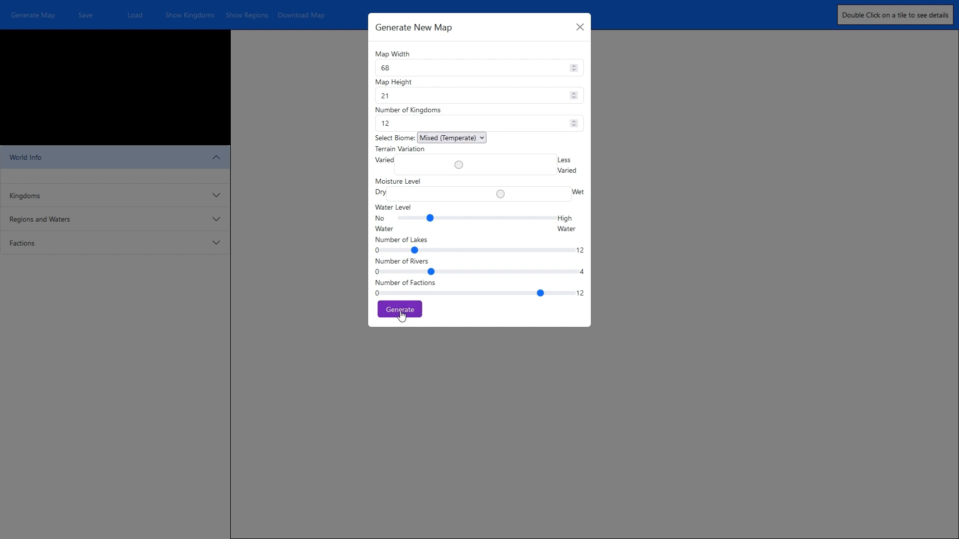
{"action": "left_click", "coordinate": [400, 309]}
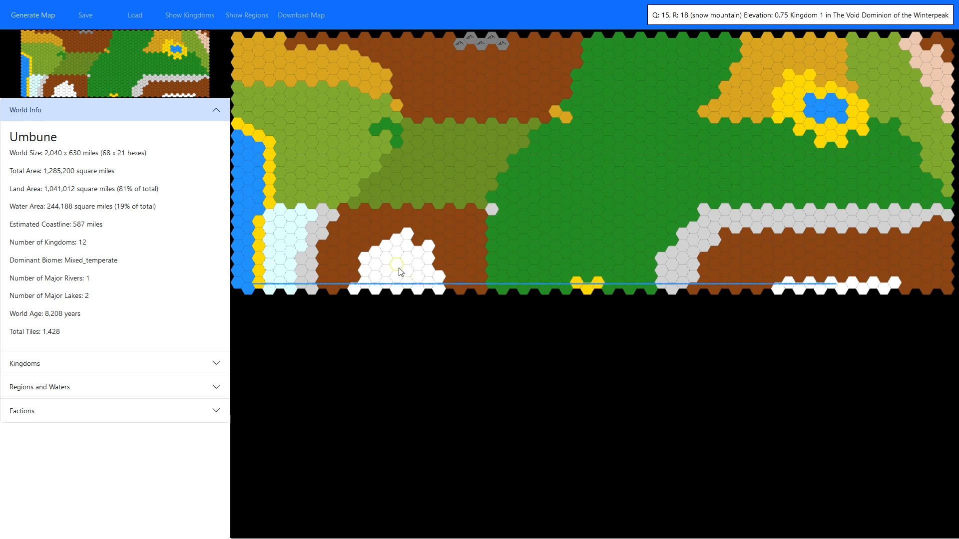
{"action": "mouse_move", "coordinate": [417, 263]}
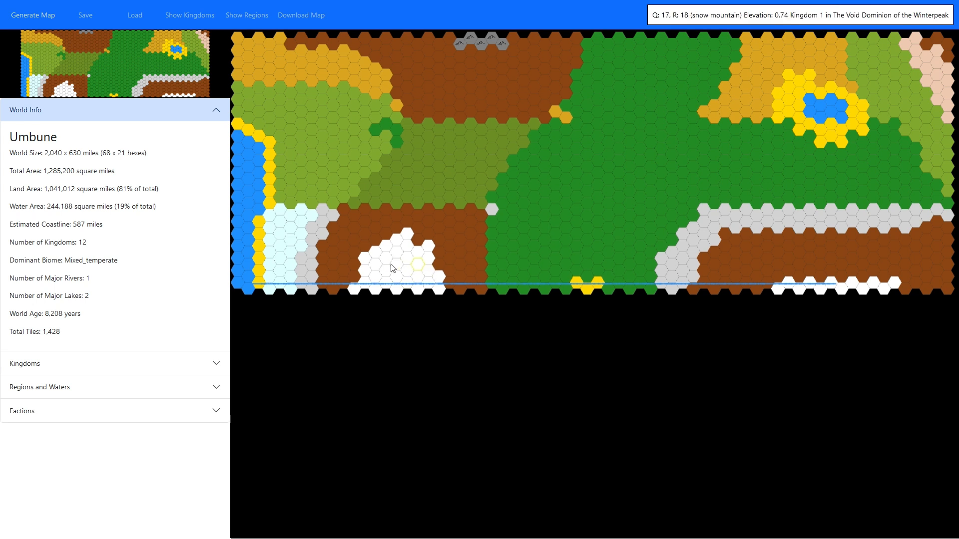
{"action": "mouse_move", "coordinate": [714, 57]}
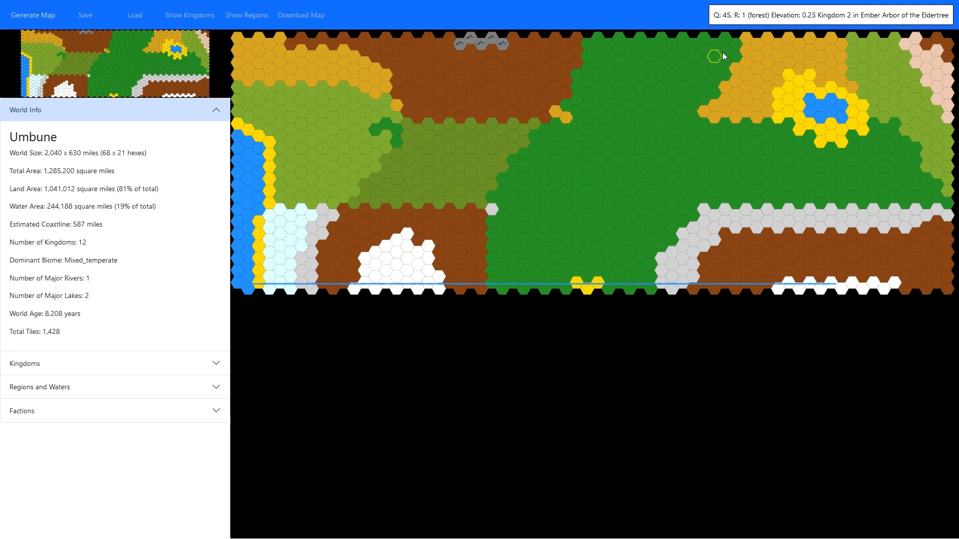
{"action": "mouse_move", "coordinate": [312, 78]}
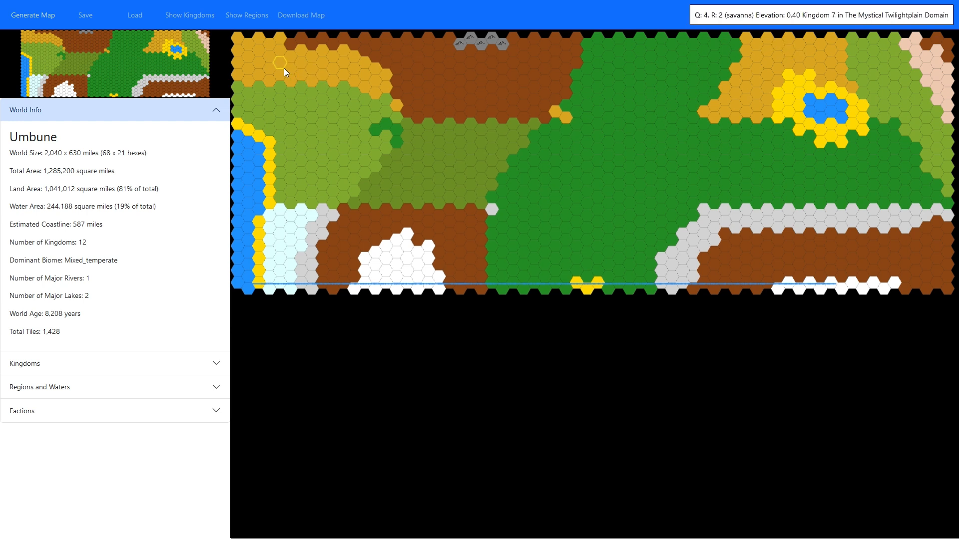
{"action": "mouse_move", "coordinate": [427, 148]}
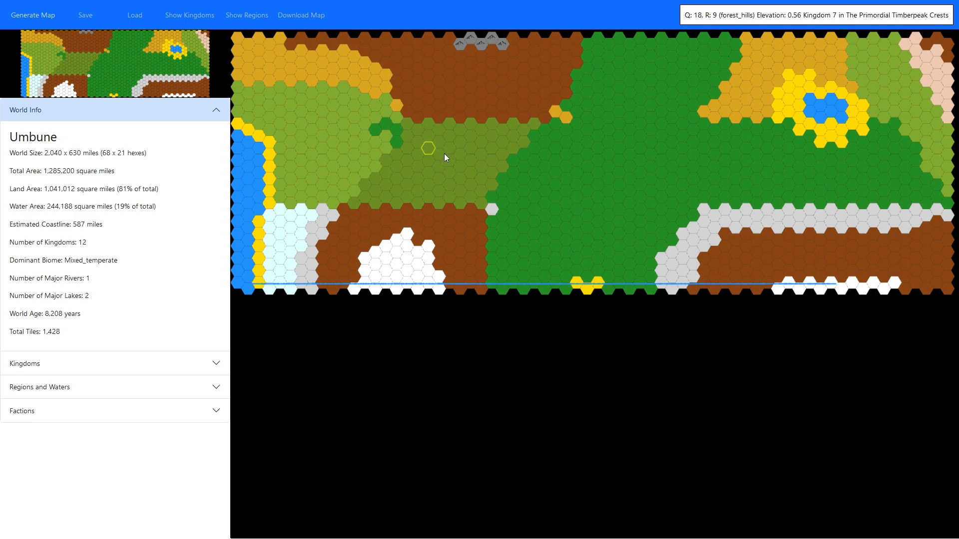
{"action": "mouse_move", "coordinate": [464, 183]}
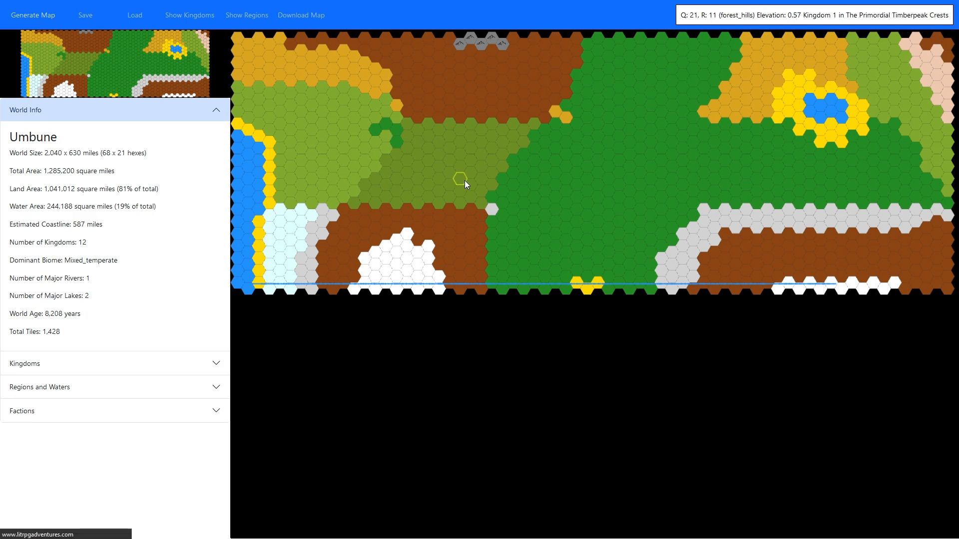
Step: Generate a quick world with a different biome, then clear the map
{"action": "left_click", "coordinate": [33, 15]}
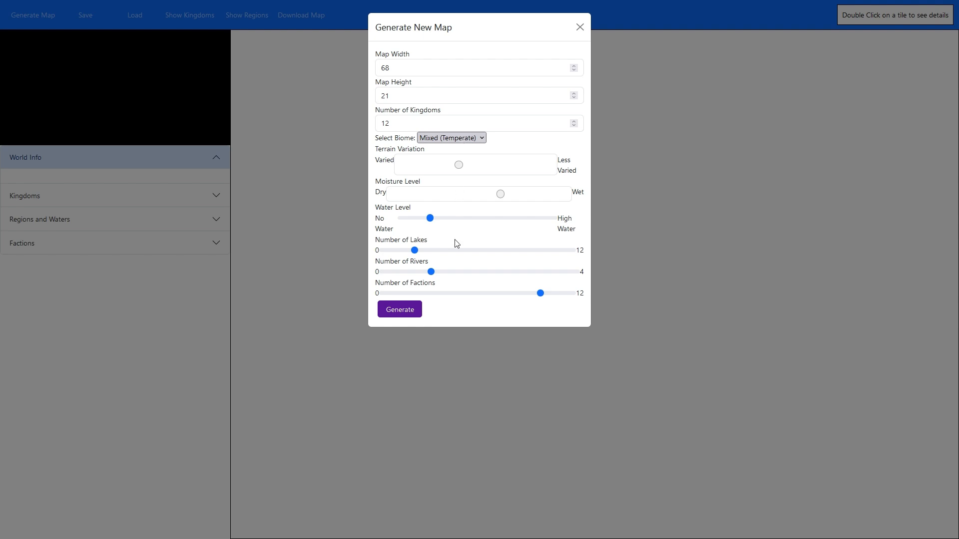
{"action": "left_click", "coordinate": [399, 309]}
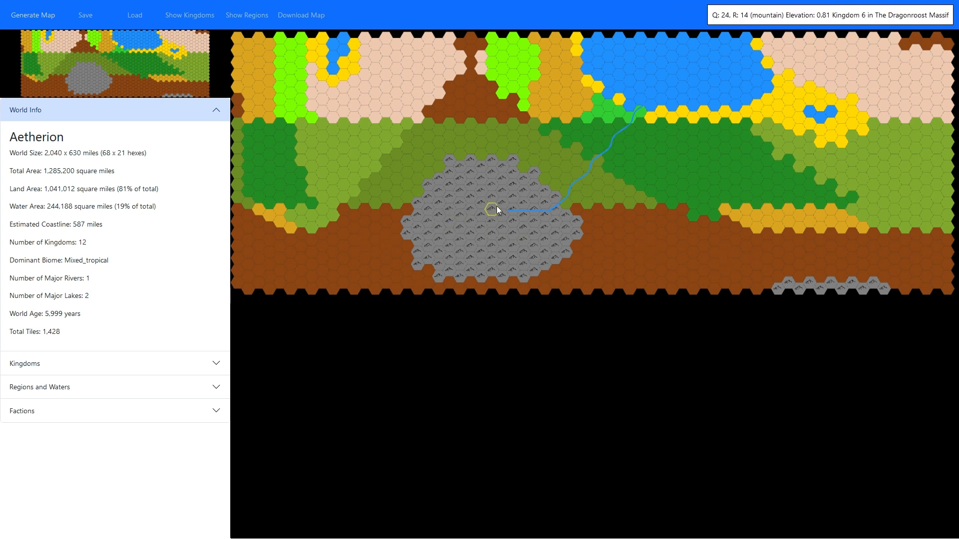
{"action": "mouse_move", "coordinate": [524, 204]}
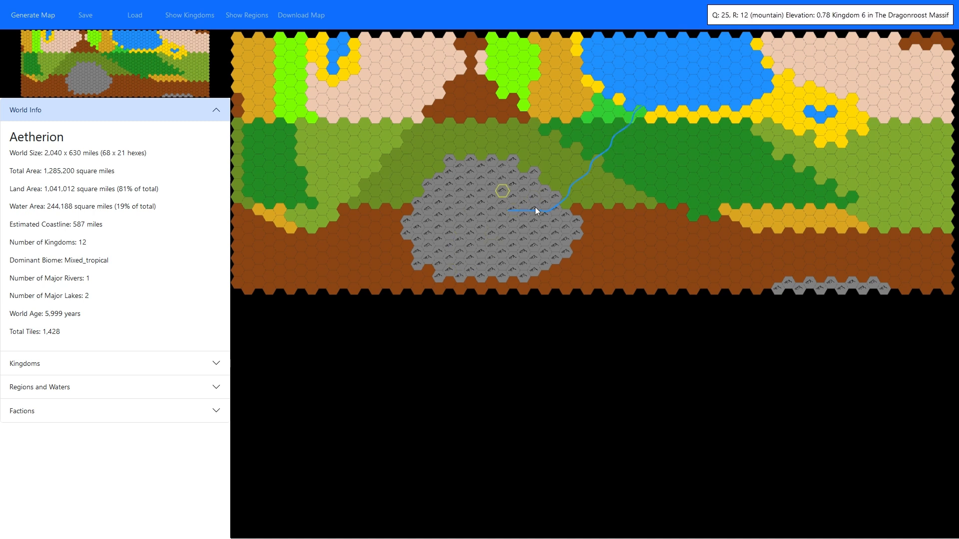
{"action": "mouse_move", "coordinate": [665, 79]}
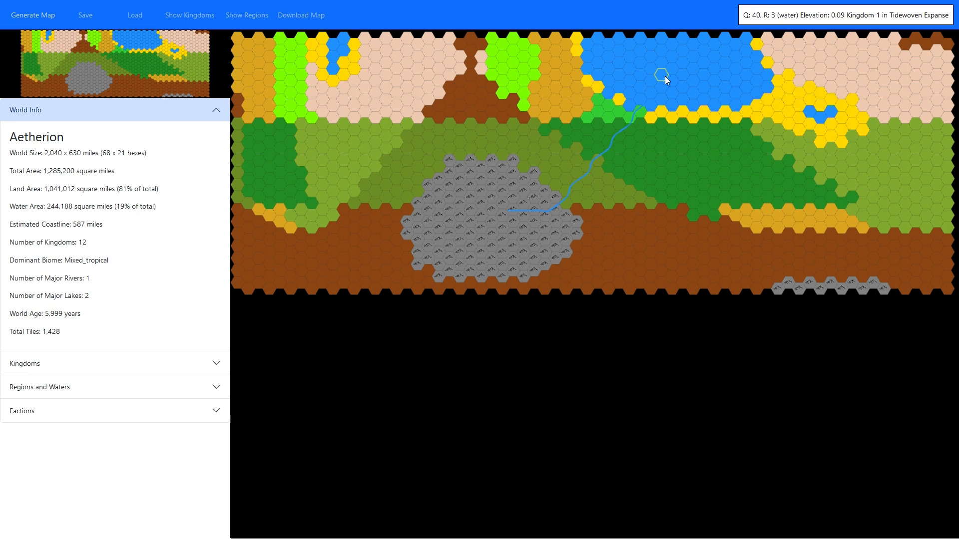
{"action": "mouse_move", "coordinate": [469, 135]}
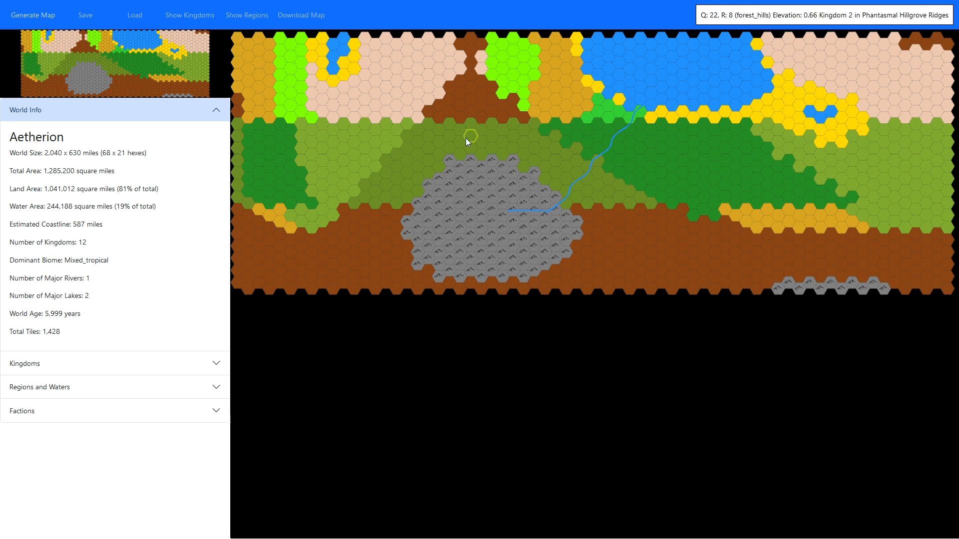
{"action": "left_click", "coordinate": [33, 15]}
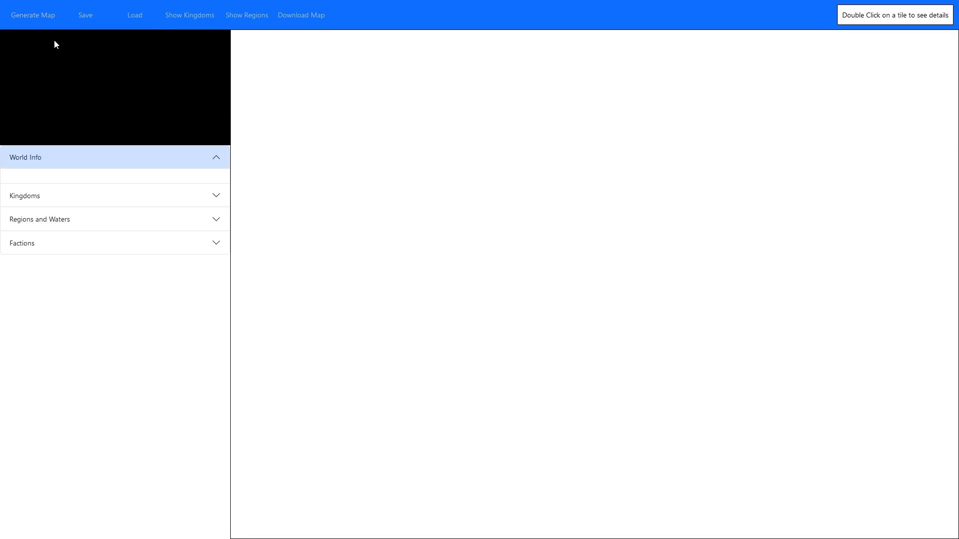
Step: Generate a less varied world, then the highly varied Mixed (Tropical) world Zephune
{"action": "left_click", "coordinate": [33, 14]}
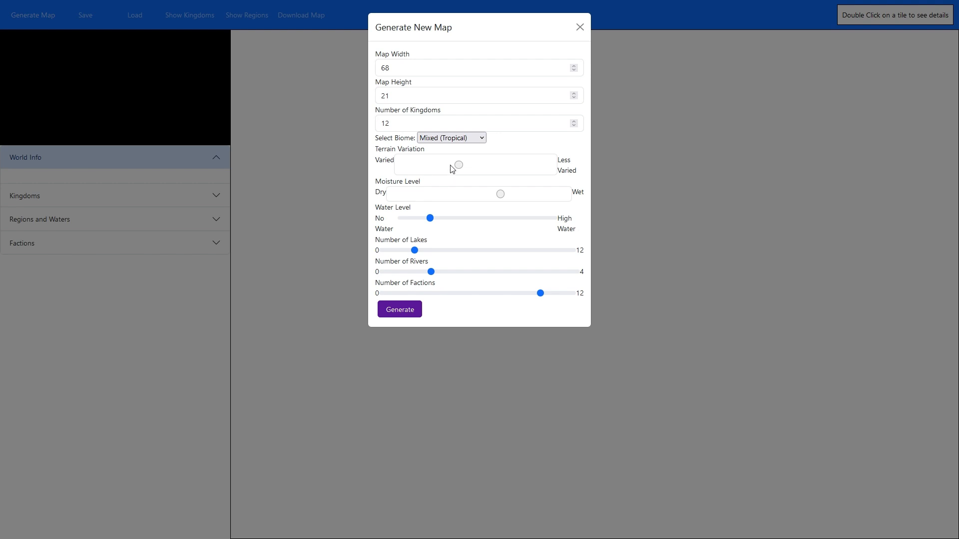
{"action": "left_click_drag", "start_coordinate": [457, 165], "coordinate": [518, 164]}
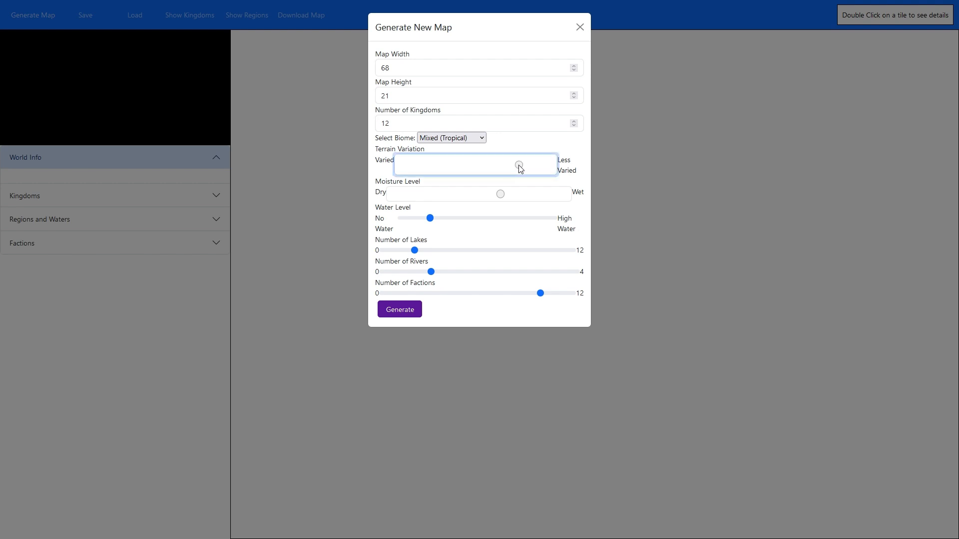
{"action": "left_click", "coordinate": [400, 310]}
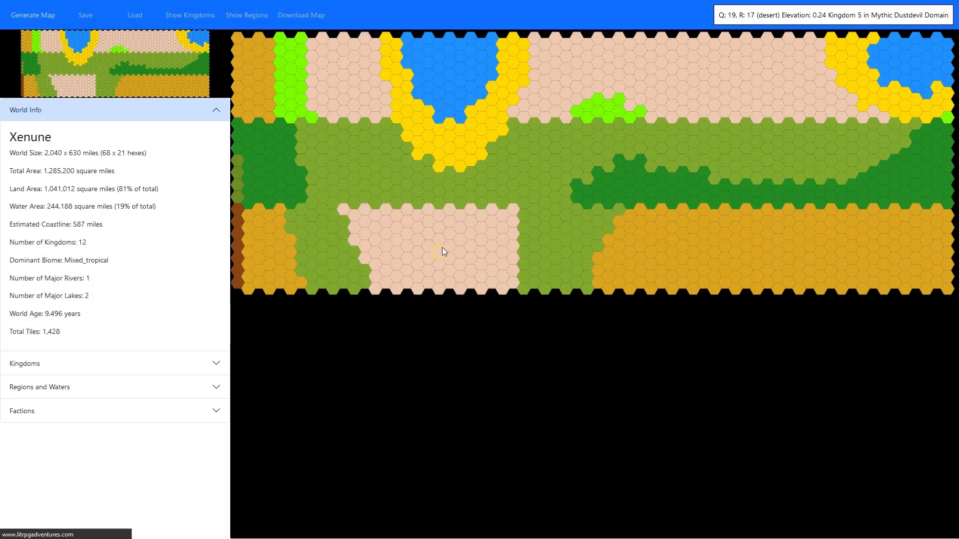
{"action": "left_click", "coordinate": [33, 15]}
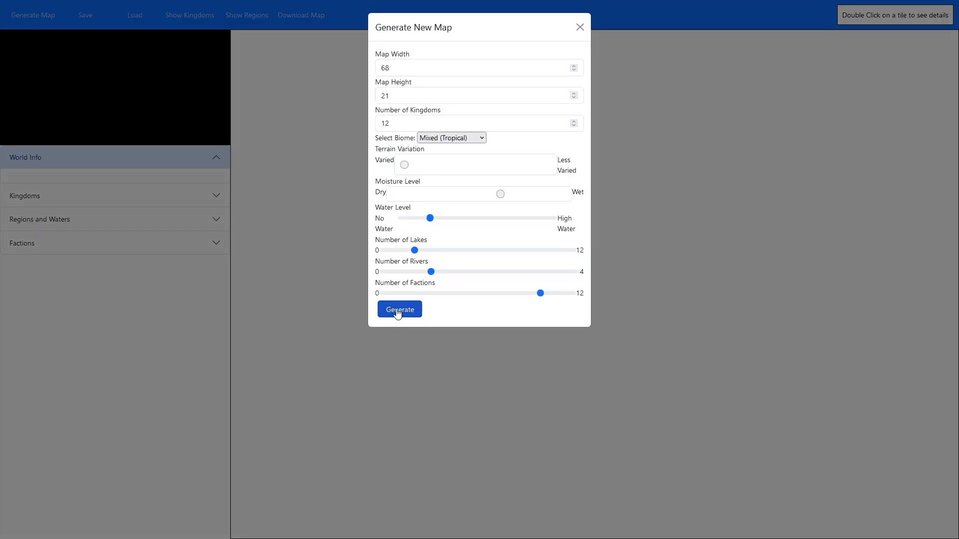
{"action": "left_click", "coordinate": [399, 309]}
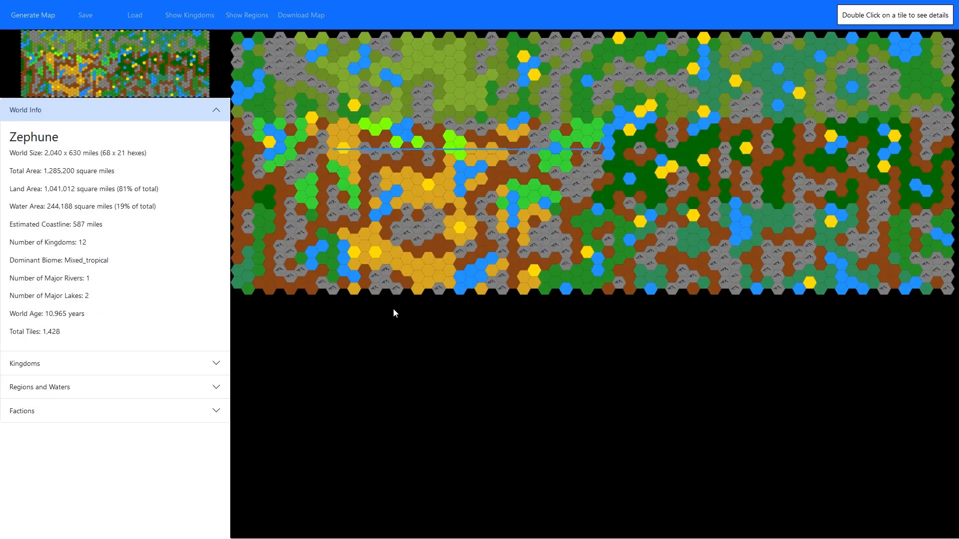
{"action": "mouse_move", "coordinate": [444, 180]}
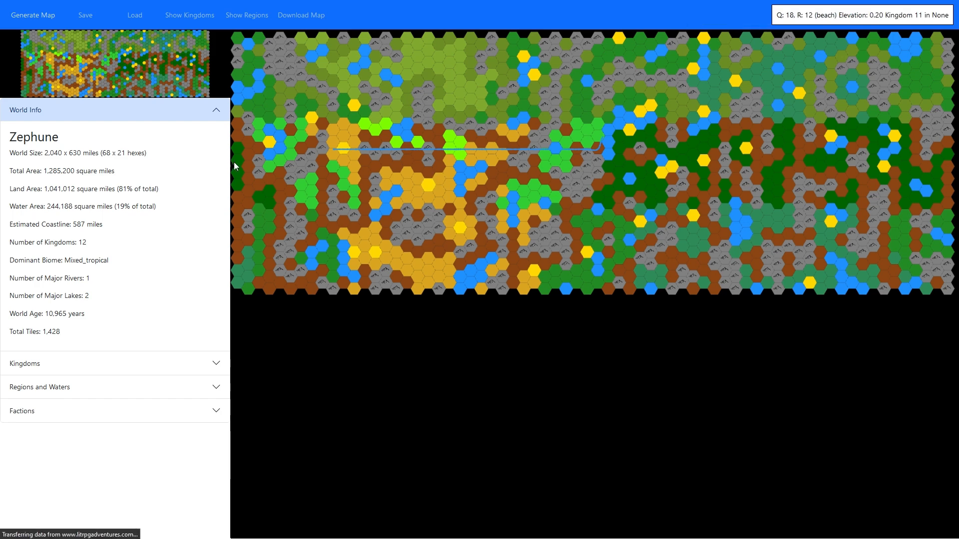
Step: Reopen the Generate New Map dialog, keeping 68 by 21, Mixed (Tropical), highly varied terrain
{"action": "left_click", "coordinate": [32, 15]}
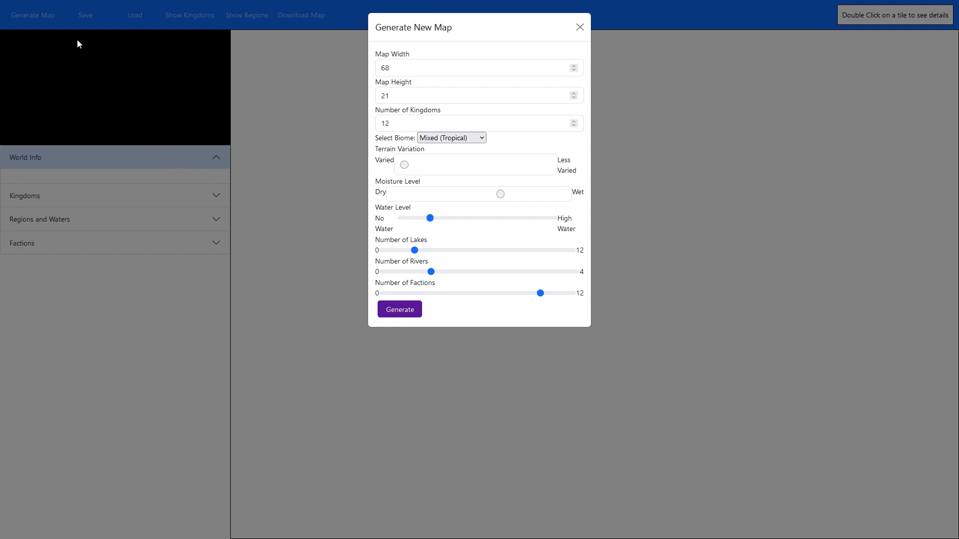
{"action": "mouse_move", "coordinate": [83, 47]}
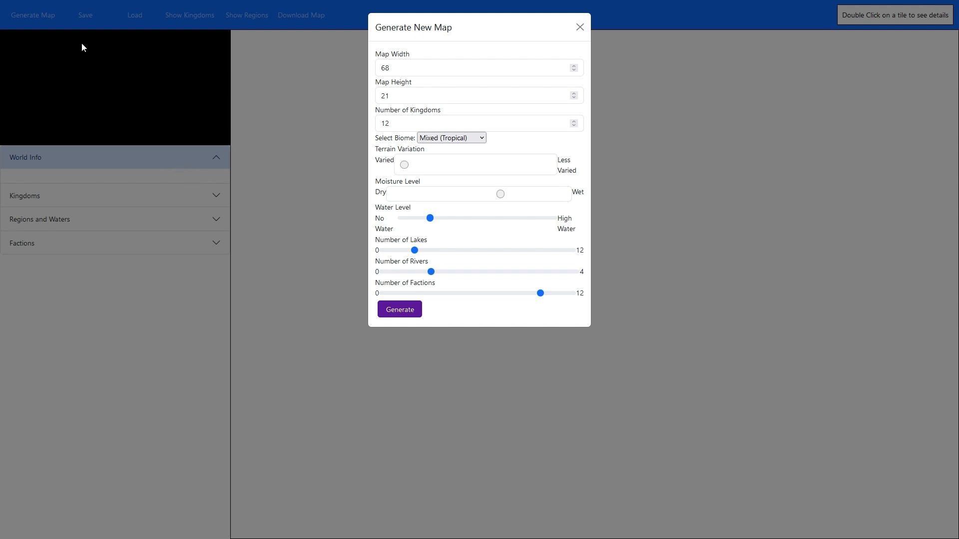
{"action": "mouse_move", "coordinate": [282, 172]}
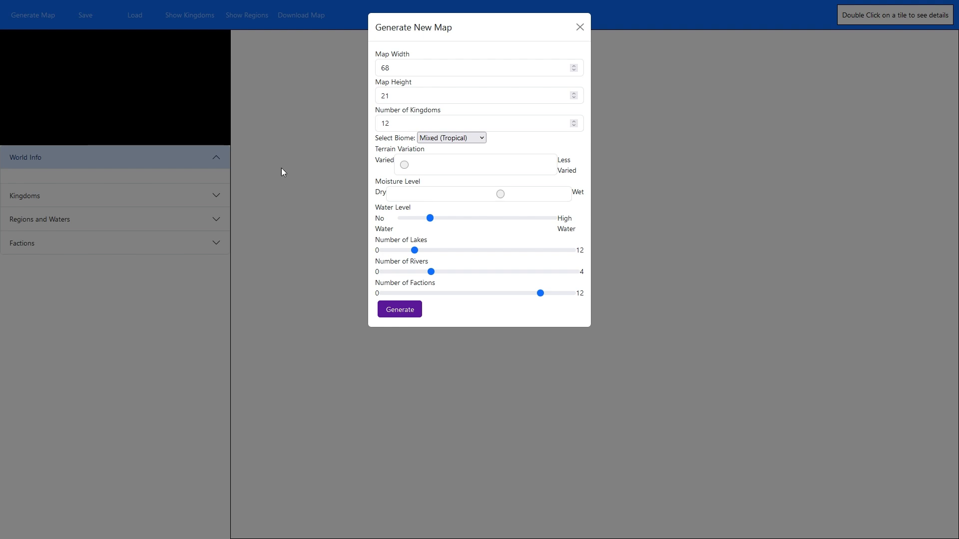
{"action": "mouse_move", "coordinate": [287, 175]}
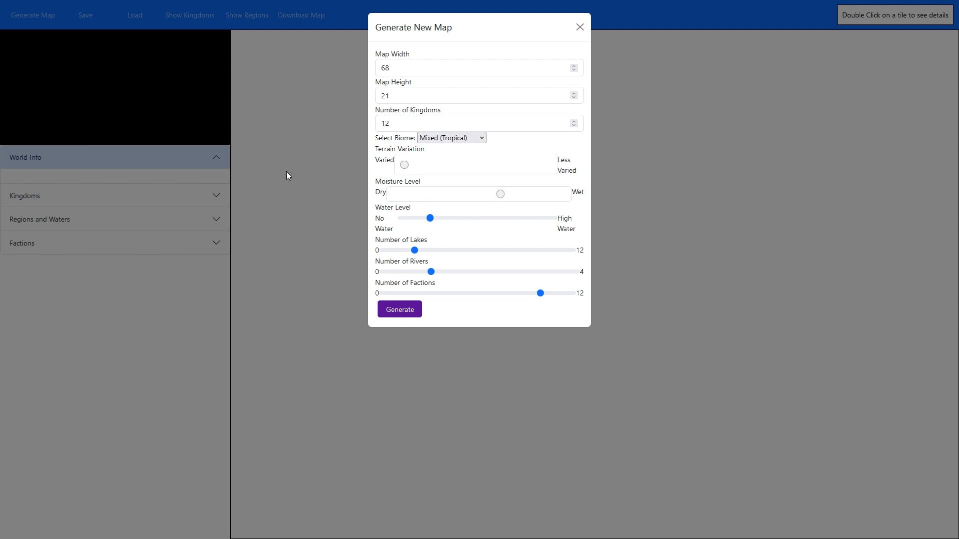
{"action": "mouse_move", "coordinate": [445, 289]}
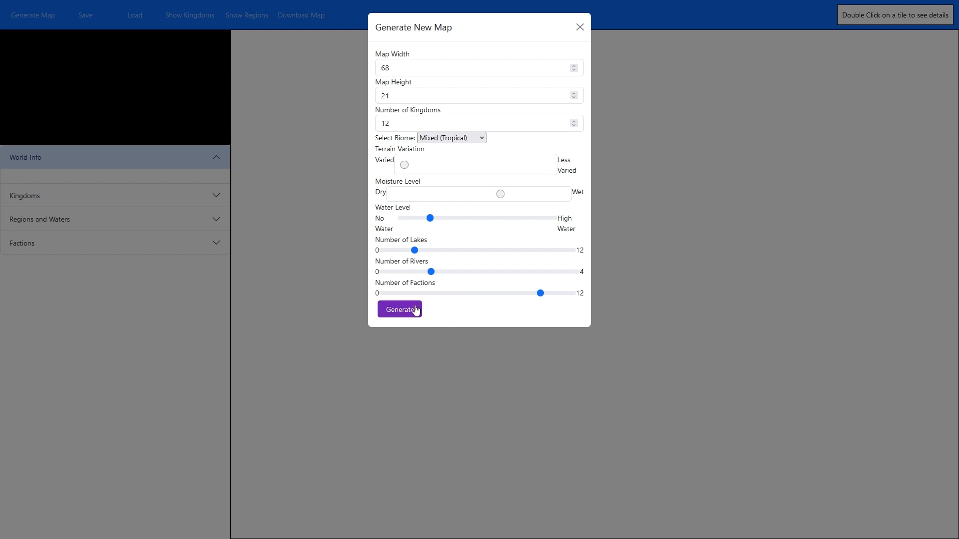
{"action": "mouse_move", "coordinate": [264, 166]}
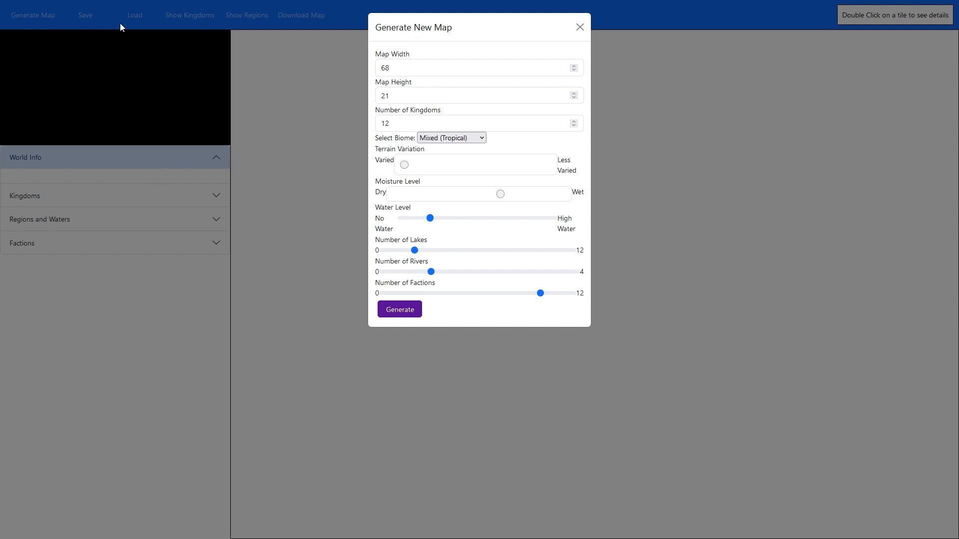
{"action": "mouse_move", "coordinate": [198, 57]}
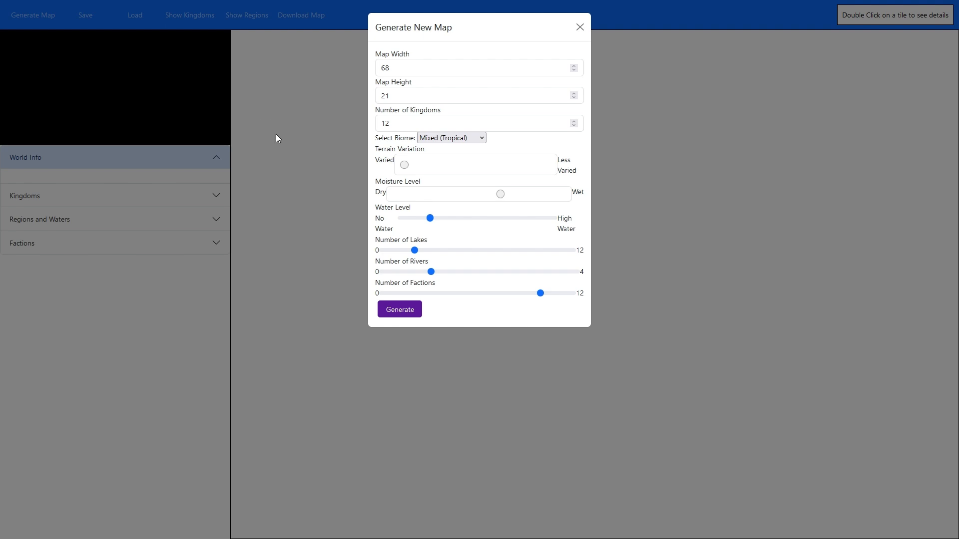
{"action": "mouse_move", "coordinate": [291, 140]}
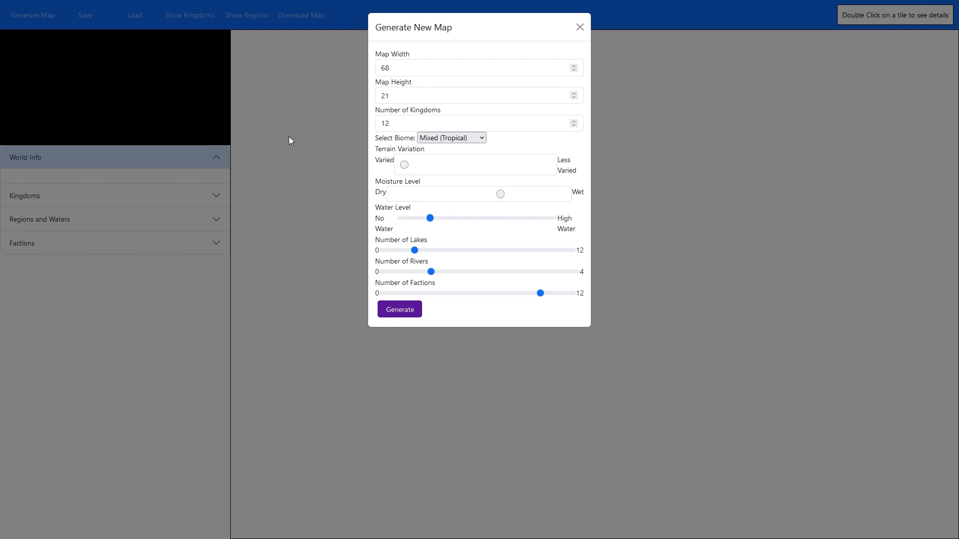
{"action": "mouse_move", "coordinate": [57, 25]}
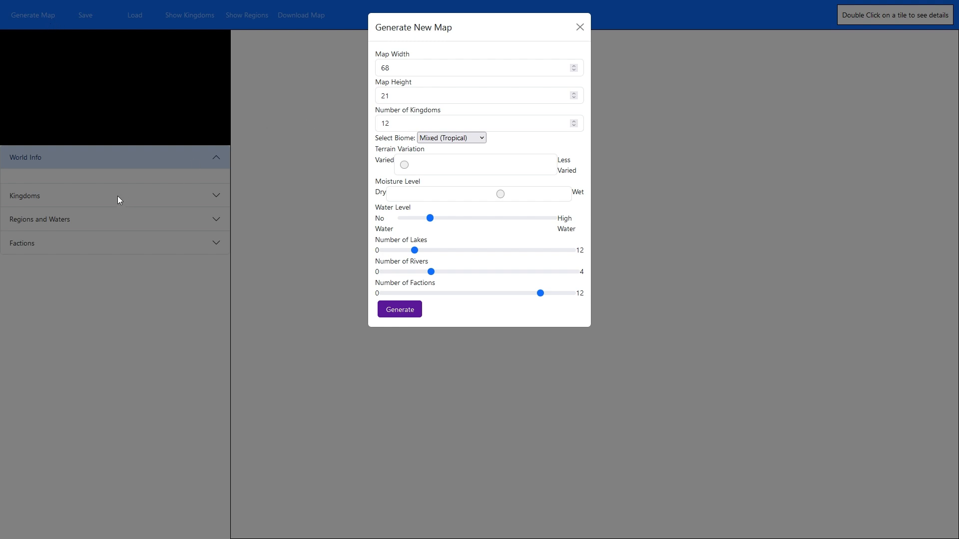
{"action": "mouse_move", "coordinate": [72, 171]}
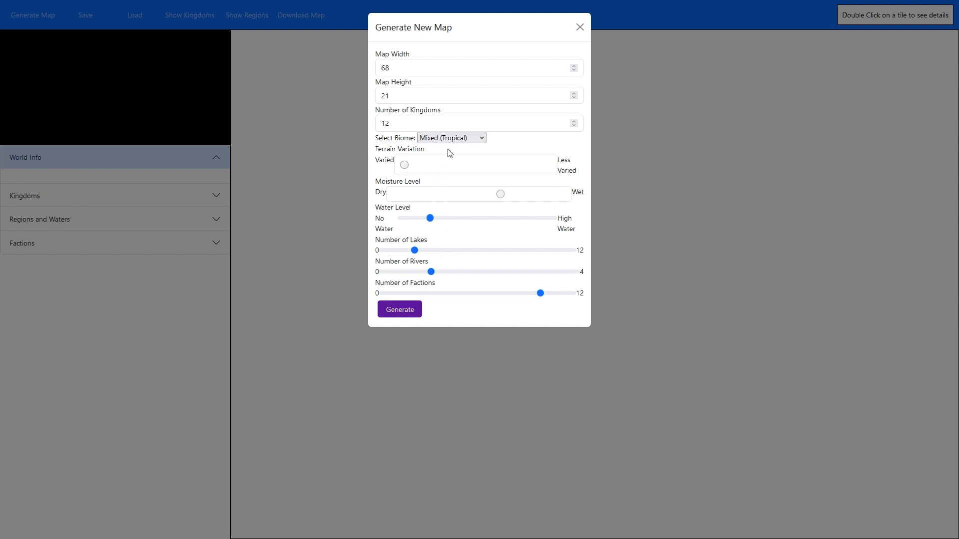
Step: Generate a Mixed (Temperate) world with middle-level moisture
{"action": "left_click", "coordinate": [450, 137]}
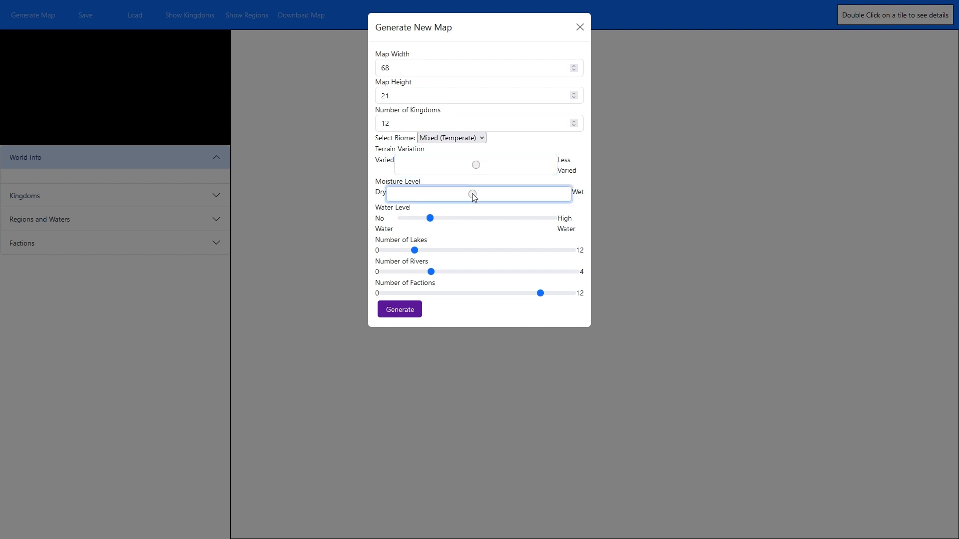
{"action": "left_click_drag", "start_coordinate": [413, 251], "coordinate": [477, 250]}
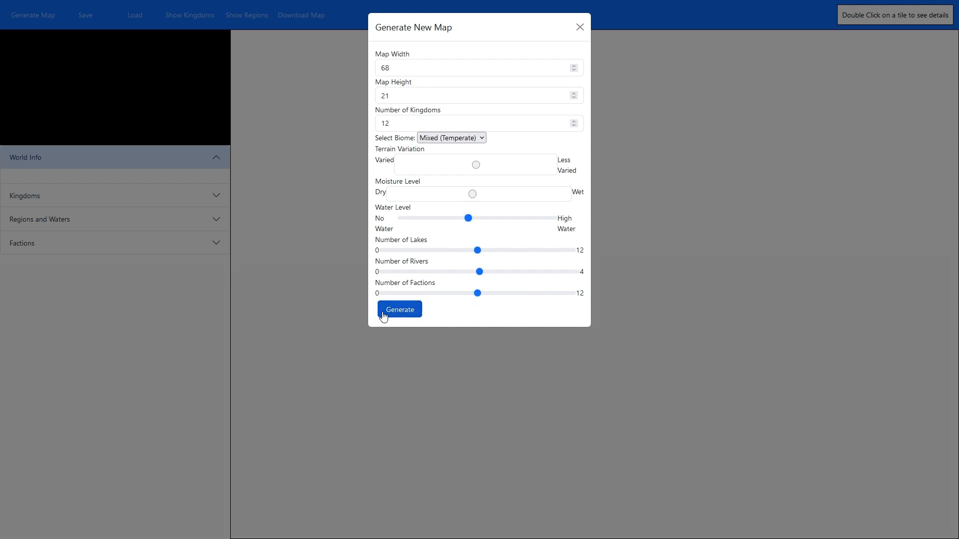
{"action": "left_click", "coordinate": [399, 309]}
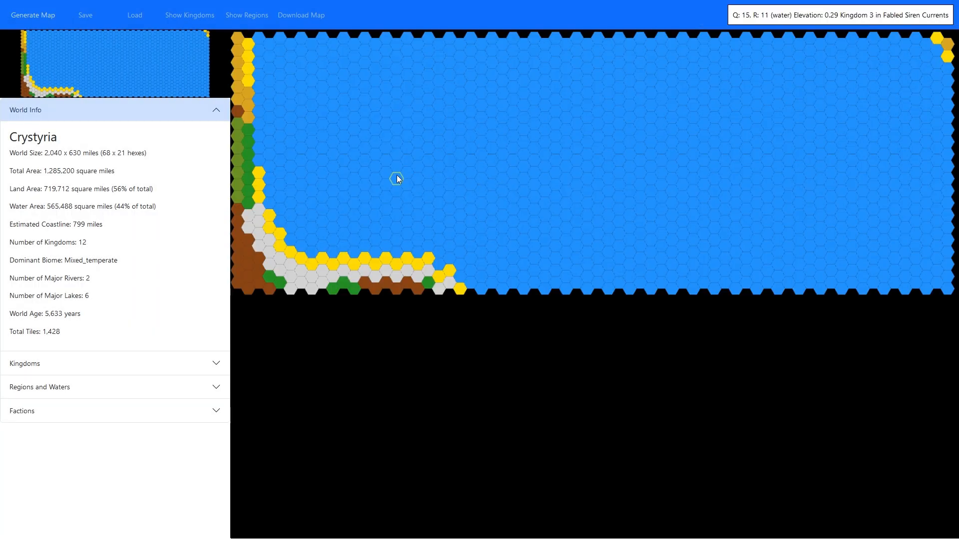
Step: Lower the water level and generate Gaiaoia with 72% land
{"action": "left_click", "coordinate": [33, 14]}
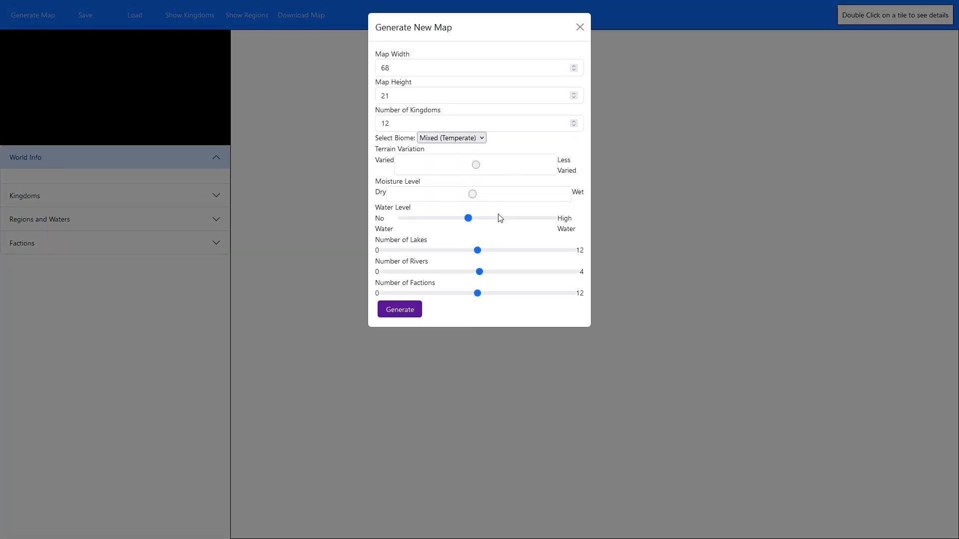
{"action": "left_click_drag", "start_coordinate": [469, 218], "coordinate": [514, 218]}
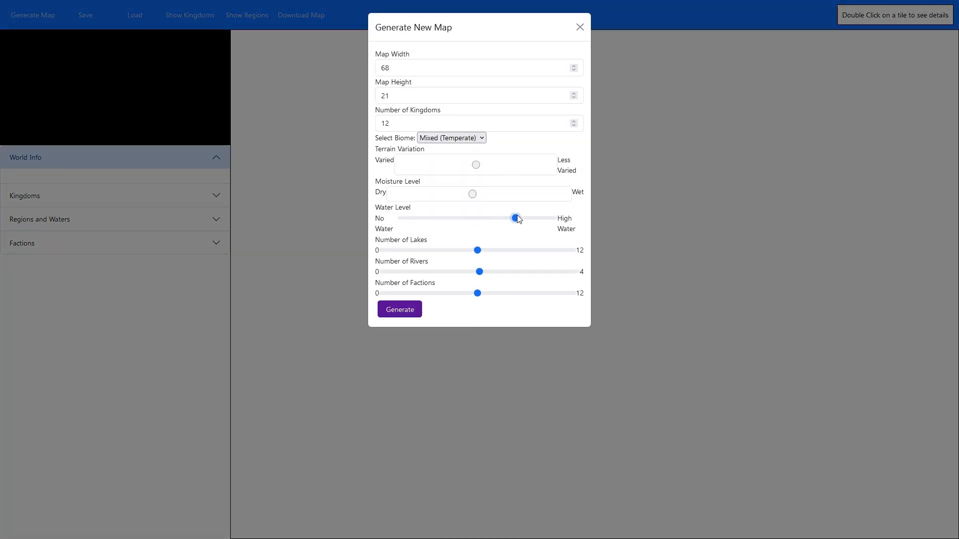
{"action": "left_click_drag", "start_coordinate": [516, 219], "coordinate": [445, 219]}
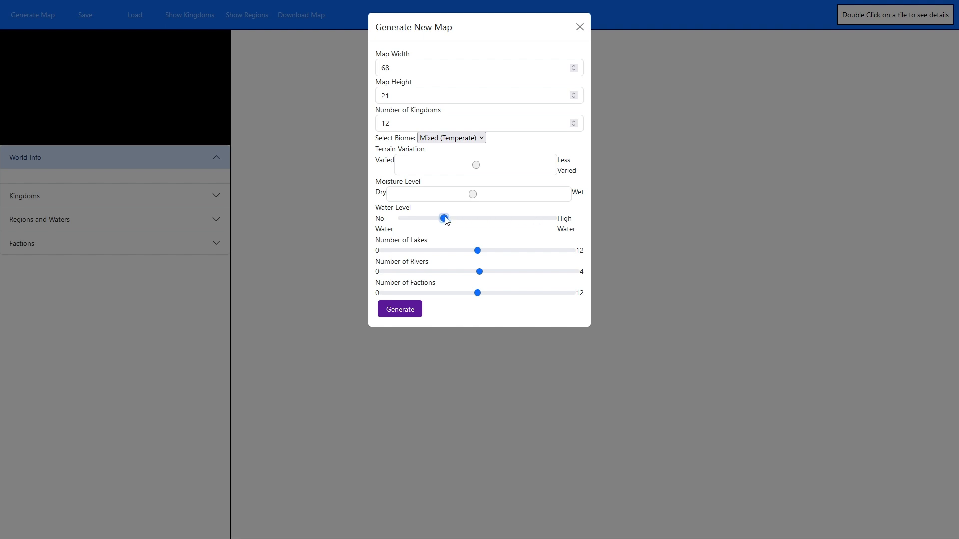
{"action": "left_click", "coordinate": [400, 309]}
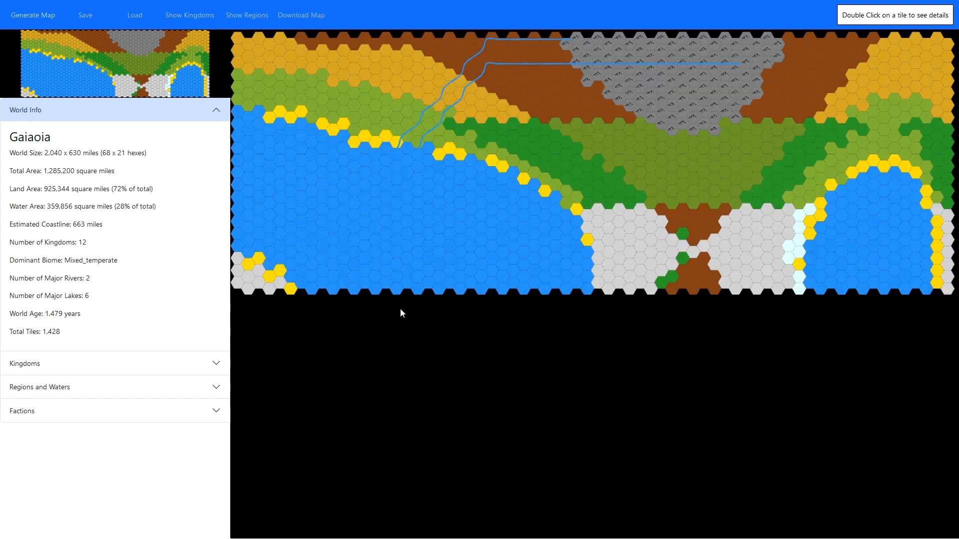
Step: Clear the map and generate a world with slightly raised water level
{"action": "double_click", "coordinate": [396, 215]}
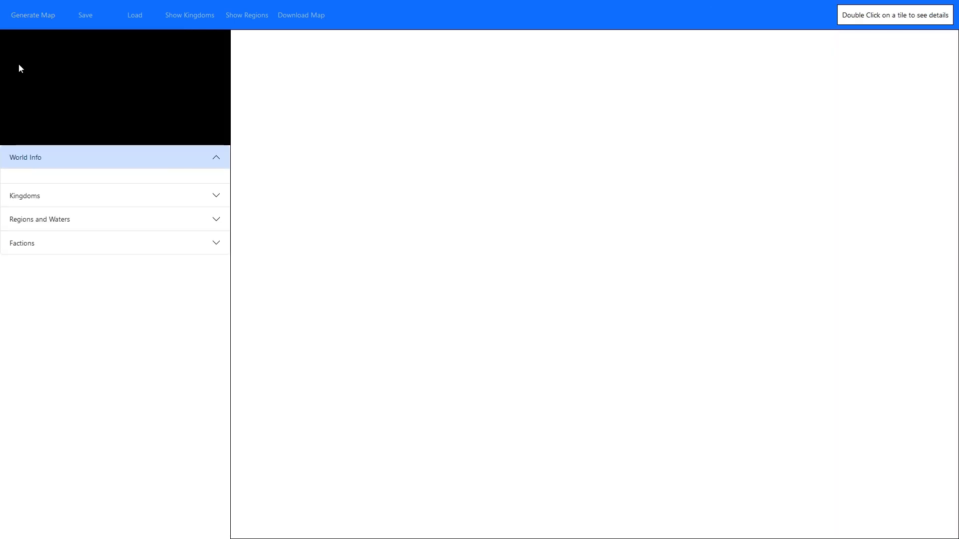
{"action": "left_click", "coordinate": [33, 14]}
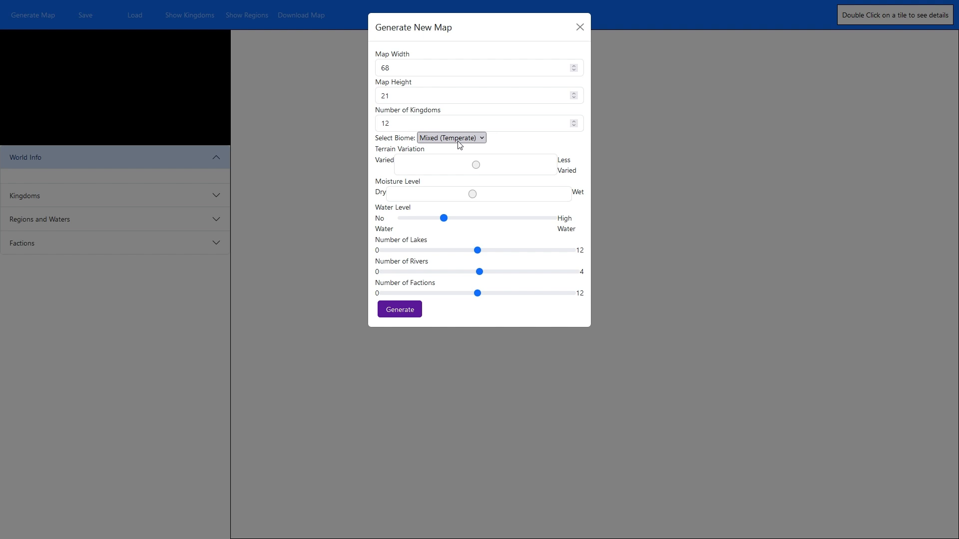
{"action": "left_click_drag", "start_coordinate": [444, 218], "coordinate": [456, 217]}
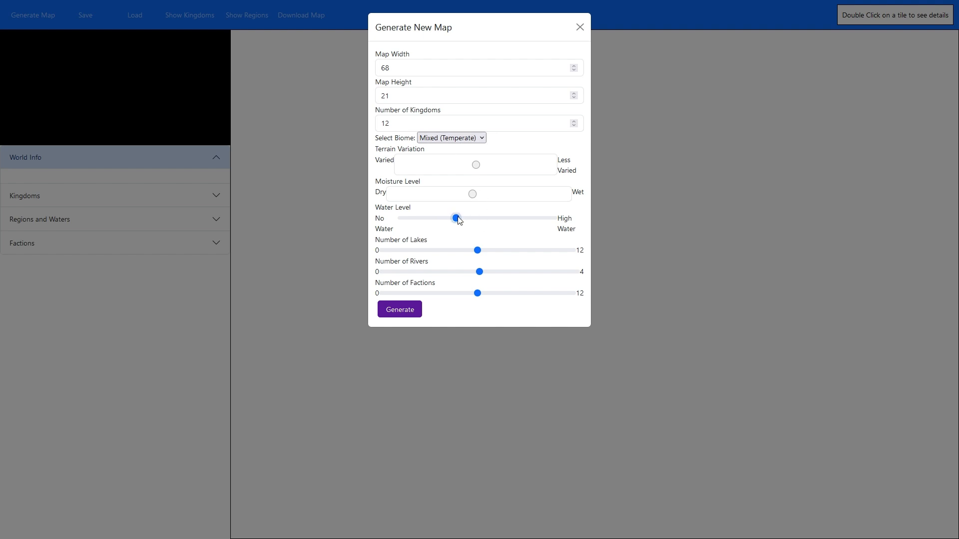
{"action": "left_click_drag", "start_coordinate": [455, 218], "coordinate": [465, 217]}
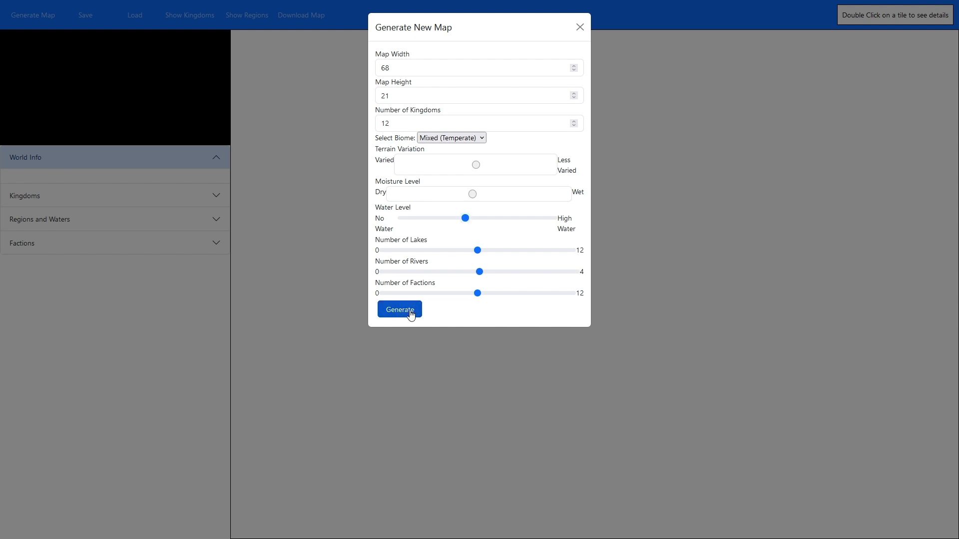
{"action": "left_click", "coordinate": [398, 310]}
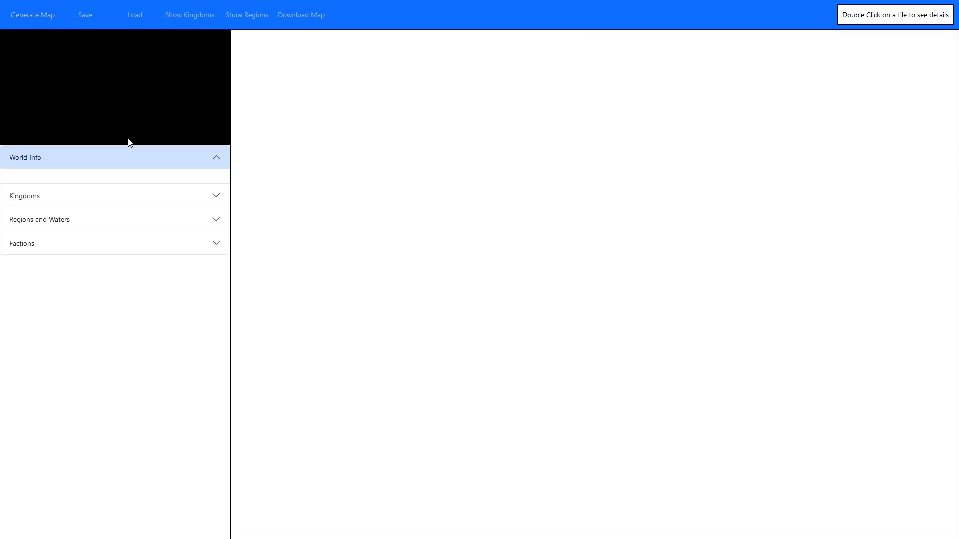
Step: Set rivers, zero lakes, low water, slightly wetter moisture, and generate Xenion with 86% land
{"action": "left_click", "coordinate": [33, 14]}
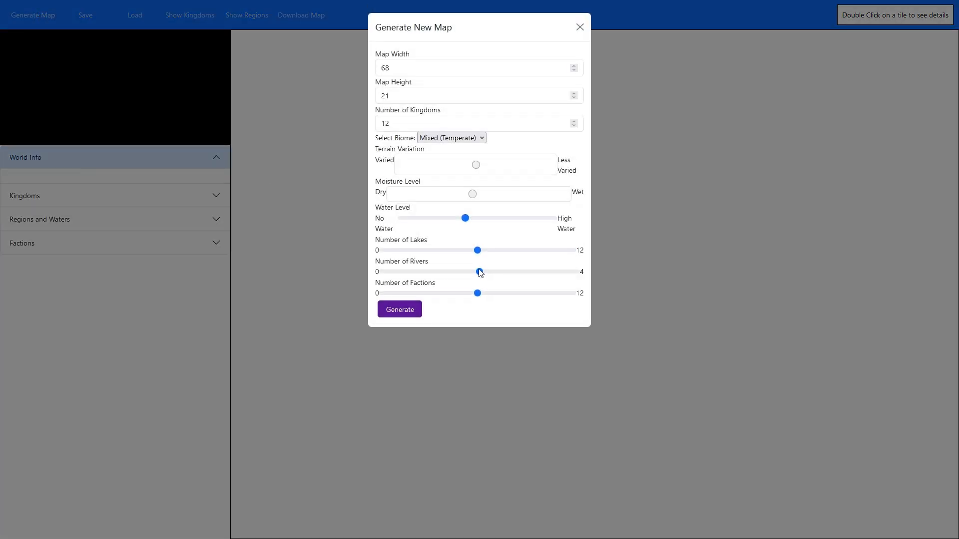
{"action": "left_click_drag", "start_coordinate": [477, 250], "coordinate": [382, 250]}
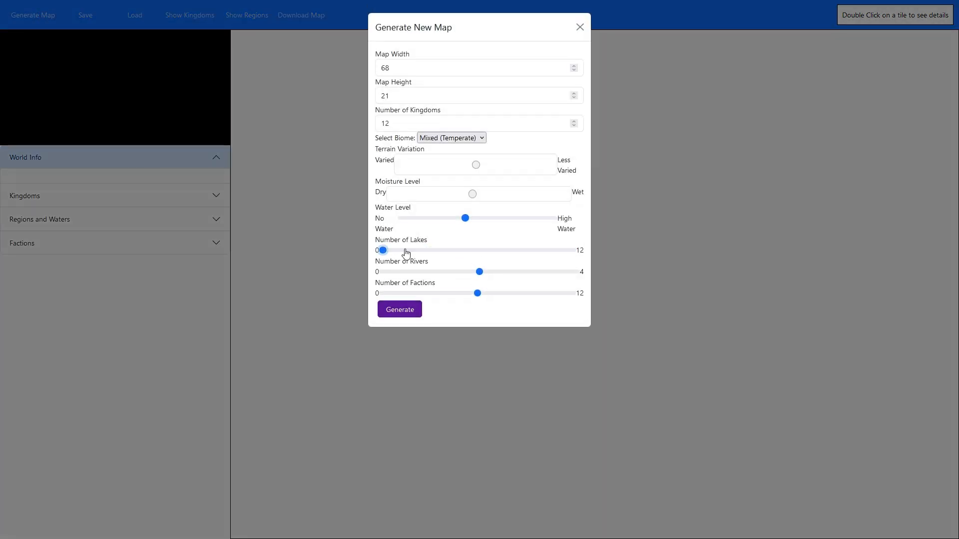
{"action": "left_click_drag", "start_coordinate": [465, 218], "coordinate": [422, 218]}
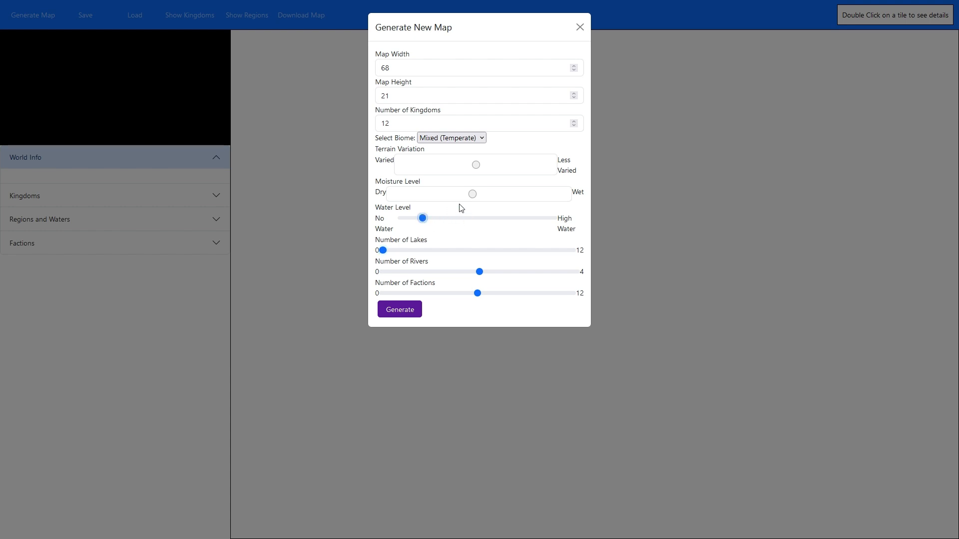
{"action": "left_click", "coordinate": [473, 193]}
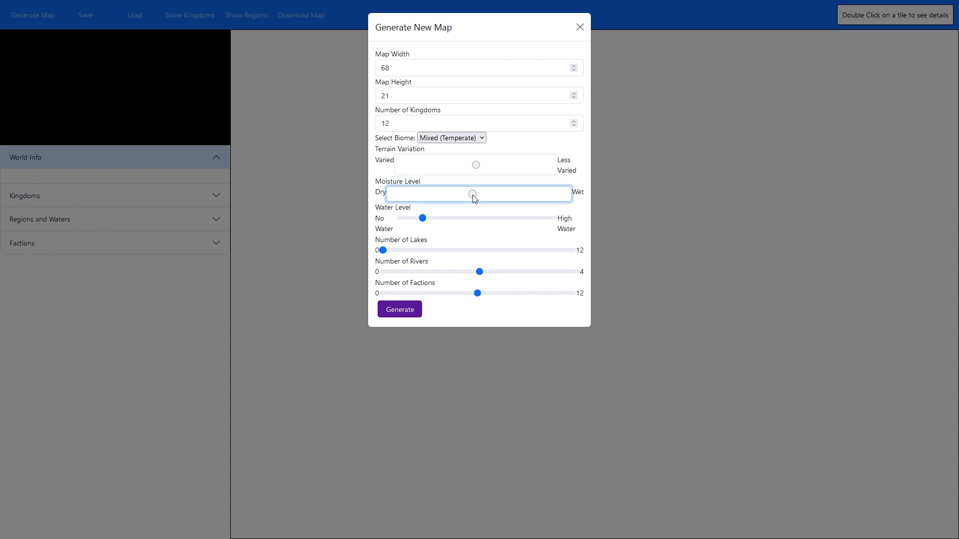
{"action": "left_click_drag", "start_coordinate": [473, 198], "coordinate": [492, 196]}
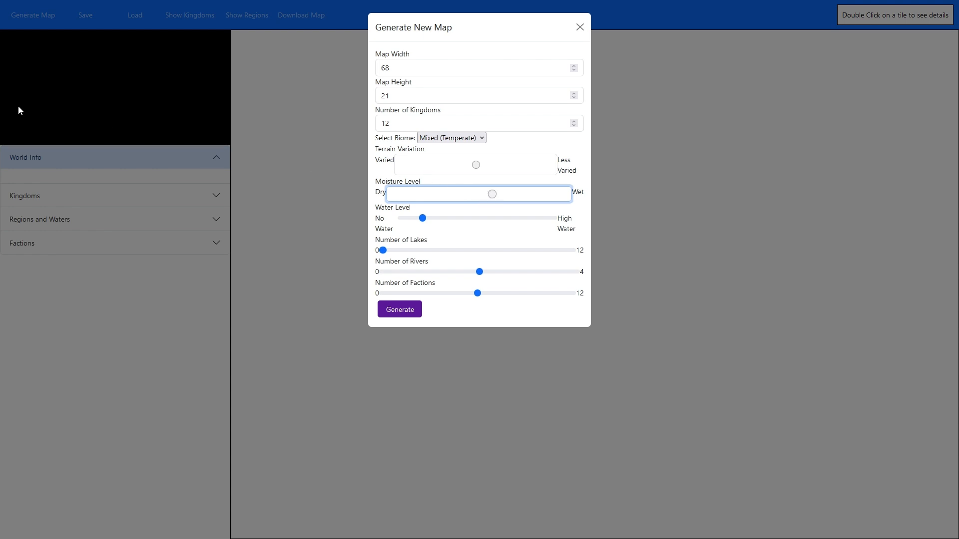
{"action": "mouse_move", "coordinate": [214, 63]}
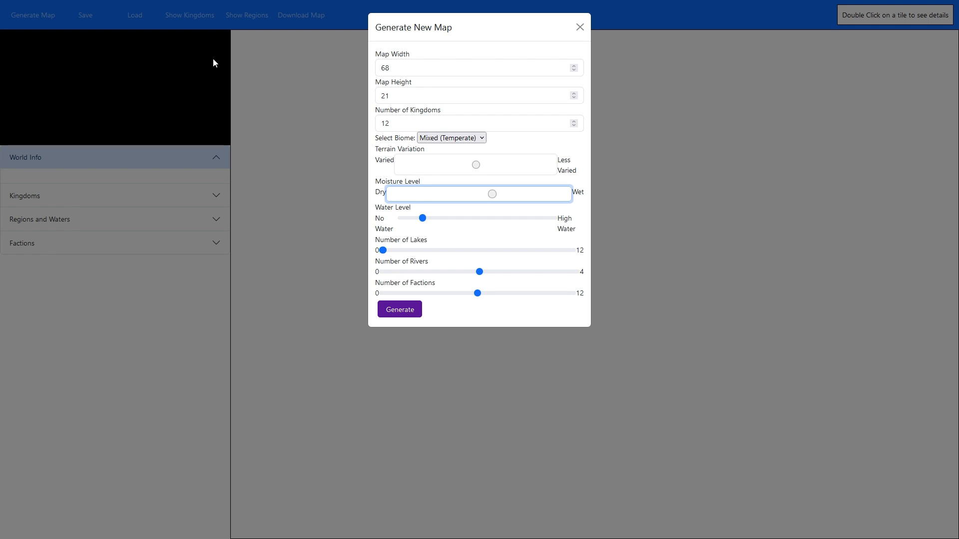
{"action": "mouse_move", "coordinate": [468, 292]}
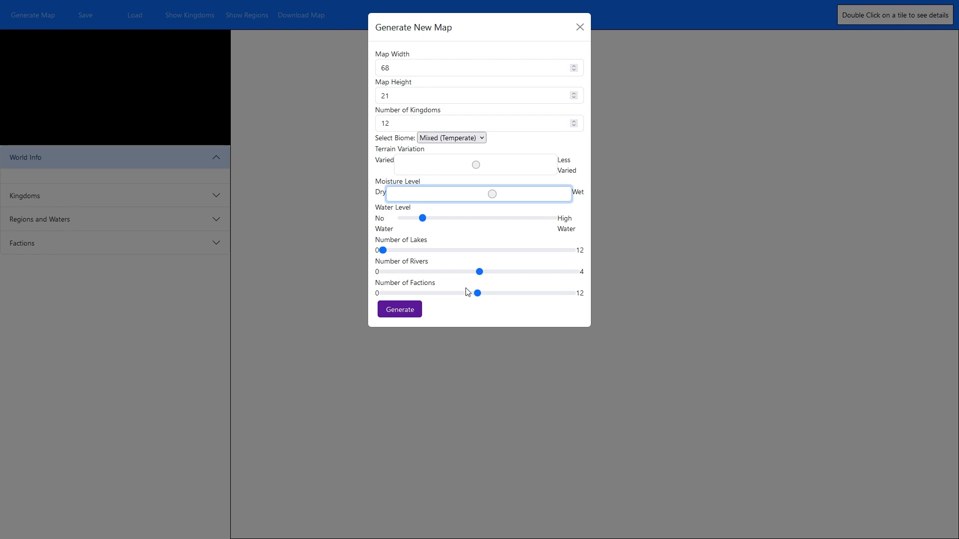
{"action": "left_click", "coordinate": [399, 309]}
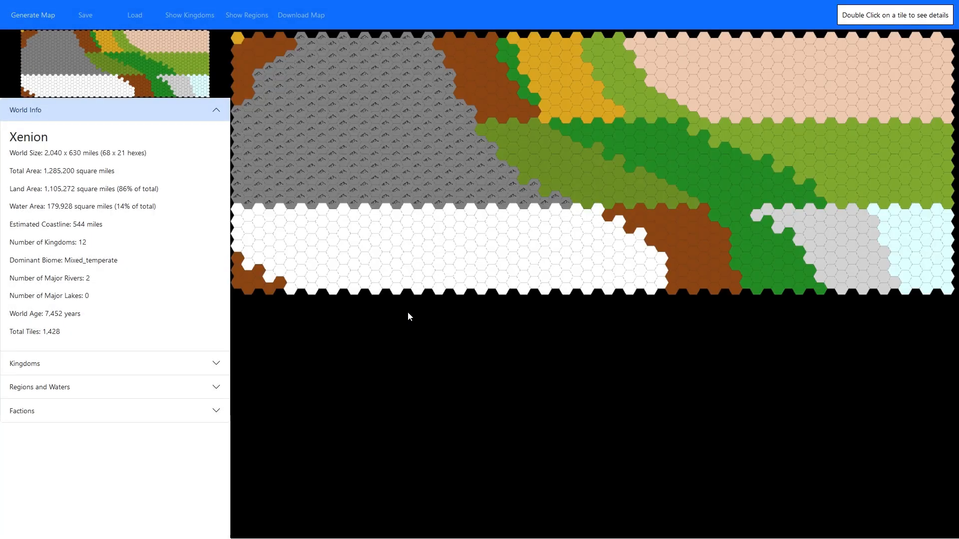
Step: Raise the water level to the middle and generate Lumura with 46% water
{"action": "left_click", "coordinate": [33, 14]}
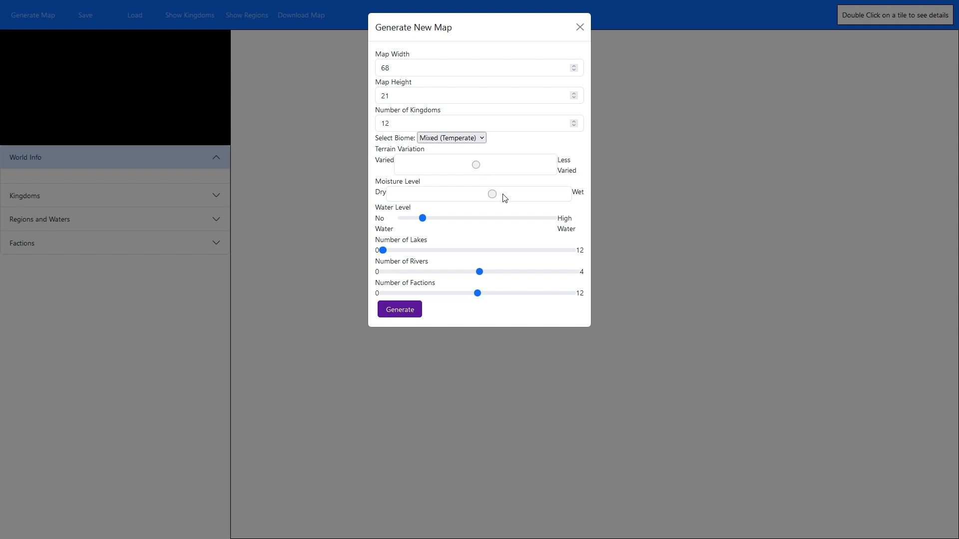
{"action": "left_click", "coordinate": [493, 194]}
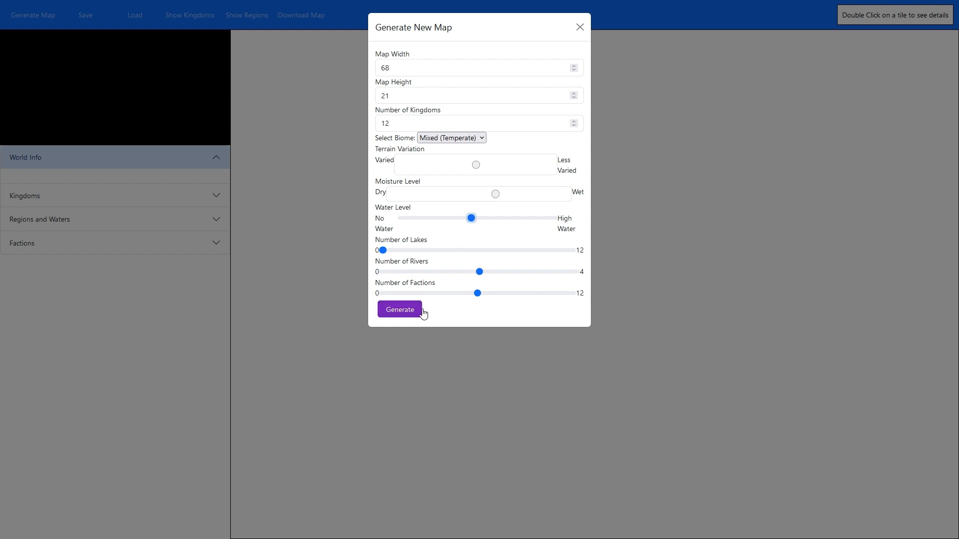
{"action": "left_click", "coordinate": [399, 308]}
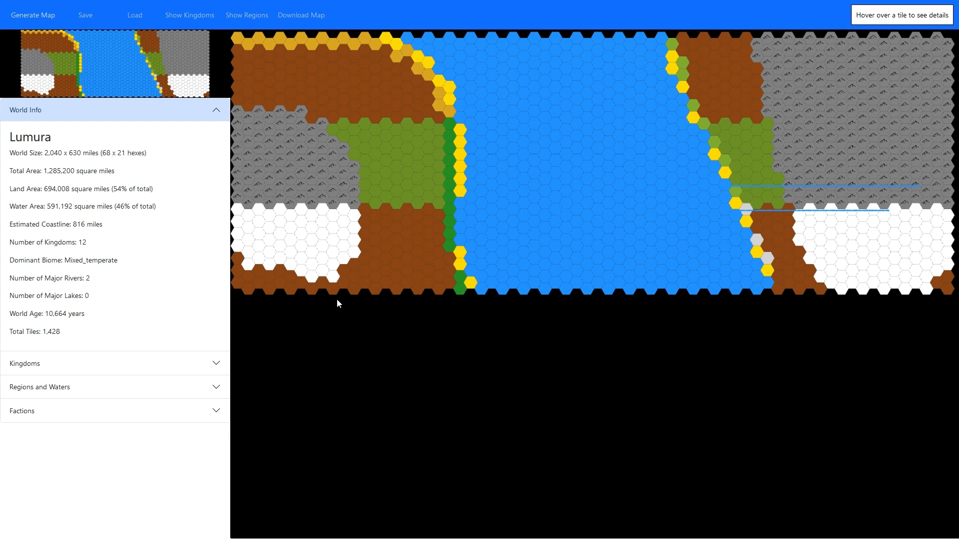
{"action": "mouse_move", "coordinate": [246, 288]}
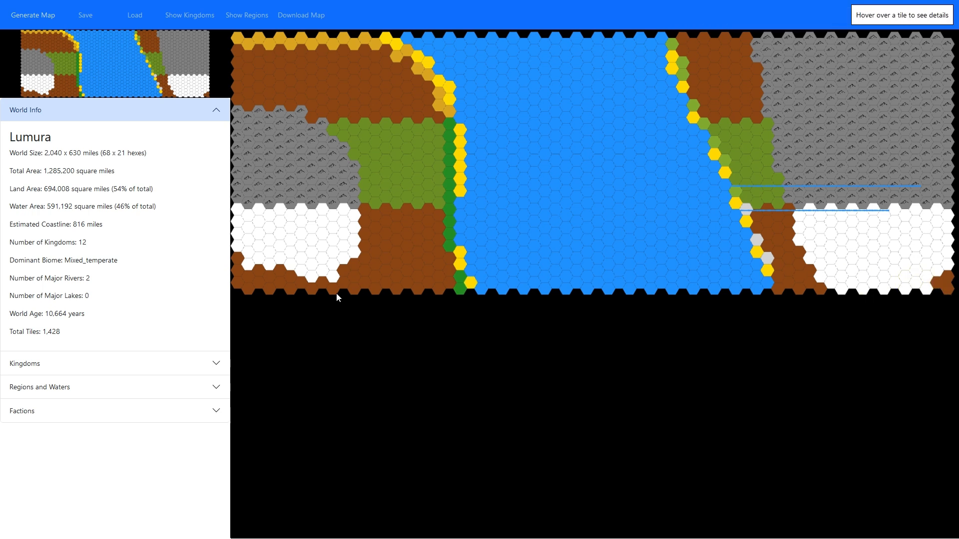
{"action": "mouse_move", "coordinate": [247, 288]}
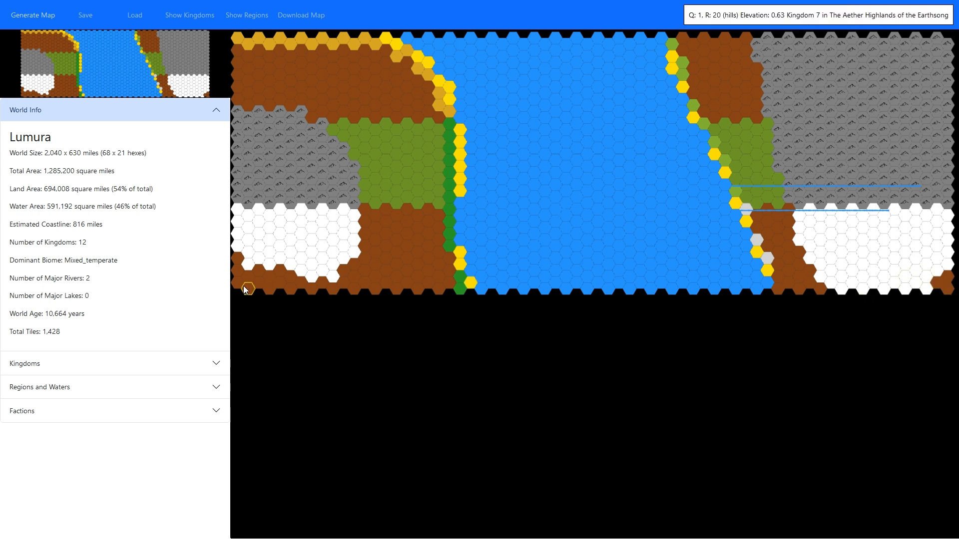
{"action": "mouse_move", "coordinate": [241, 296]}
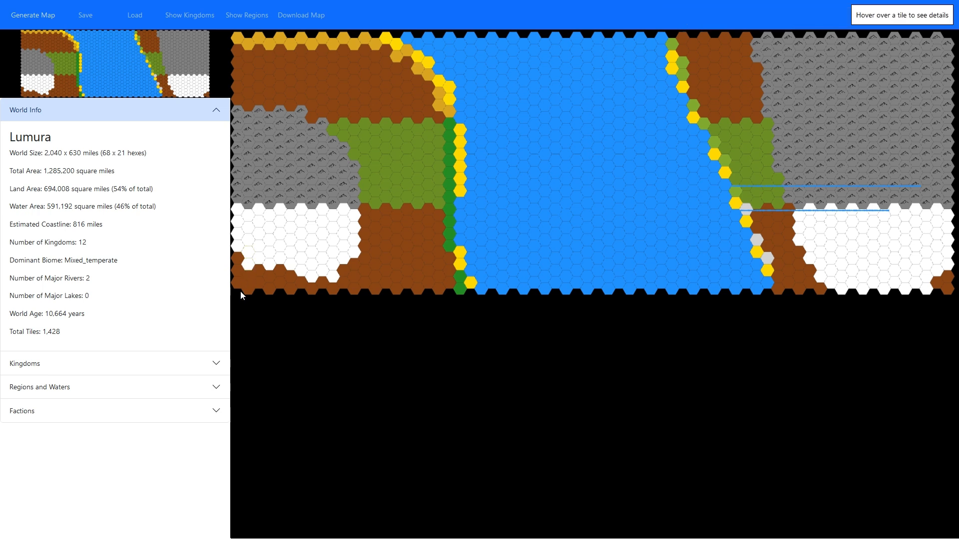
{"action": "mouse_move", "coordinate": [290, 105]}
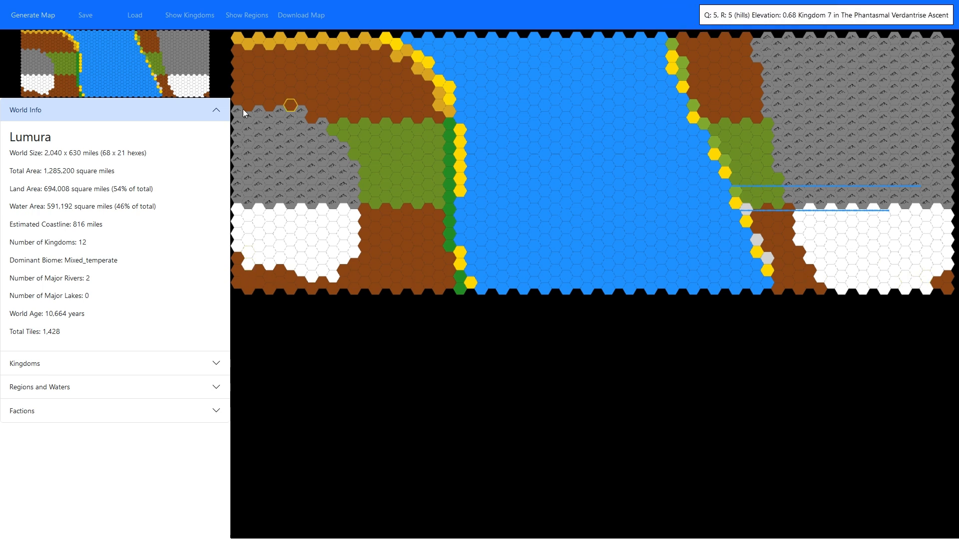
{"action": "mouse_move", "coordinate": [639, 124]}
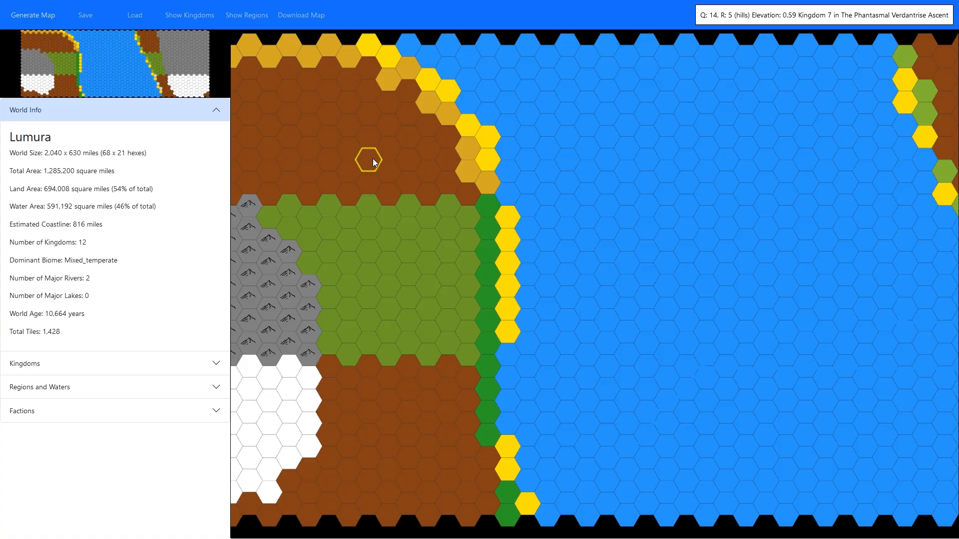
Step: Open the Tile Information window for Lumura's hills tile at Q 14, R 5 in Kingdom 7
{"action": "left_click", "coordinate": [369, 161]}
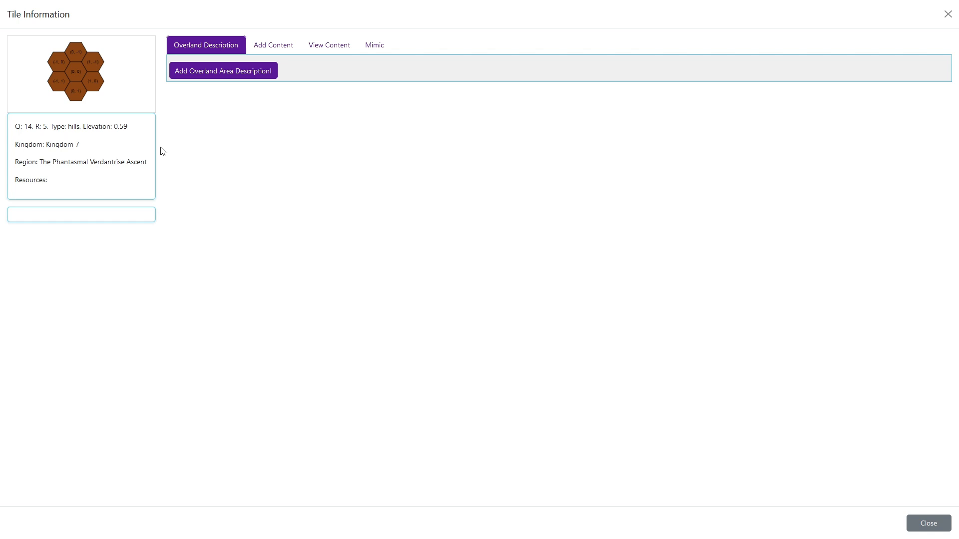
{"action": "mouse_move", "coordinate": [239, 111]}
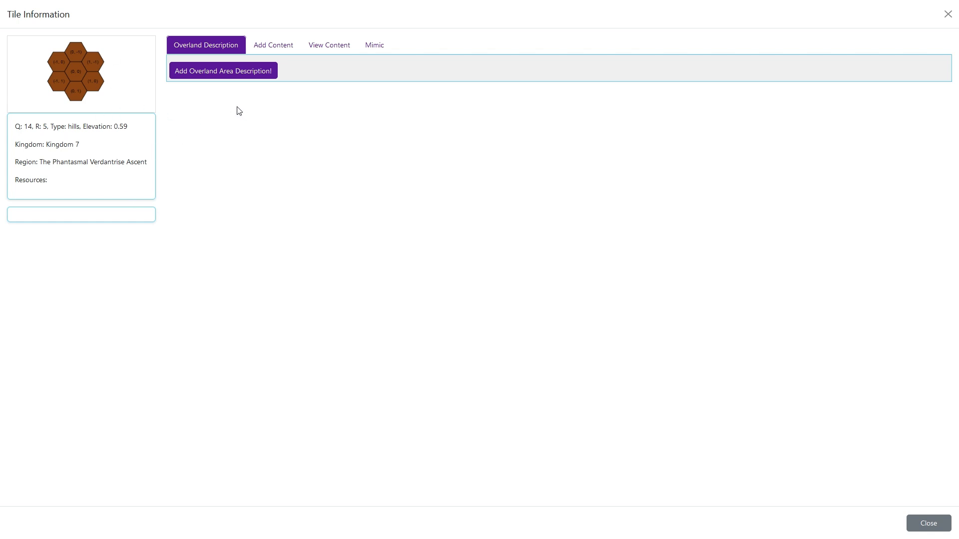
{"action": "mouse_move", "coordinate": [96, 327]}
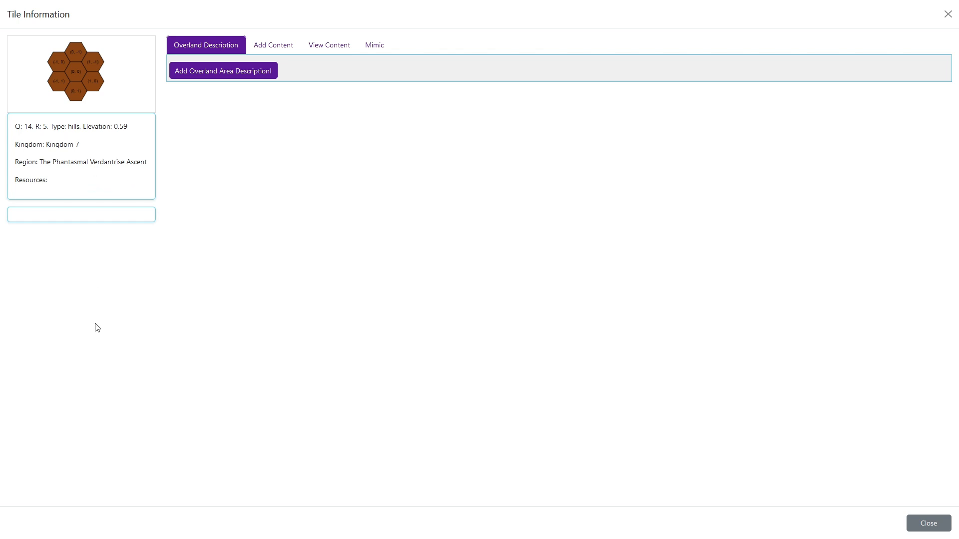
{"action": "mouse_move", "coordinate": [92, 356]}
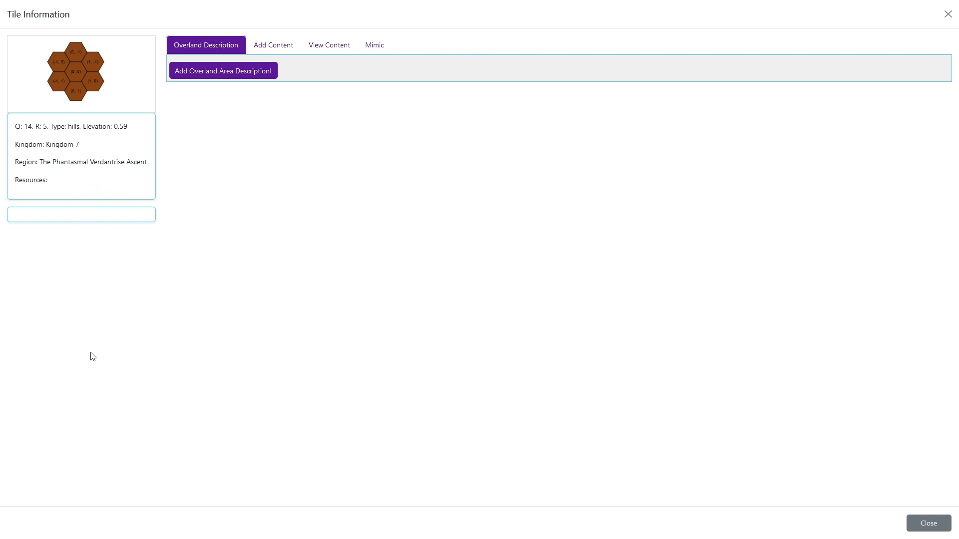
{"action": "mouse_move", "coordinate": [68, 61]}
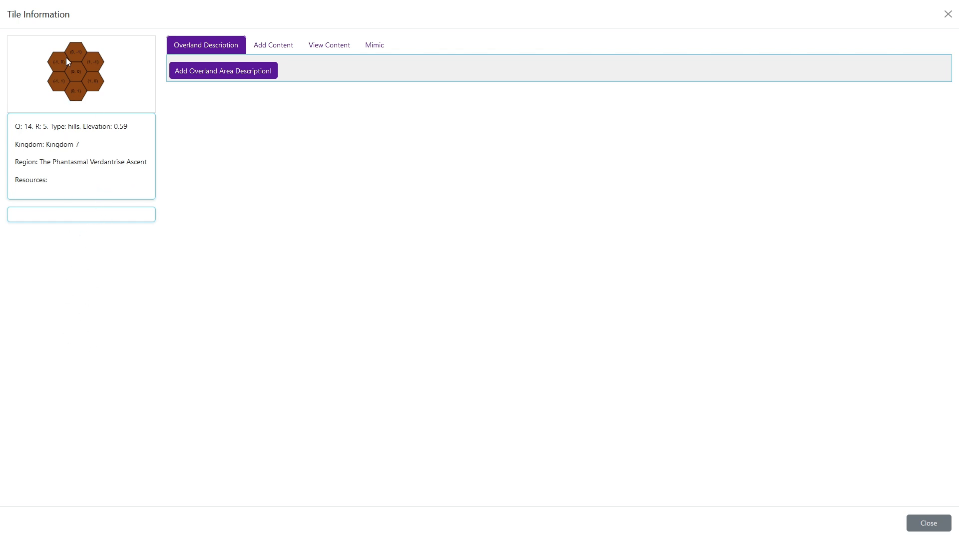
{"action": "mouse_move", "coordinate": [98, 87]}
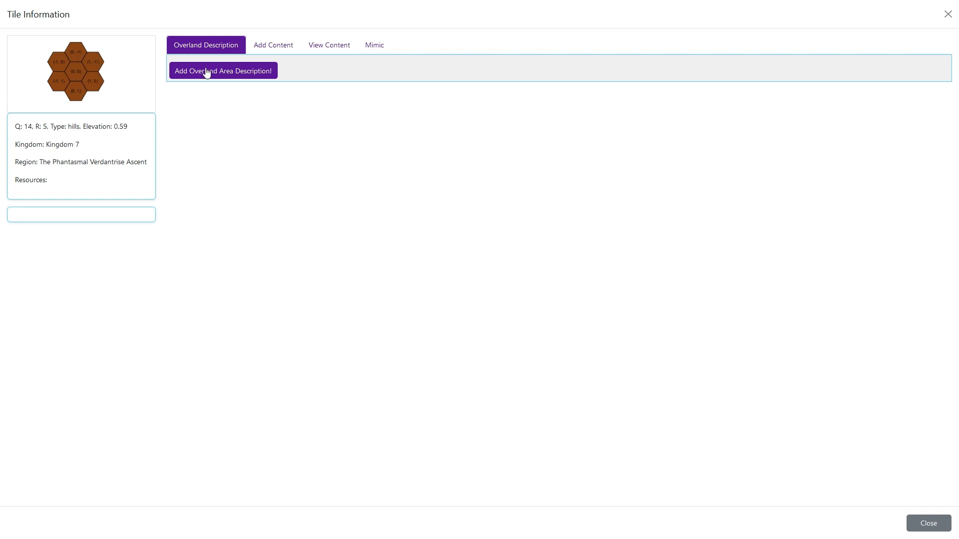
Step: Create and generate a named city at sub-hex (0, 1) of the hills tile
{"action": "left_click", "coordinate": [272, 44]}
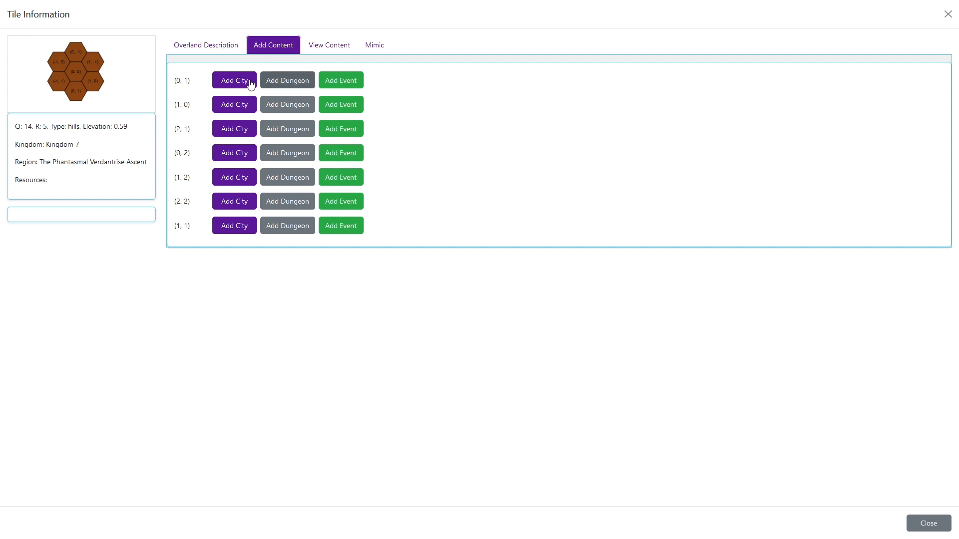
{"action": "left_click", "coordinate": [235, 80]}
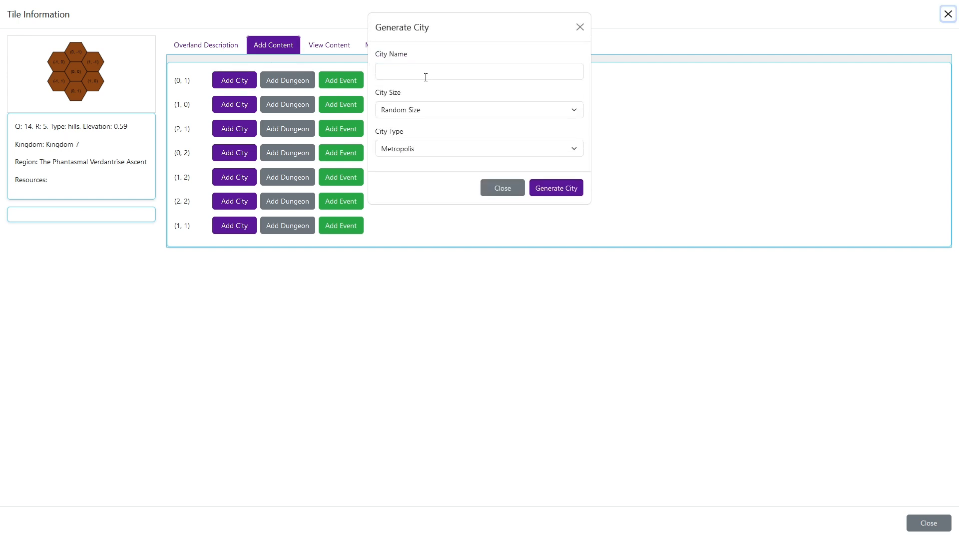
{"action": "type", "text": "ii"}
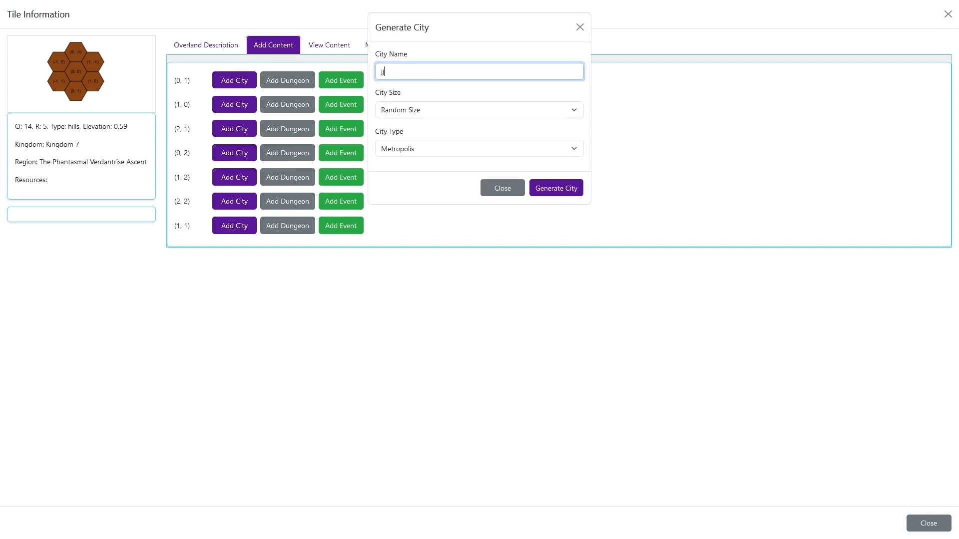
{"action": "left_click", "coordinate": [556, 188]}
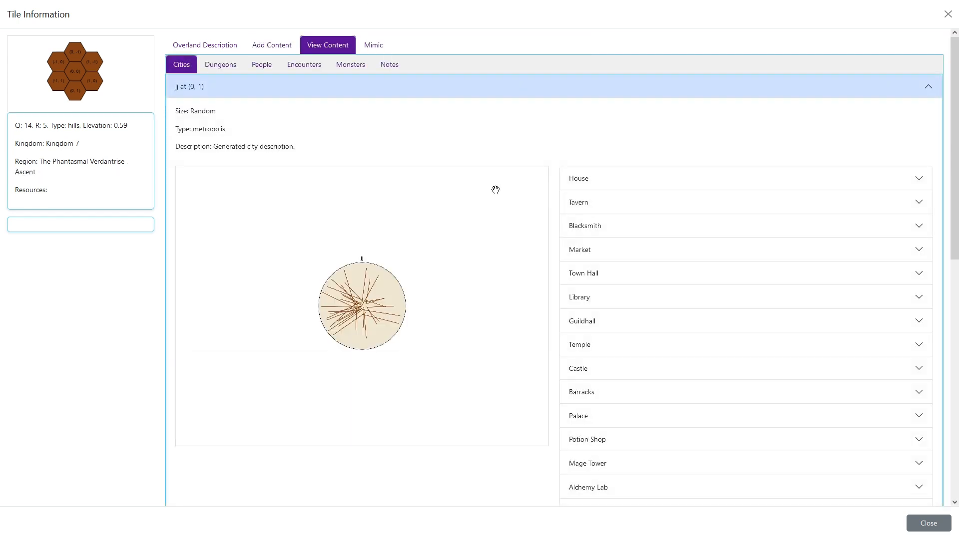
{"action": "mouse_move", "coordinate": [847, 131]}
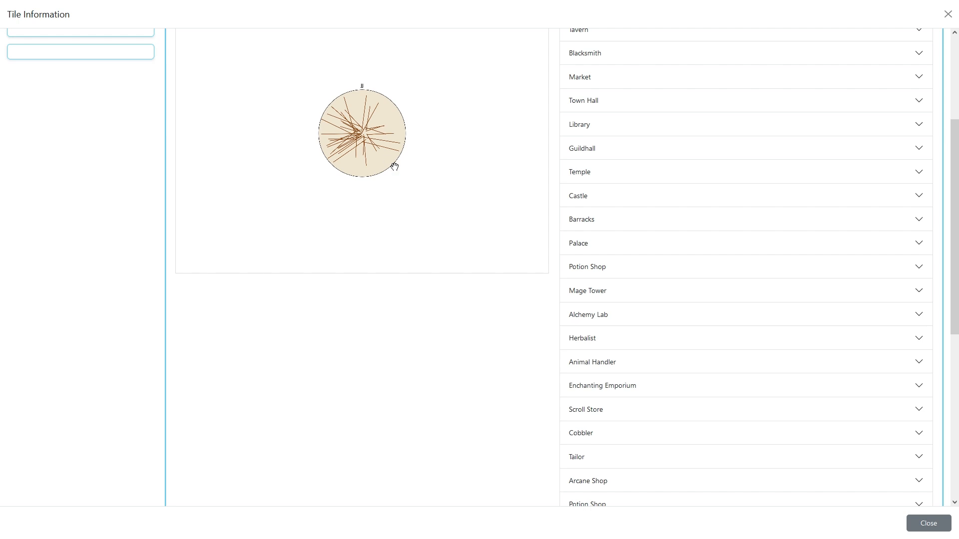
{"action": "mouse_move", "coordinate": [395, 189]}
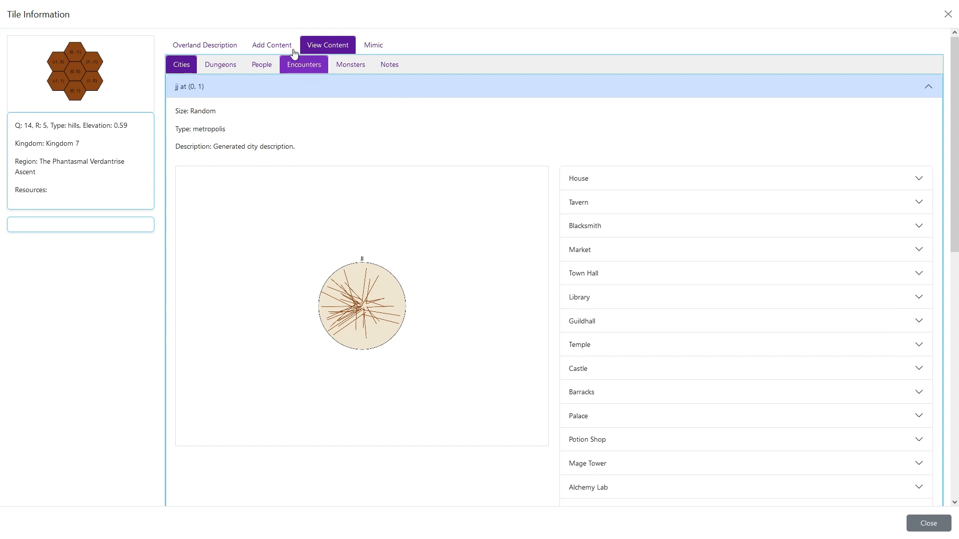
Step: Generate temple dungeon 'jjj' at (0, 1) and read its Temple Entrance and Room 2 descriptions
{"action": "left_click", "coordinate": [287, 80]}
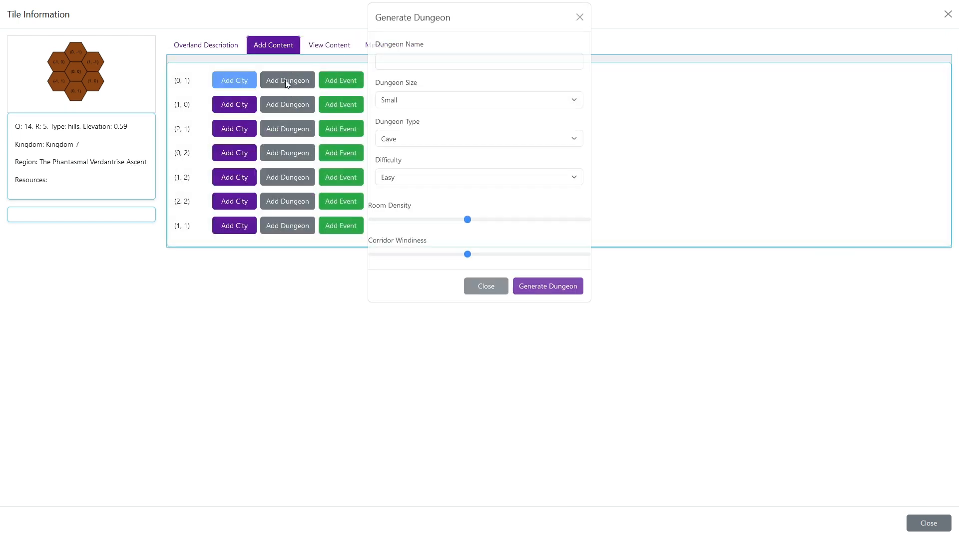
{"action": "left_click", "coordinate": [479, 70]}
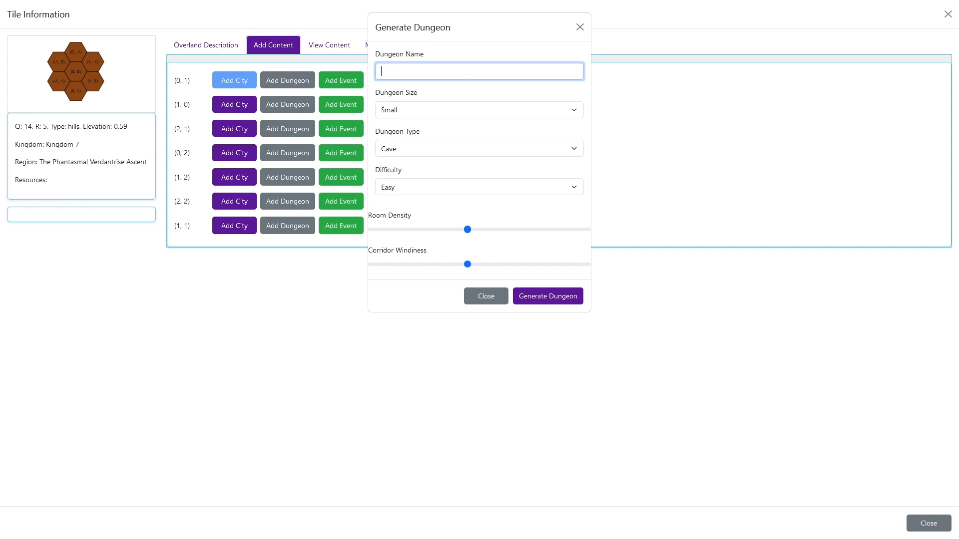
{"action": "type", "text": "jjj"}
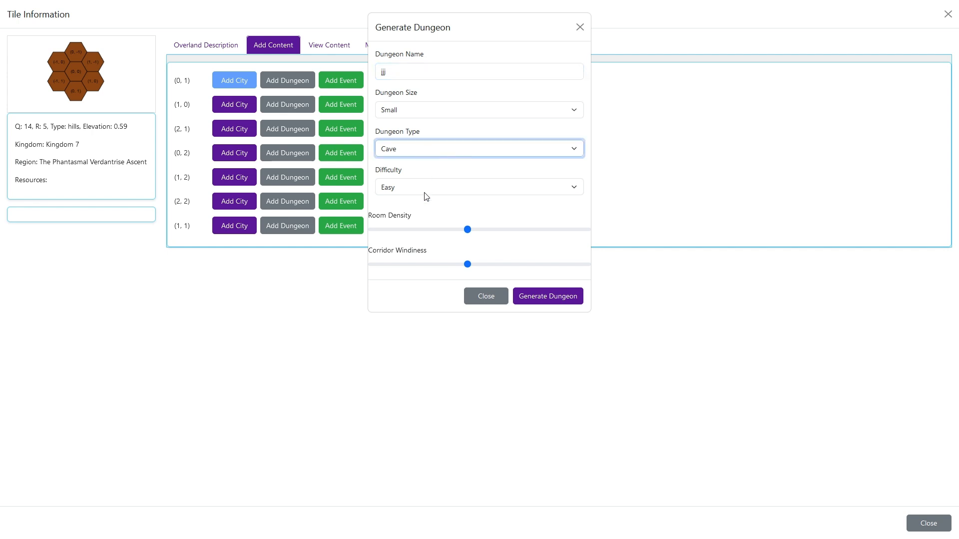
{"action": "left_click", "coordinate": [479, 147]}
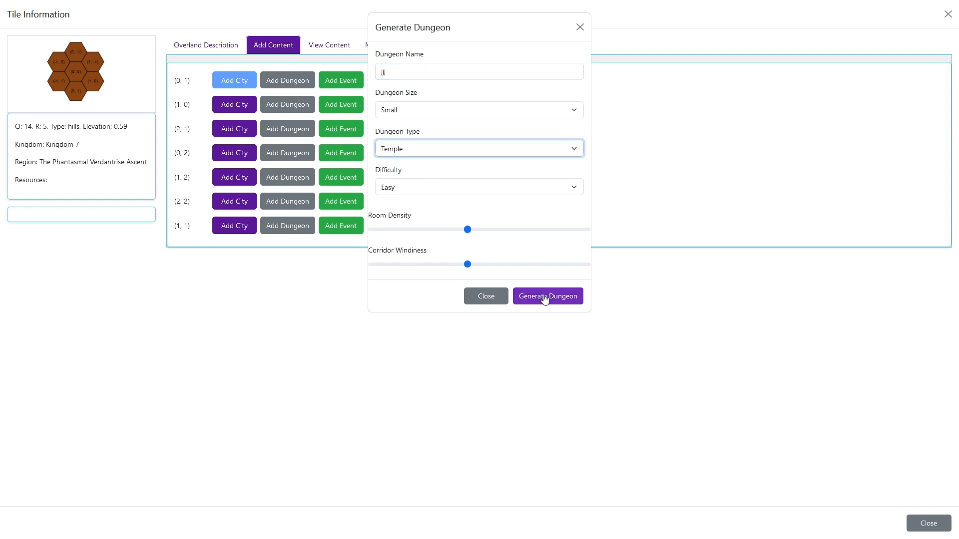
{"action": "left_click", "coordinate": [548, 296]}
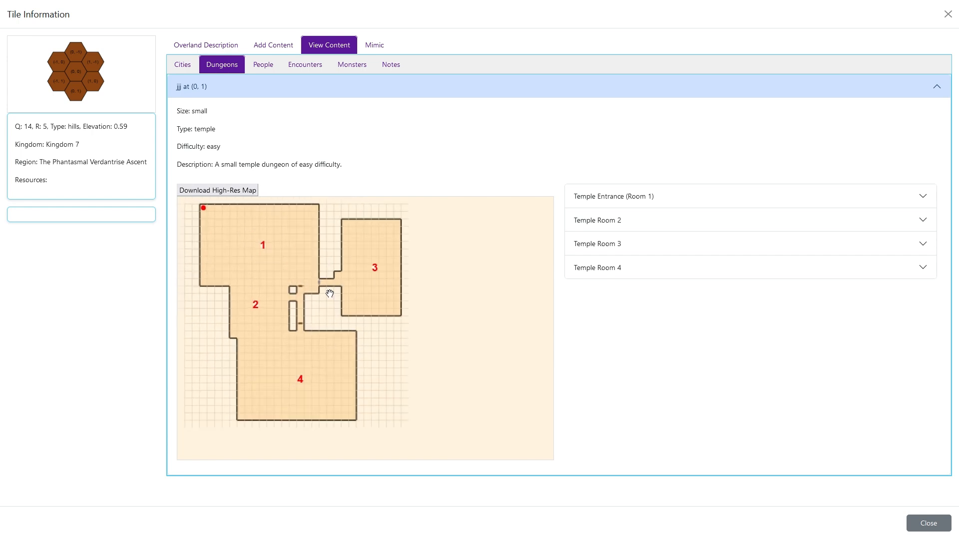
{"action": "mouse_move", "coordinate": [275, 343]}
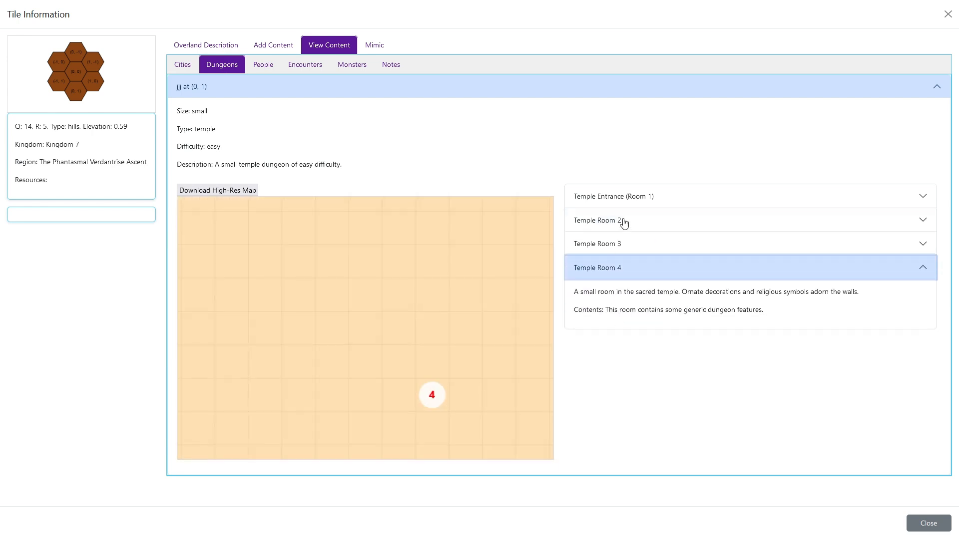
{"action": "left_click", "coordinate": [614, 196]}
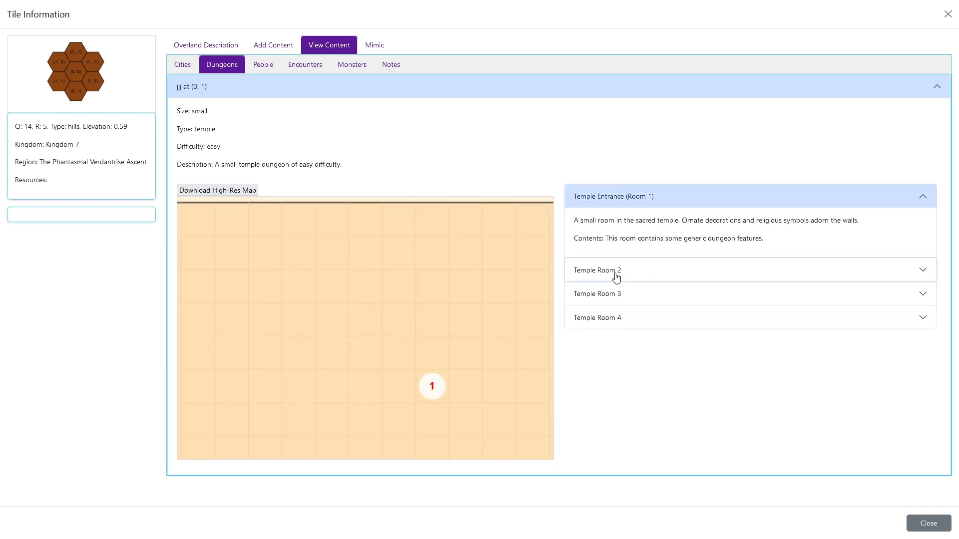
{"action": "left_click", "coordinate": [597, 270]}
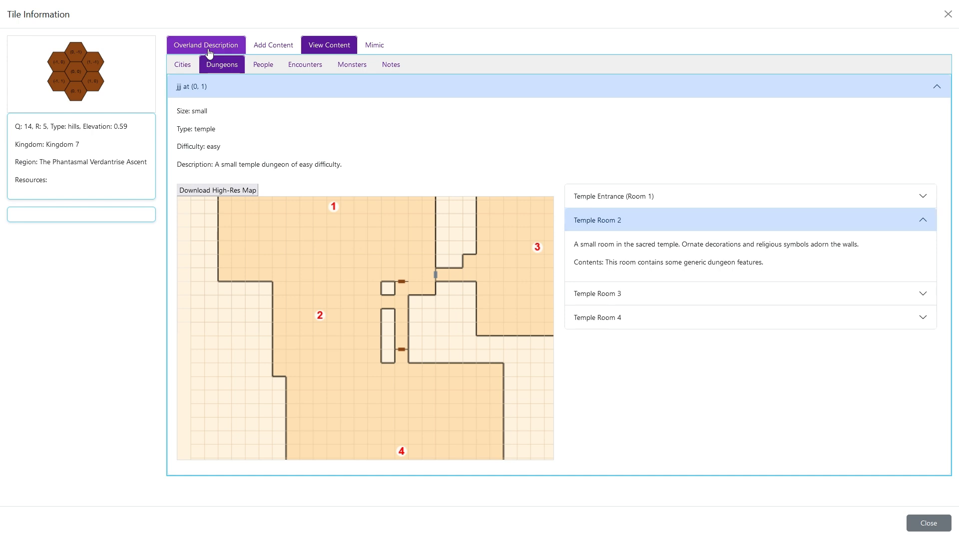
Step: Switch back and forth between Overland Description and Add Content, finishing on Add Content
{"action": "left_click", "coordinate": [205, 44]}
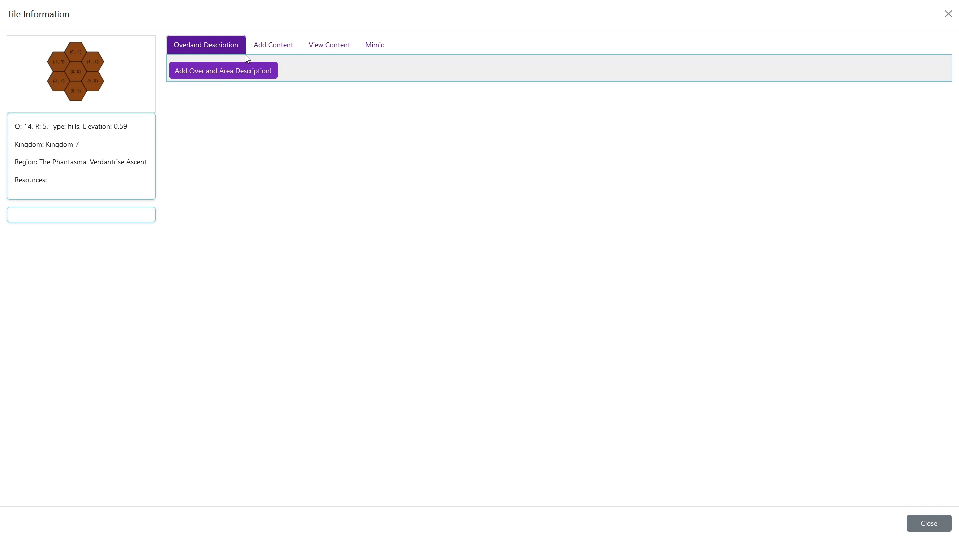
{"action": "left_click", "coordinate": [272, 44]}
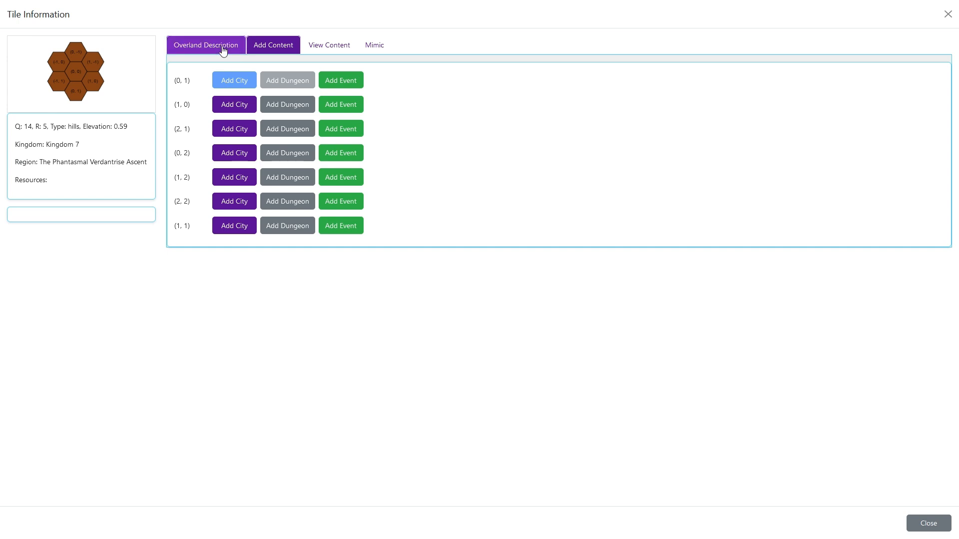
{"action": "left_click", "coordinate": [205, 44]}
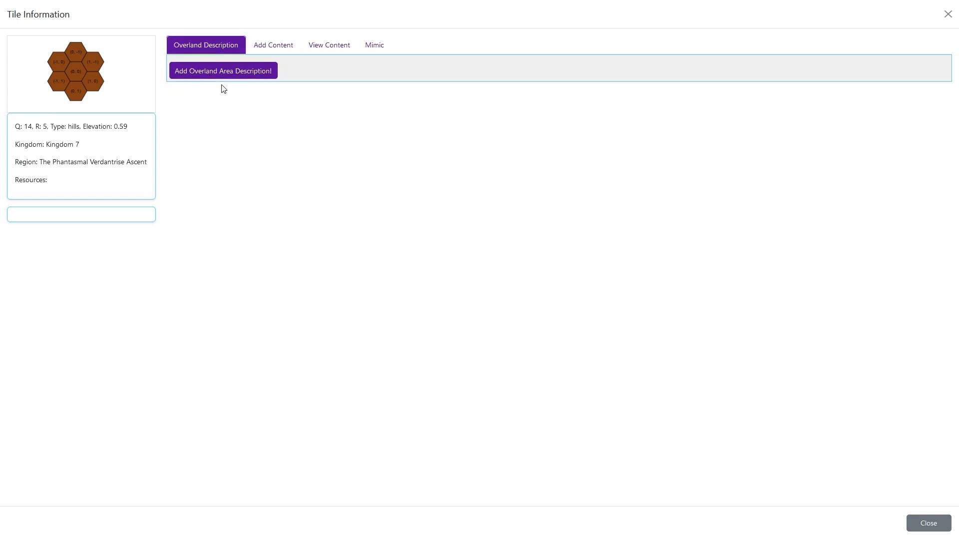
{"action": "left_click", "coordinate": [272, 45]}
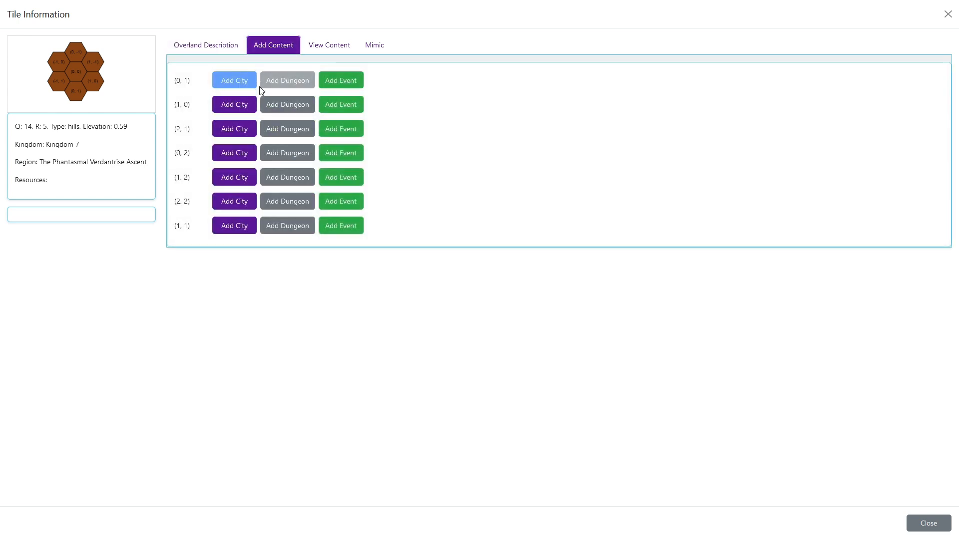
{"action": "left_click", "coordinate": [206, 45]}
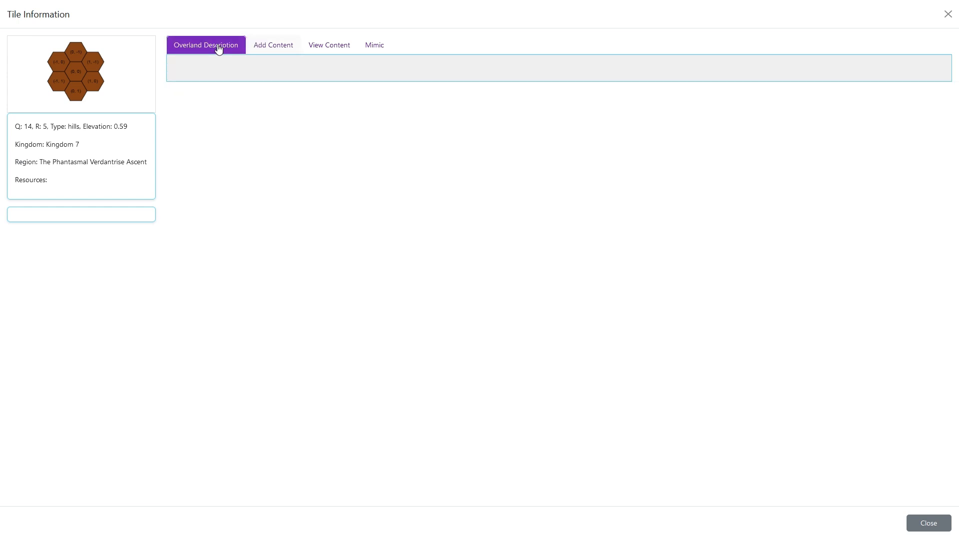
{"action": "left_click", "coordinate": [205, 45]}
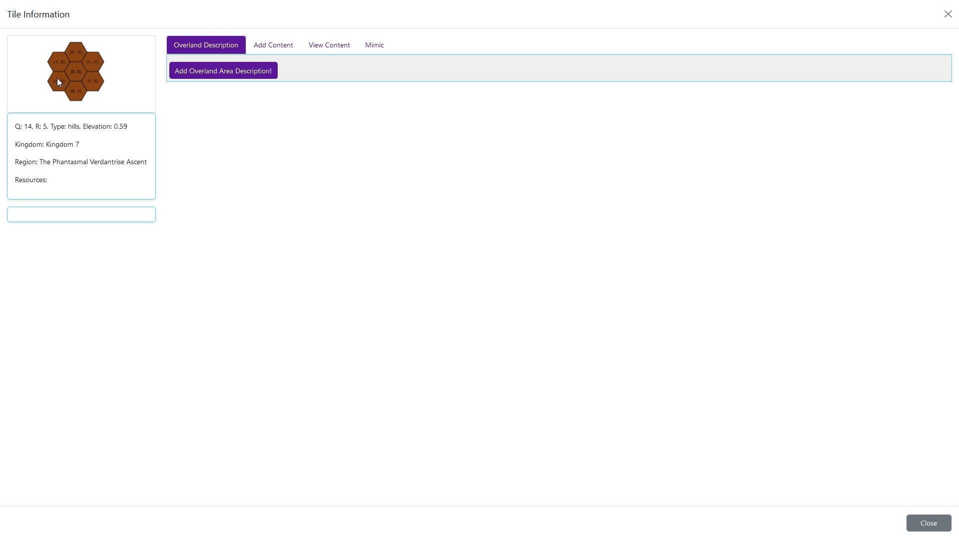
{"action": "mouse_move", "coordinate": [76, 60]}
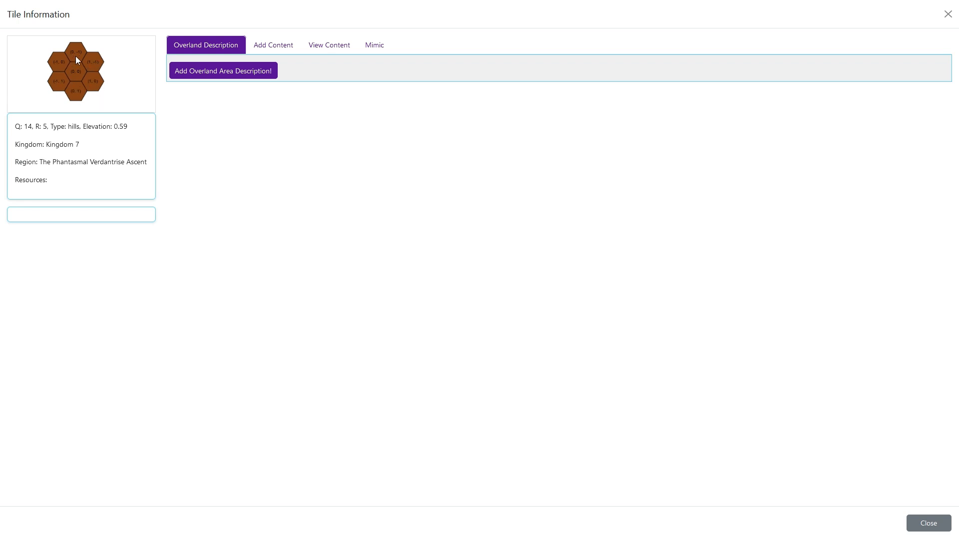
{"action": "left_click", "coordinate": [273, 44]}
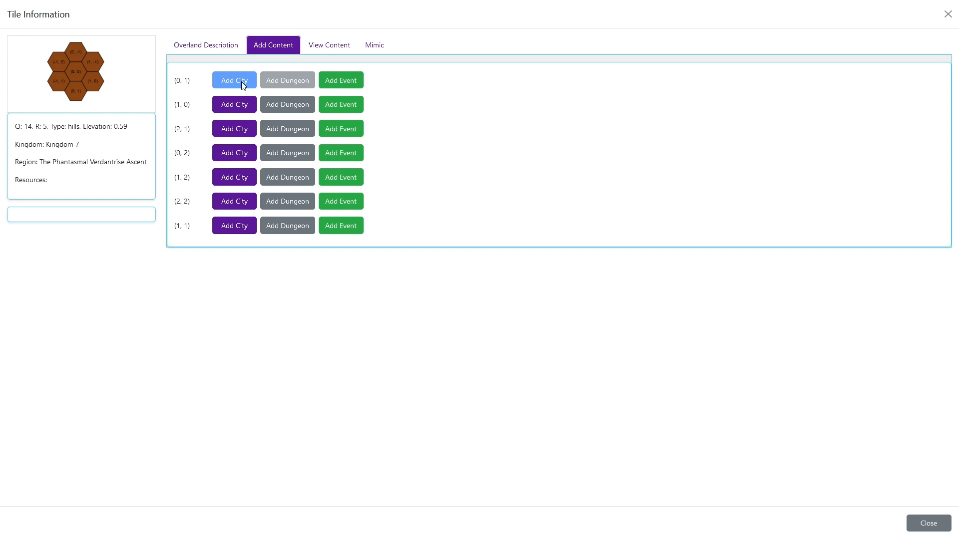
{"action": "left_click", "coordinate": [205, 45]}
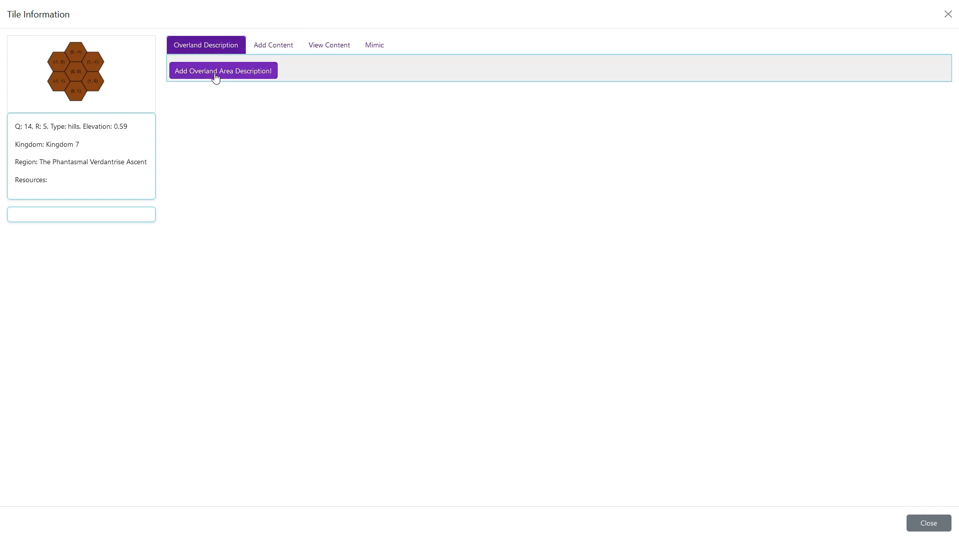
{"action": "left_click", "coordinate": [273, 45]}
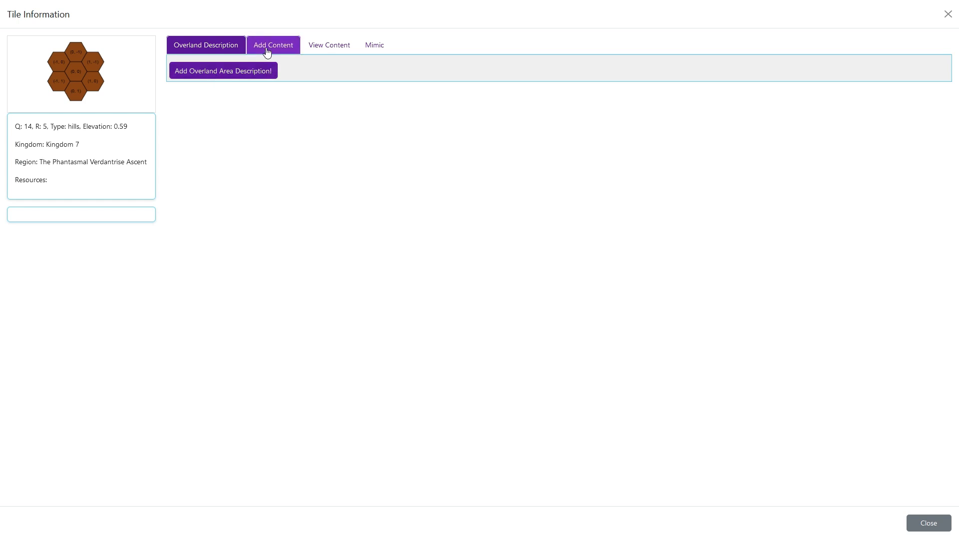
{"action": "left_click", "coordinate": [206, 44]}
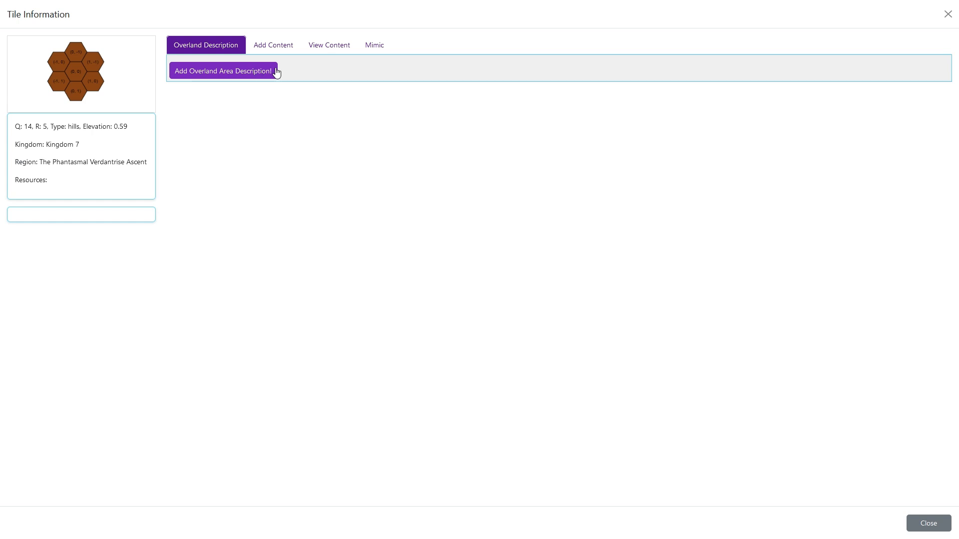
{"action": "mouse_move", "coordinate": [273, 45]}
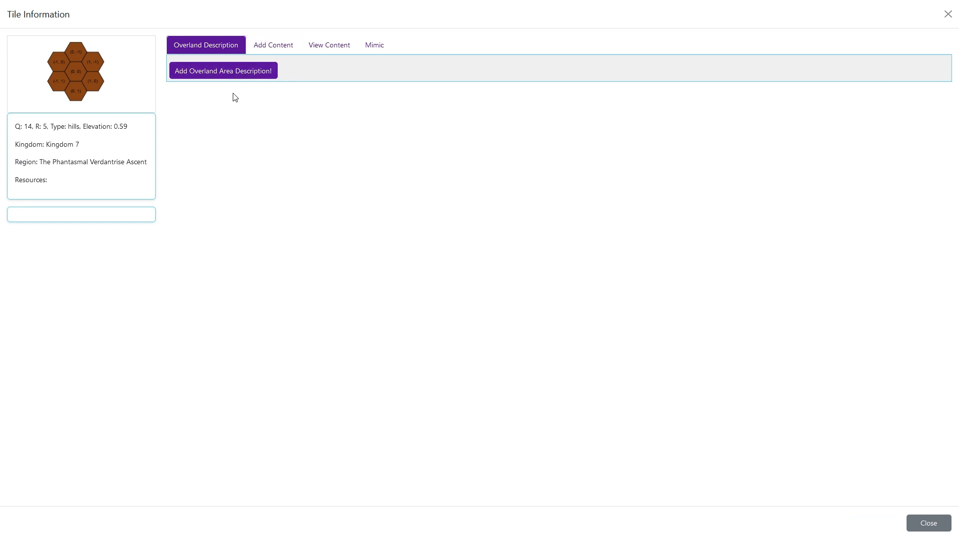
{"action": "mouse_move", "coordinate": [435, 152]}
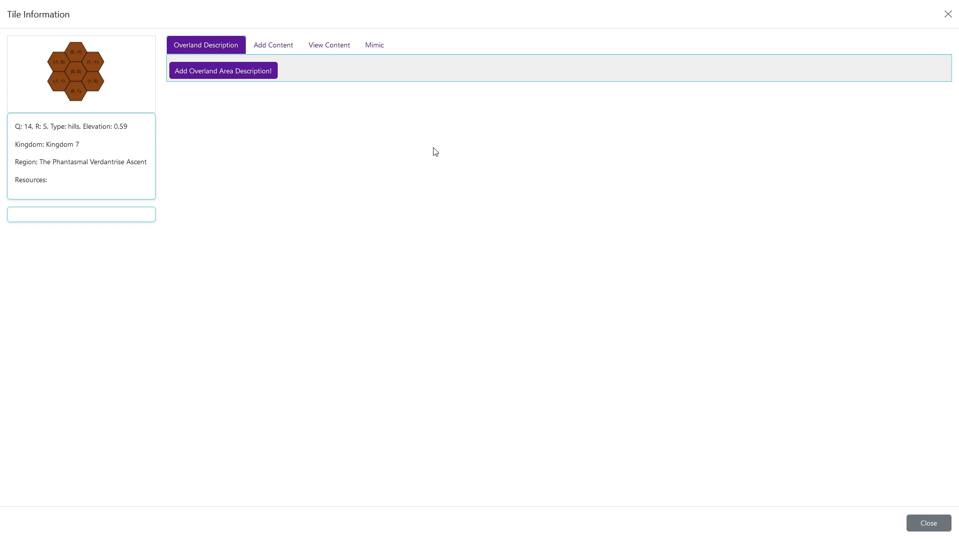
{"action": "left_click", "coordinate": [273, 45]}
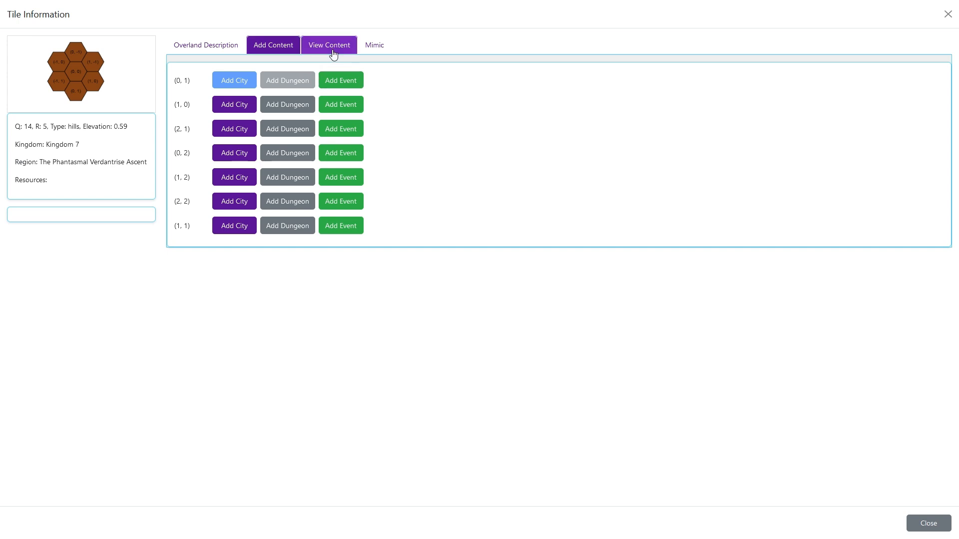
Step: Show the hills tile's saved content in the People category, which is empty
{"action": "left_click", "coordinate": [328, 45]}
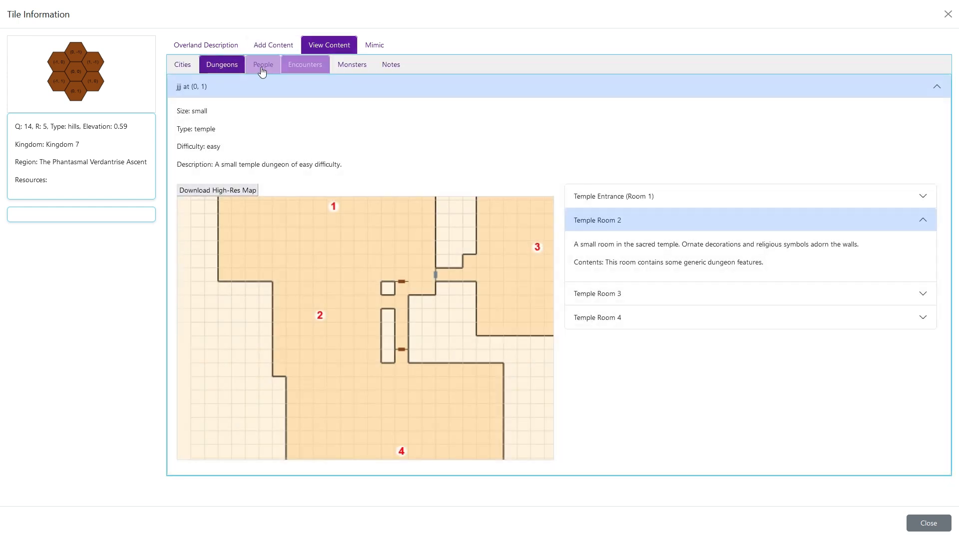
{"action": "left_click", "coordinate": [262, 65]}
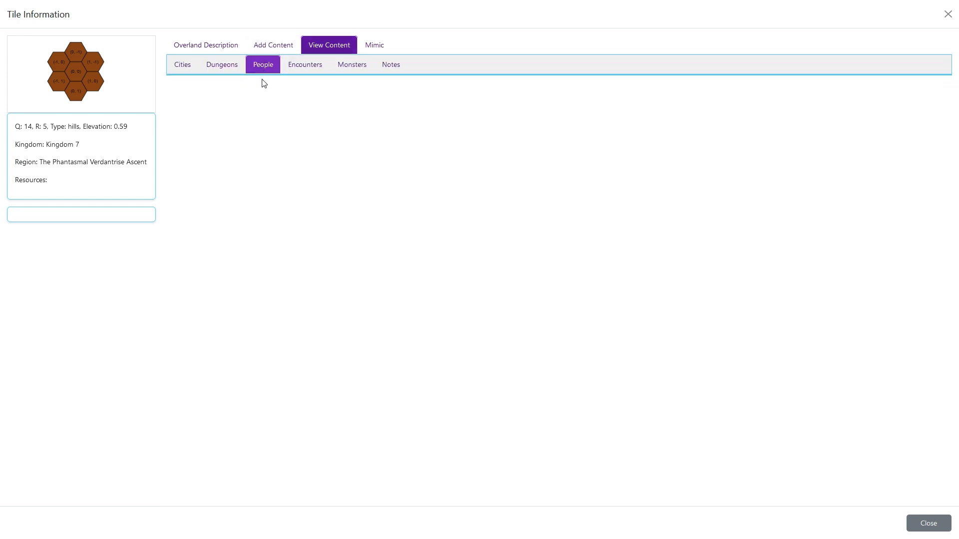
{"action": "mouse_move", "coordinate": [235, 153]}
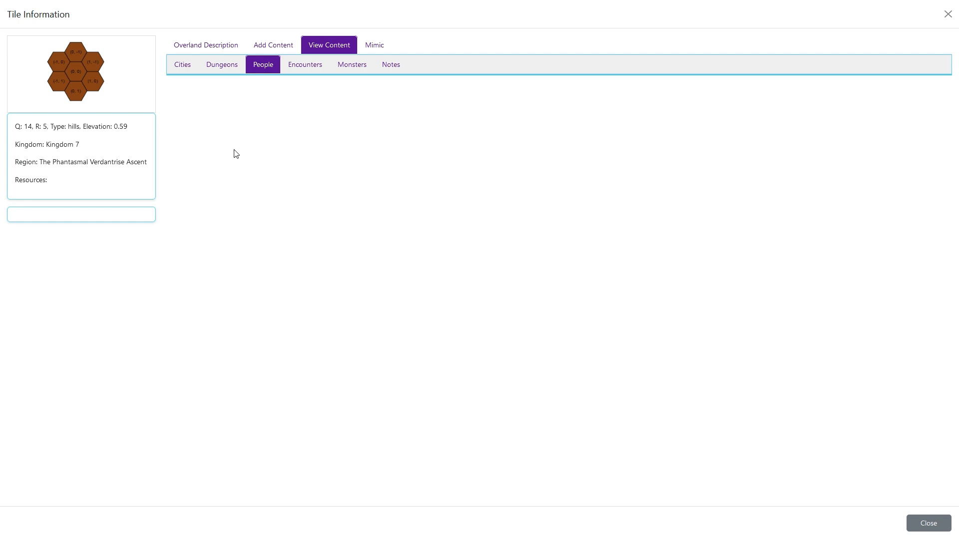
{"action": "mouse_move", "coordinate": [69, 69]}
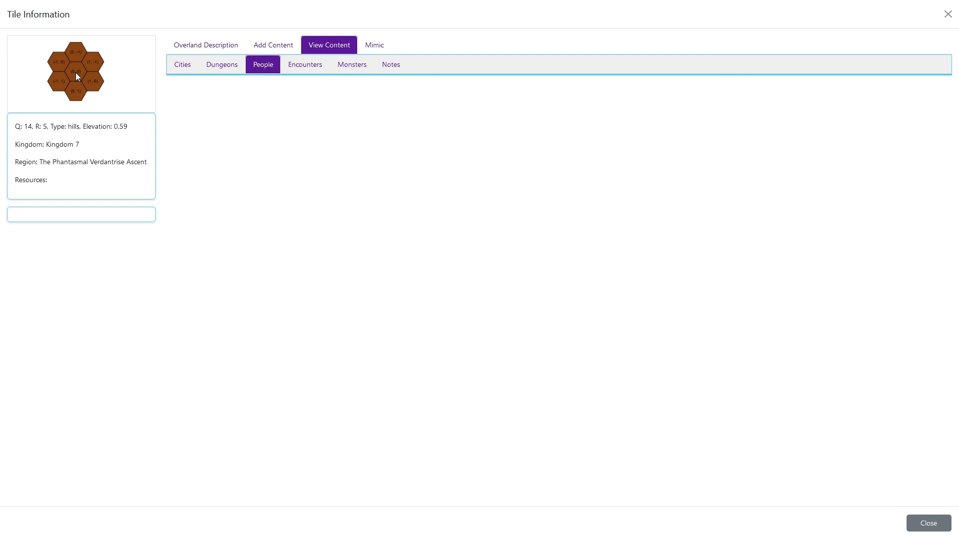
{"action": "mouse_move", "coordinate": [92, 77]}
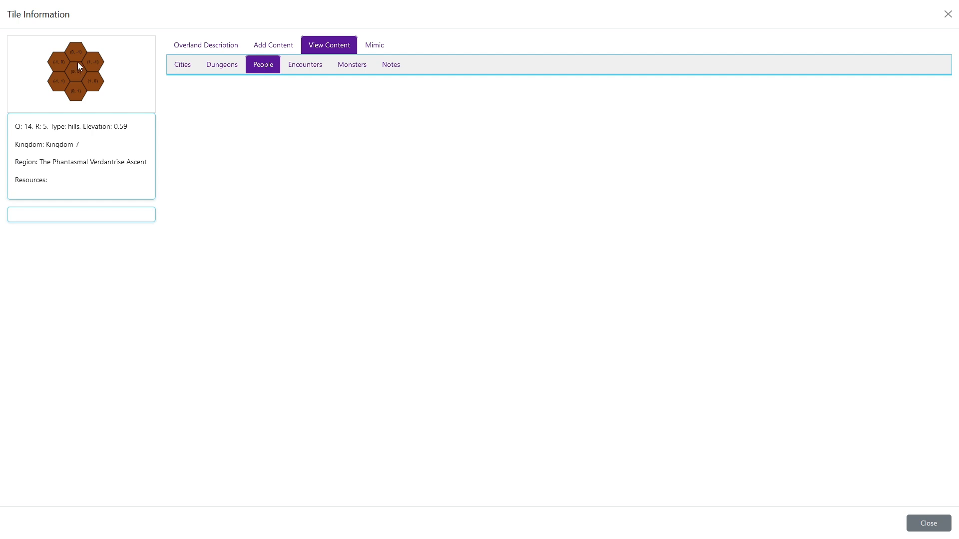
{"action": "mouse_move", "coordinate": [87, 81]}
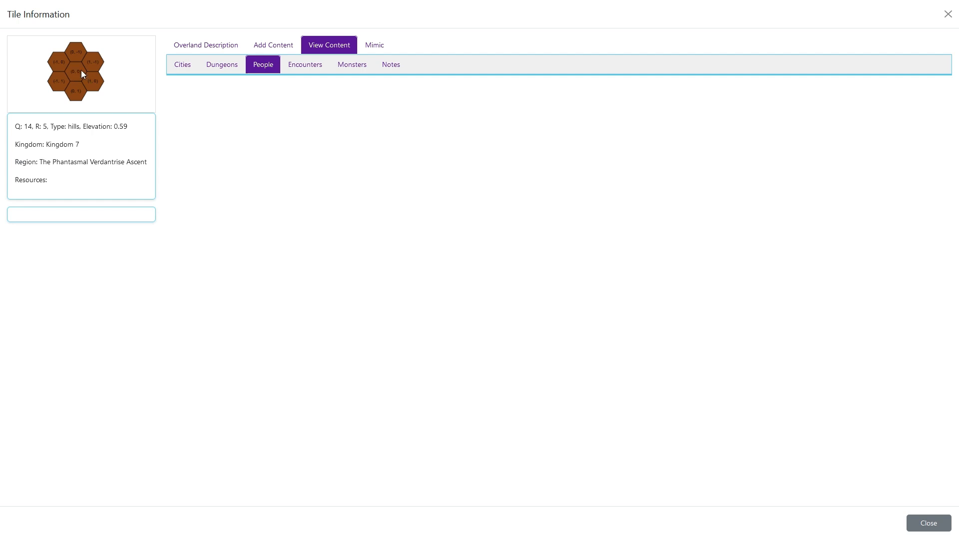
{"action": "mouse_move", "coordinate": [79, 77]}
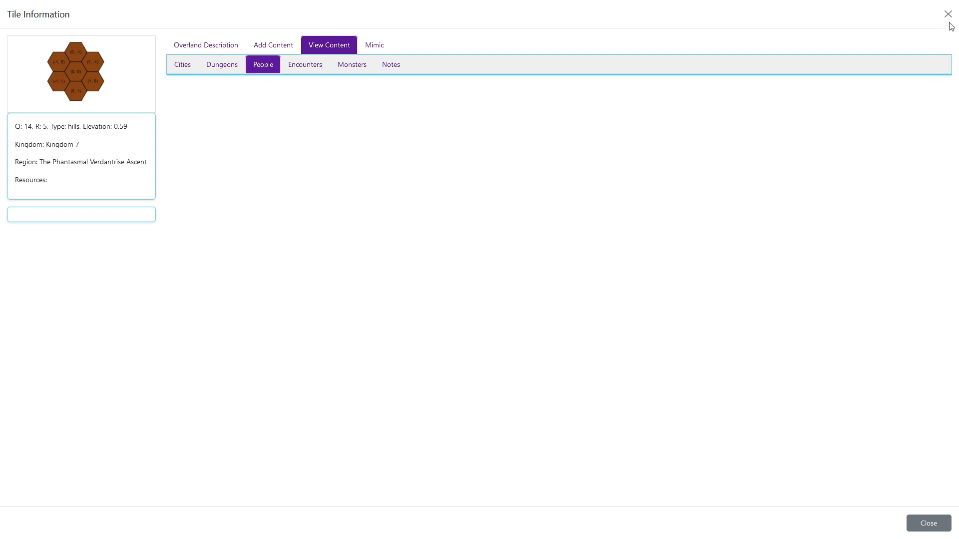
{"action": "left_click", "coordinate": [947, 14]}
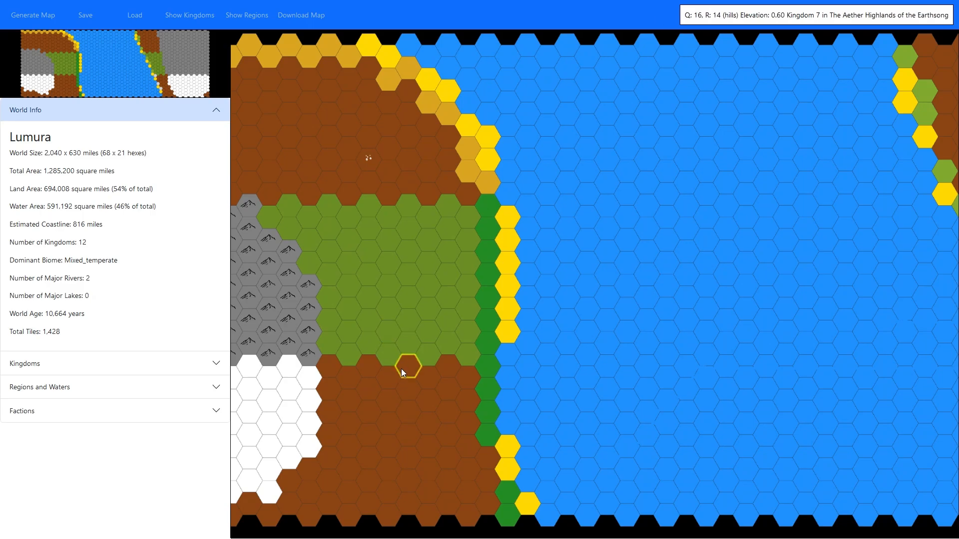
{"action": "left_click", "coordinate": [408, 365]}
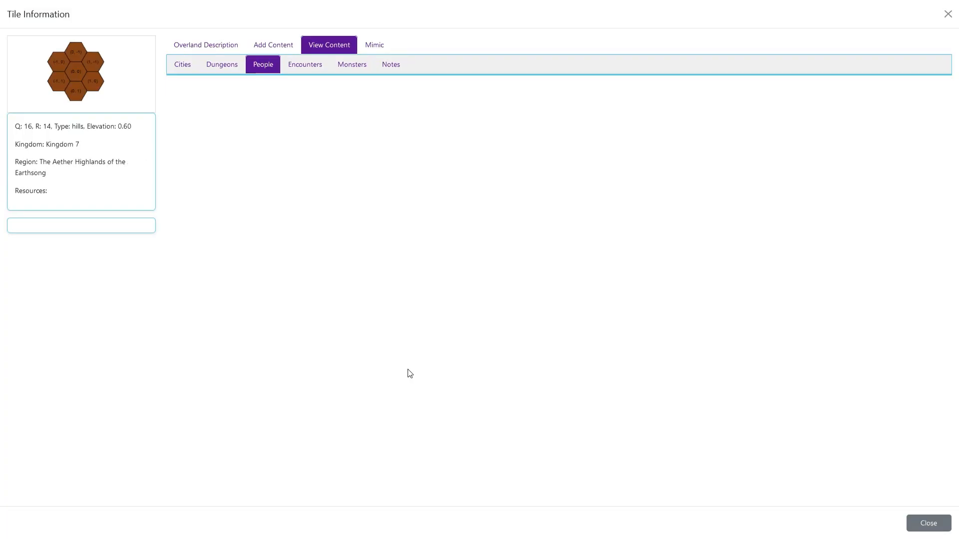
{"action": "left_click", "coordinate": [272, 44]}
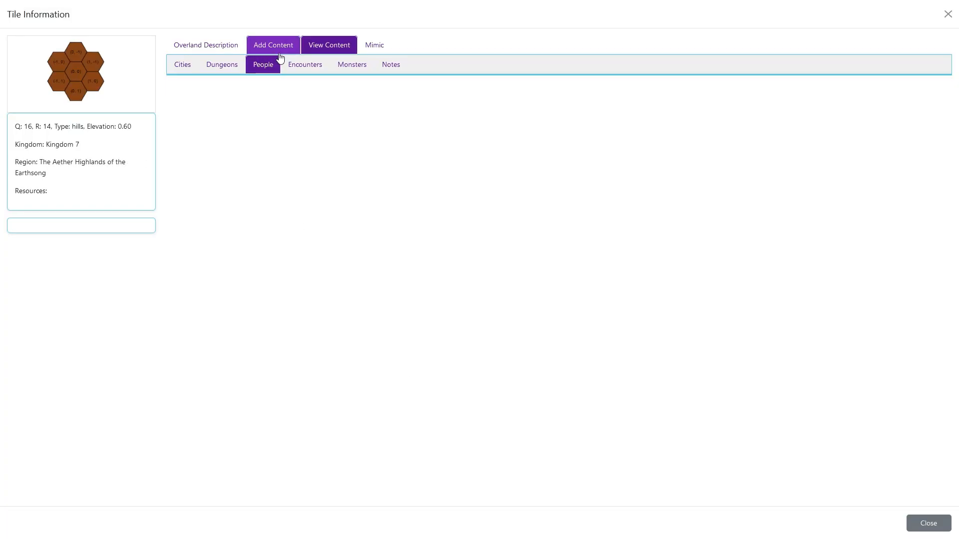
{"action": "left_click", "coordinate": [329, 44]}
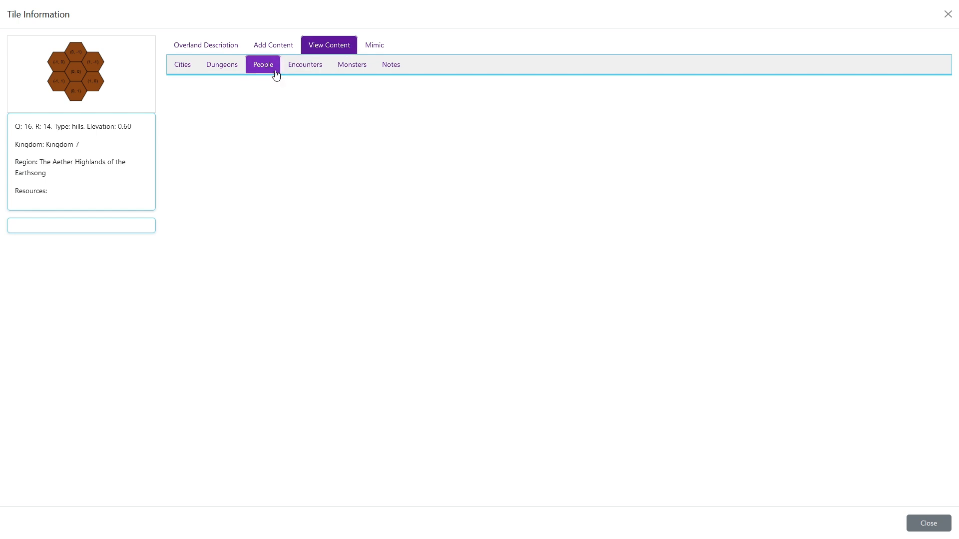
{"action": "mouse_move", "coordinate": [71, 410]}
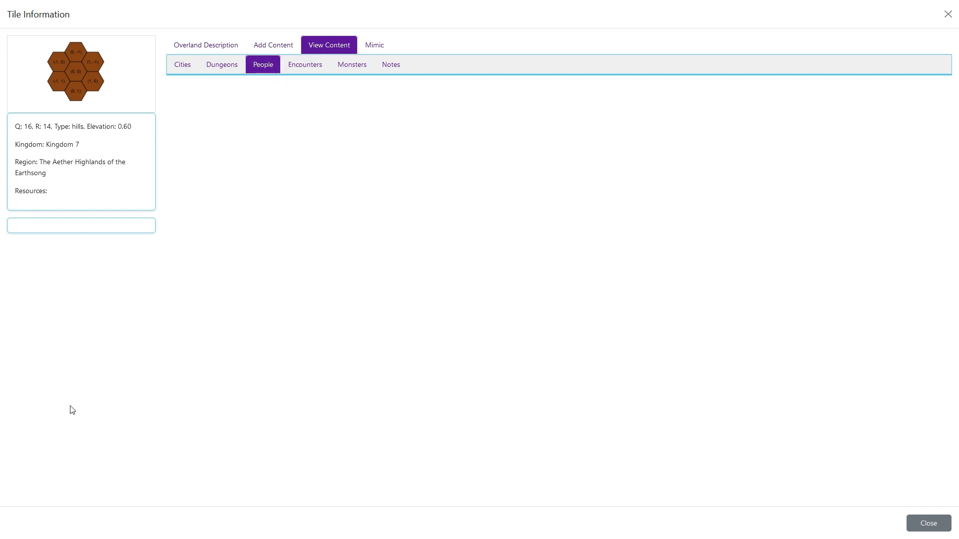
{"action": "mouse_move", "coordinate": [104, 236]}
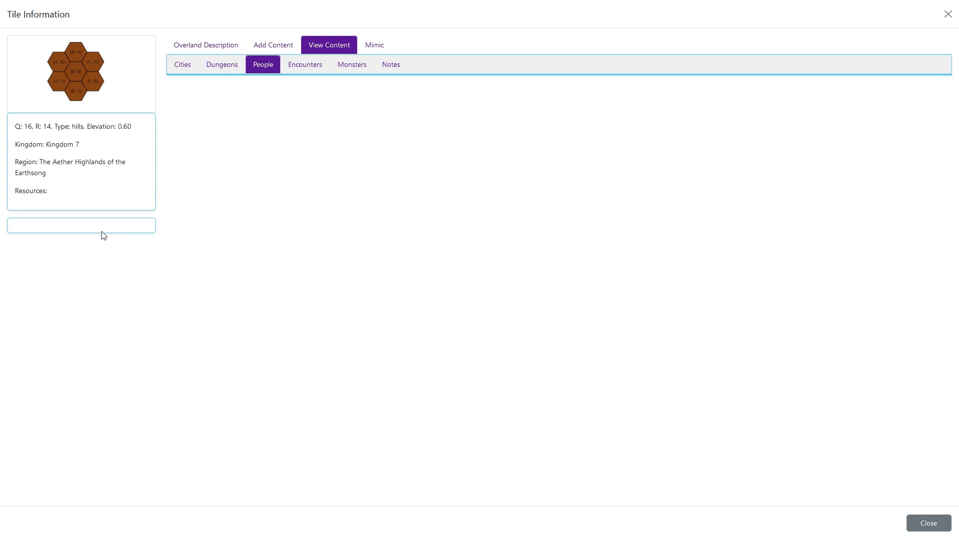
{"action": "mouse_move", "coordinate": [49, 264]}
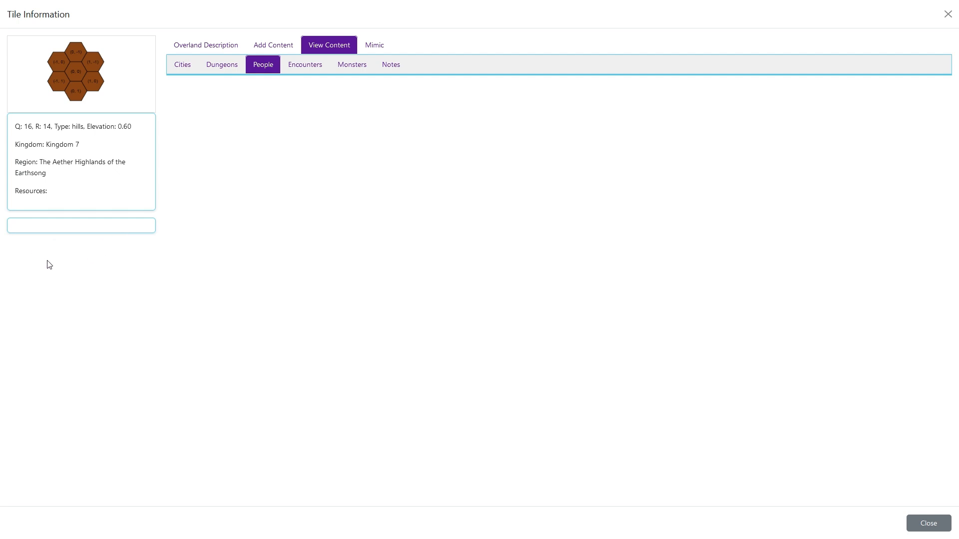
{"action": "mouse_move", "coordinate": [266, 78]}
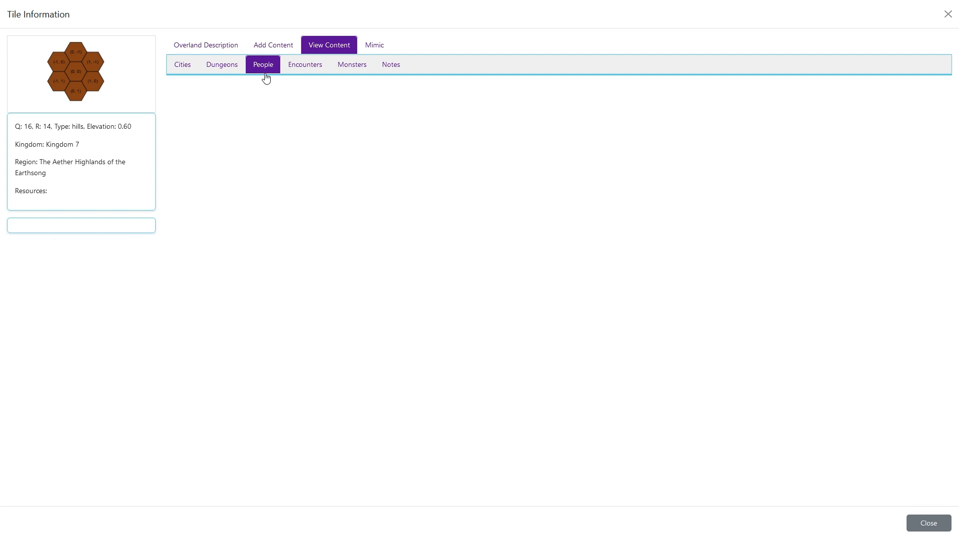
{"action": "mouse_move", "coordinate": [243, 101]}
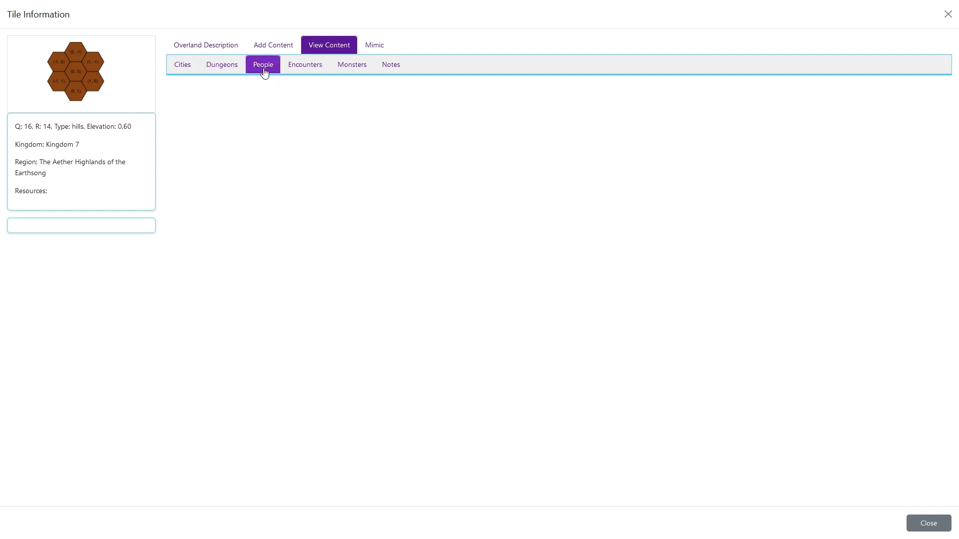
{"action": "mouse_move", "coordinate": [243, 113]}
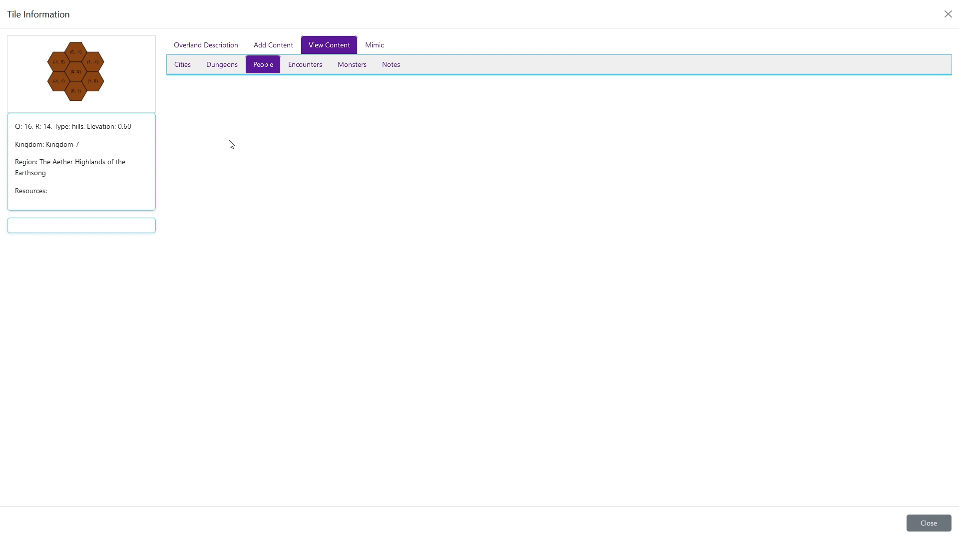
{"action": "mouse_move", "coordinate": [103, 102]}
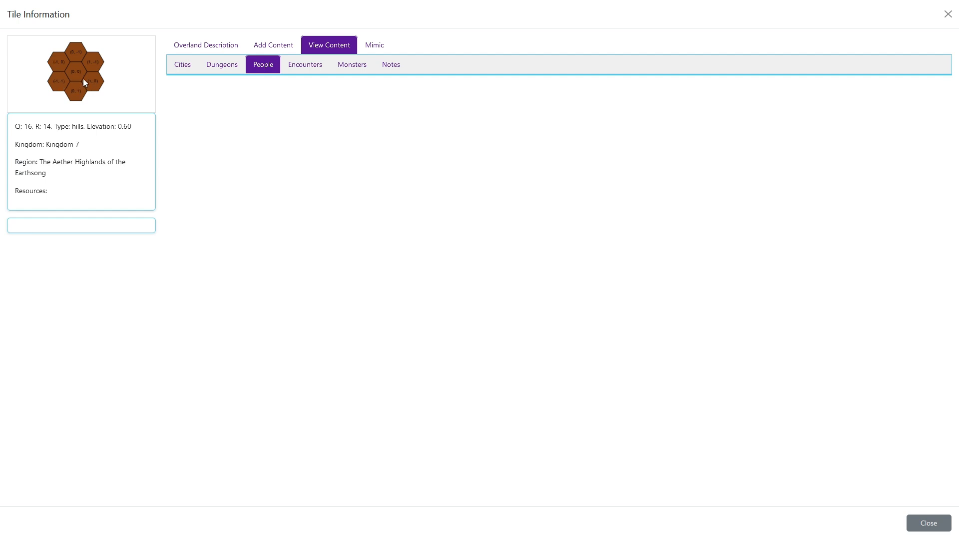
{"action": "mouse_move", "coordinate": [947, 14]}
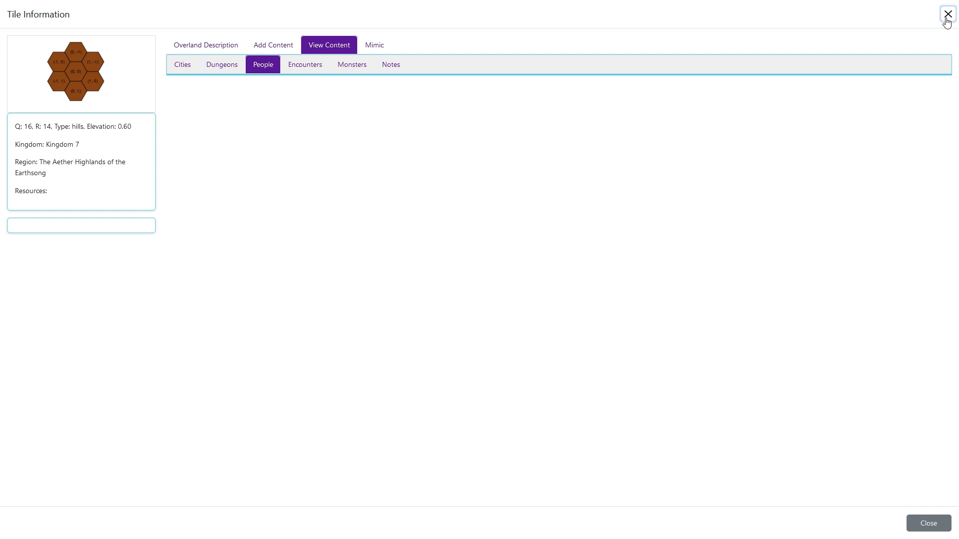
Step: Close the hills tile's information window to return to the Lumura map
{"action": "left_click", "coordinate": [947, 13]}
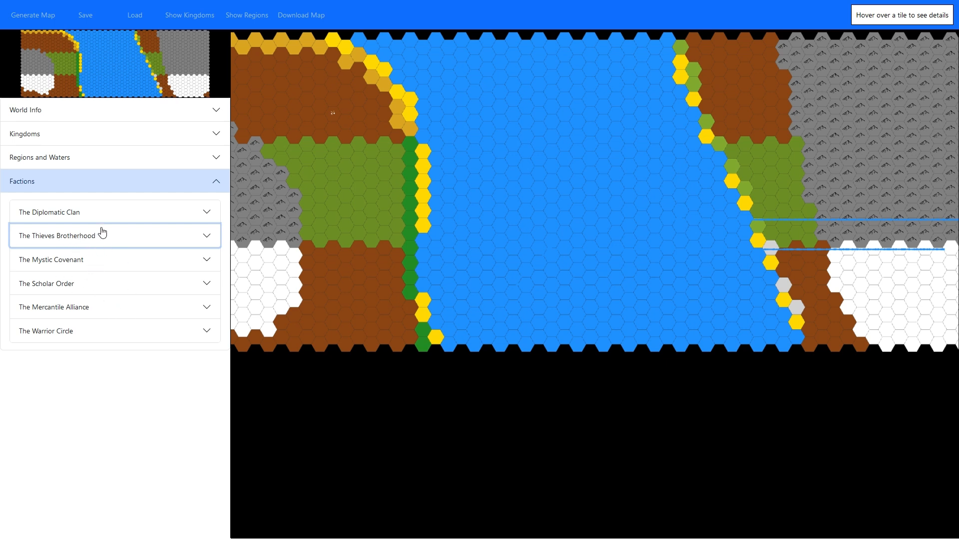
{"action": "mouse_move", "coordinate": [75, 241]}
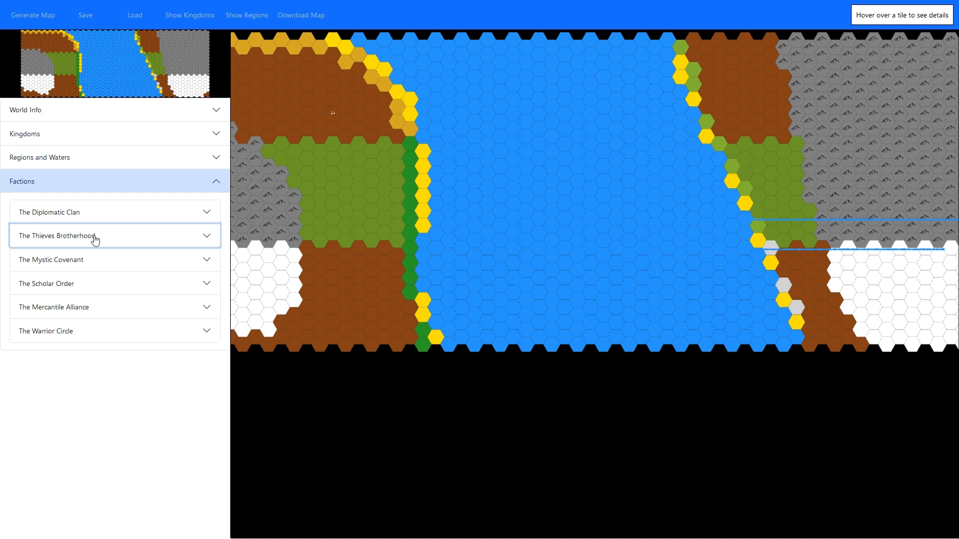
{"action": "mouse_move", "coordinate": [407, 159]}
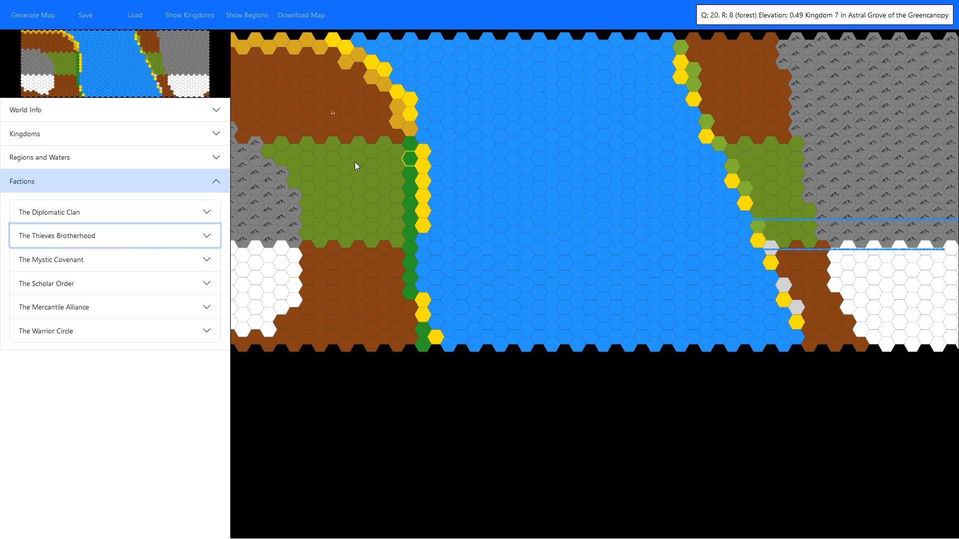
{"action": "mouse_move", "coordinate": [254, 277]}
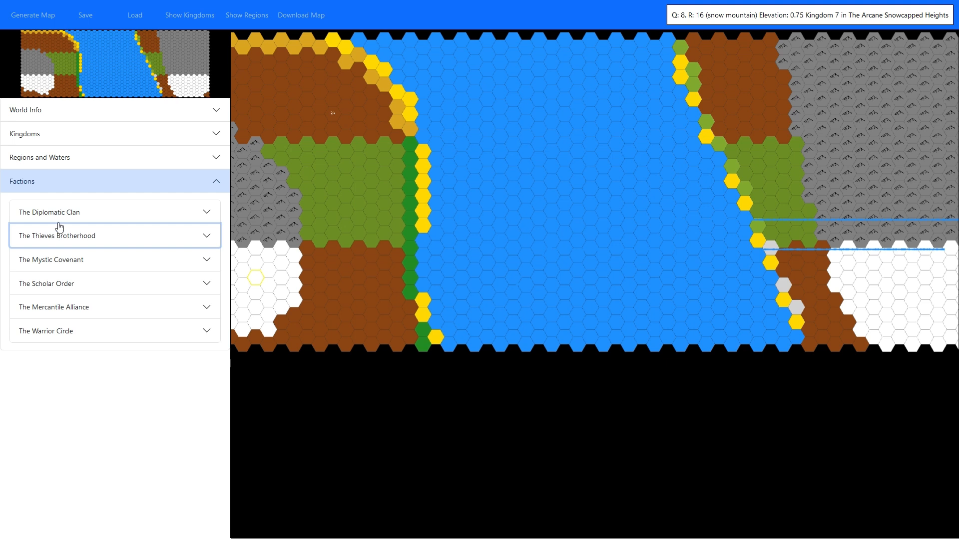
{"action": "mouse_move", "coordinate": [79, 212]}
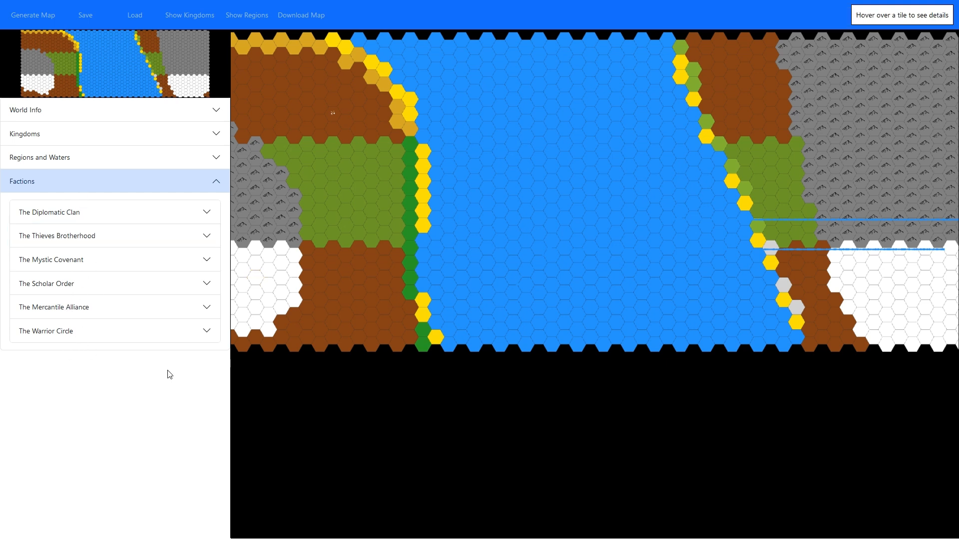
{"action": "mouse_move", "coordinate": [207, 332]}
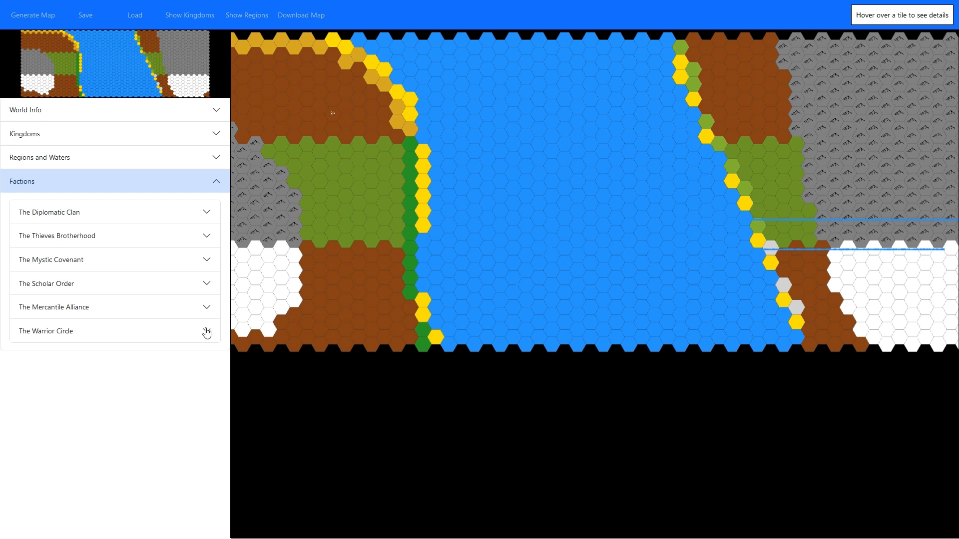
{"action": "mouse_move", "coordinate": [61, 344]}
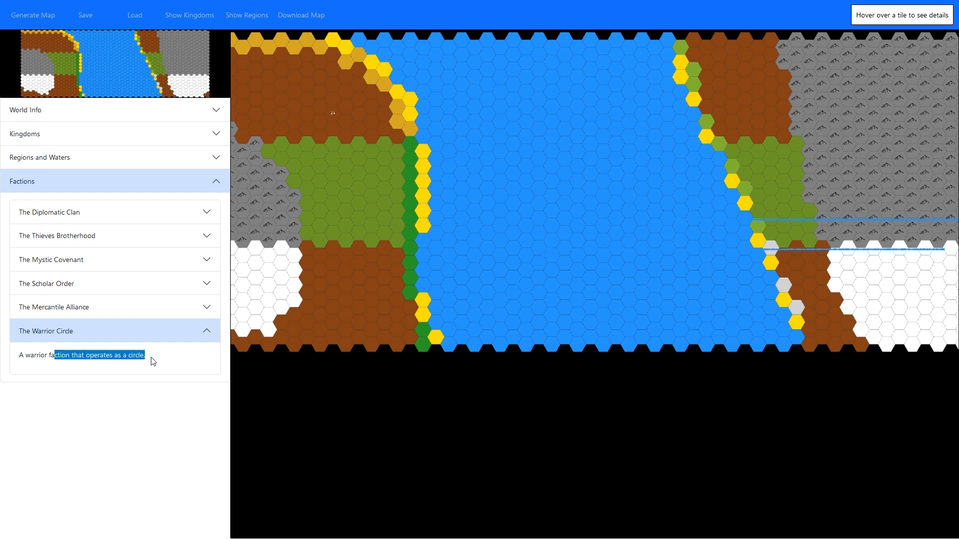
{"action": "mouse_move", "coordinate": [156, 361]}
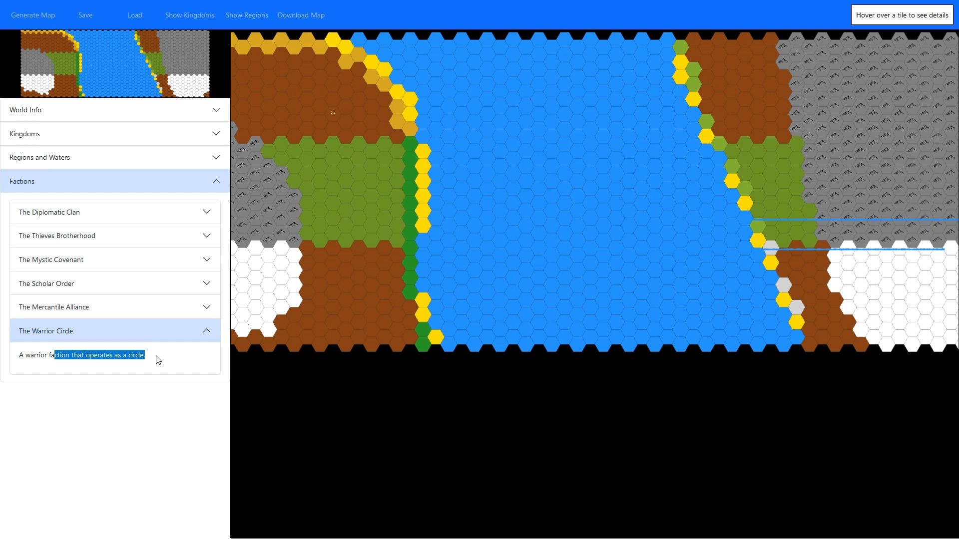
{"action": "mouse_move", "coordinate": [142, 383]}
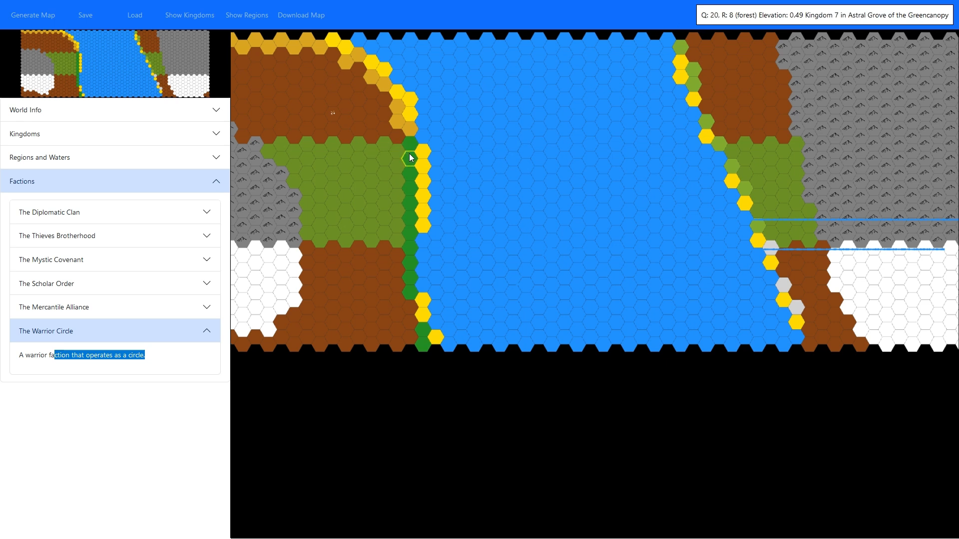
{"action": "mouse_move", "coordinate": [434, 177]}
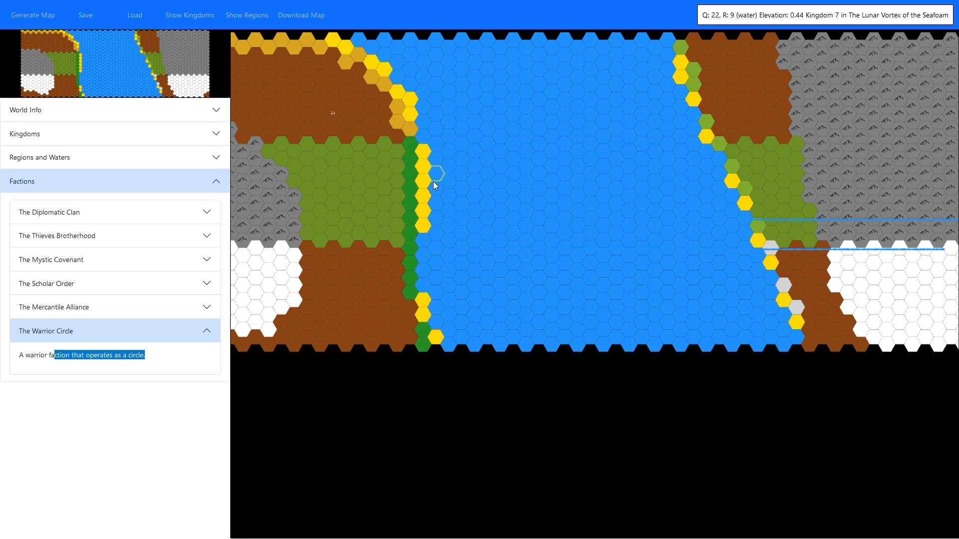
{"action": "mouse_move", "coordinate": [372, 151]}
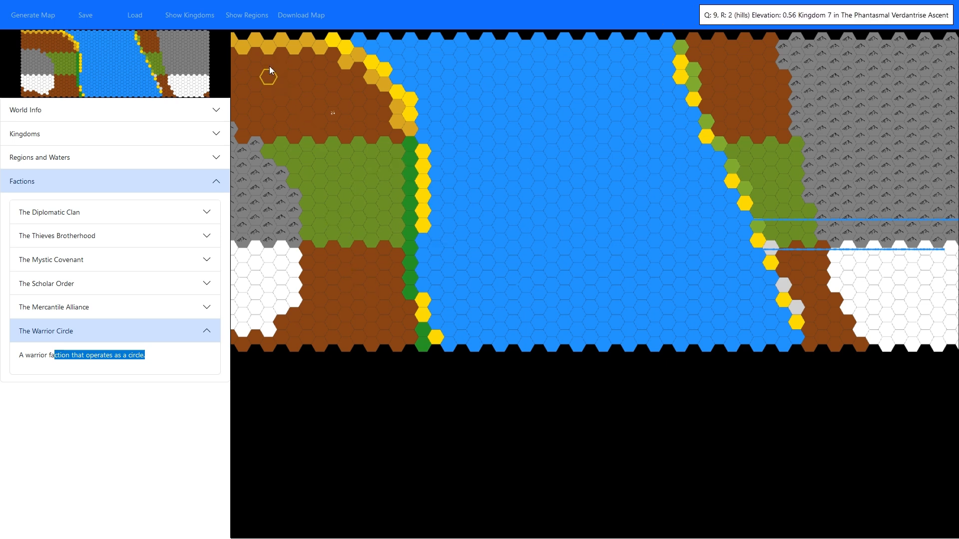
{"action": "mouse_move", "coordinate": [282, 68]}
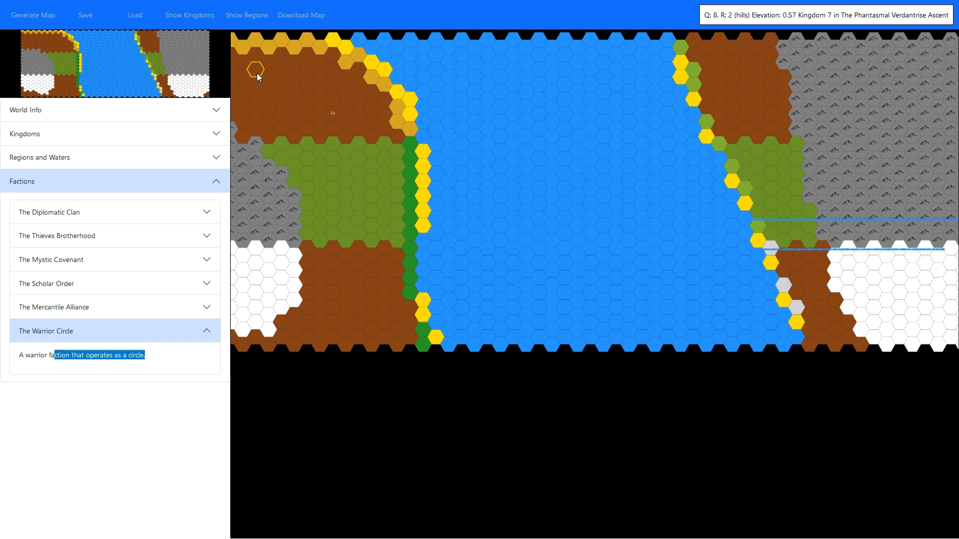
{"action": "mouse_move", "coordinate": [370, 121]}
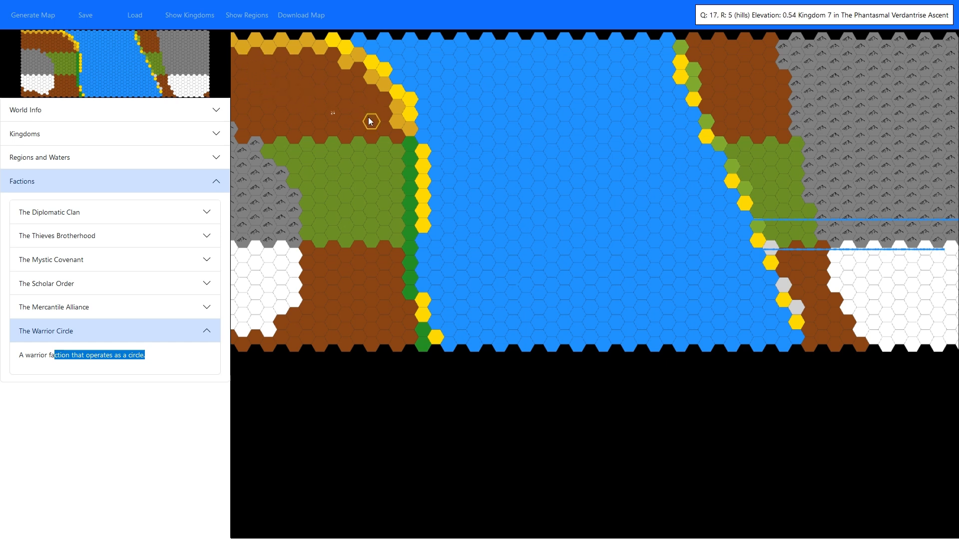
{"action": "mouse_move", "coordinate": [450, 166]}
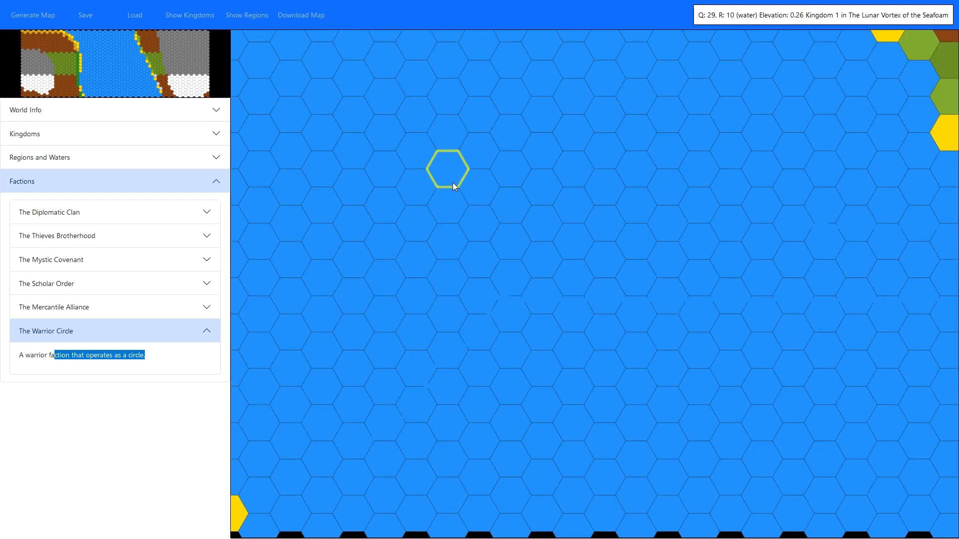
Step: Check an open-water tile's Overland Description and Add Content tabs, then close its window
{"action": "left_click", "coordinate": [446, 169]}
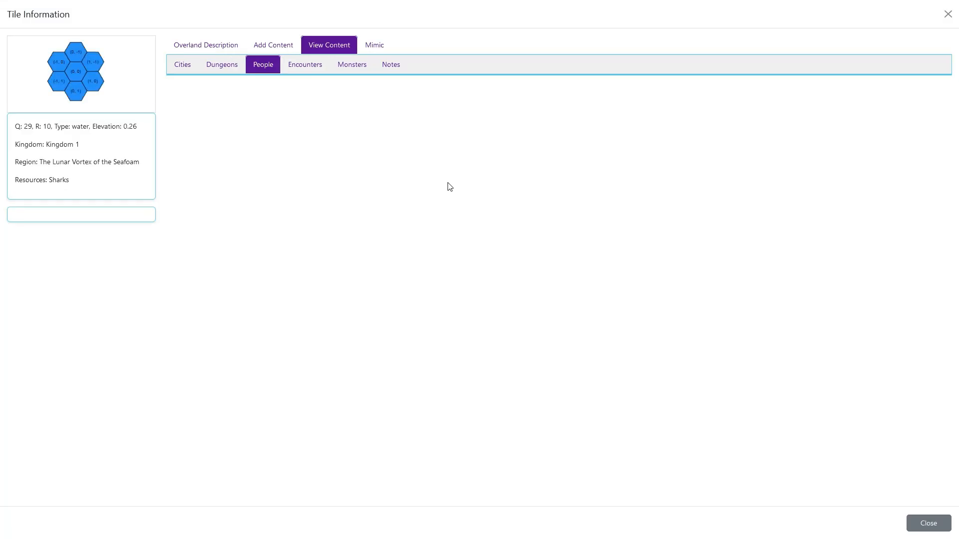
{"action": "left_click", "coordinate": [205, 44]}
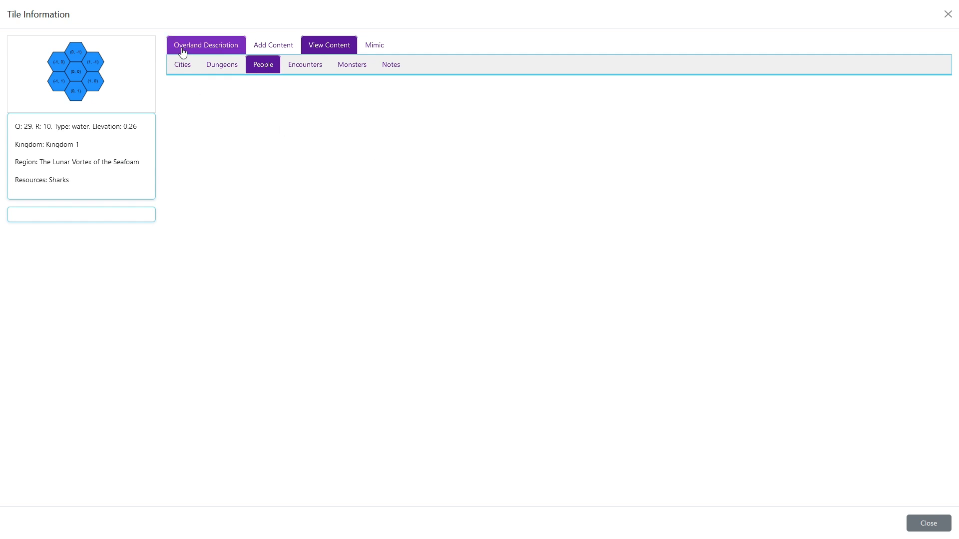
{"action": "left_click", "coordinate": [273, 44]}
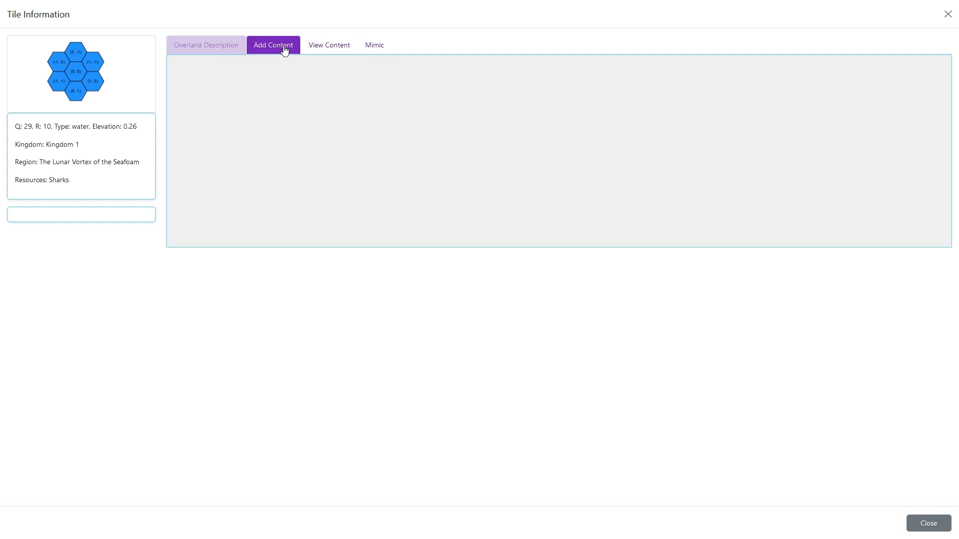
{"action": "left_click", "coordinate": [272, 44]}
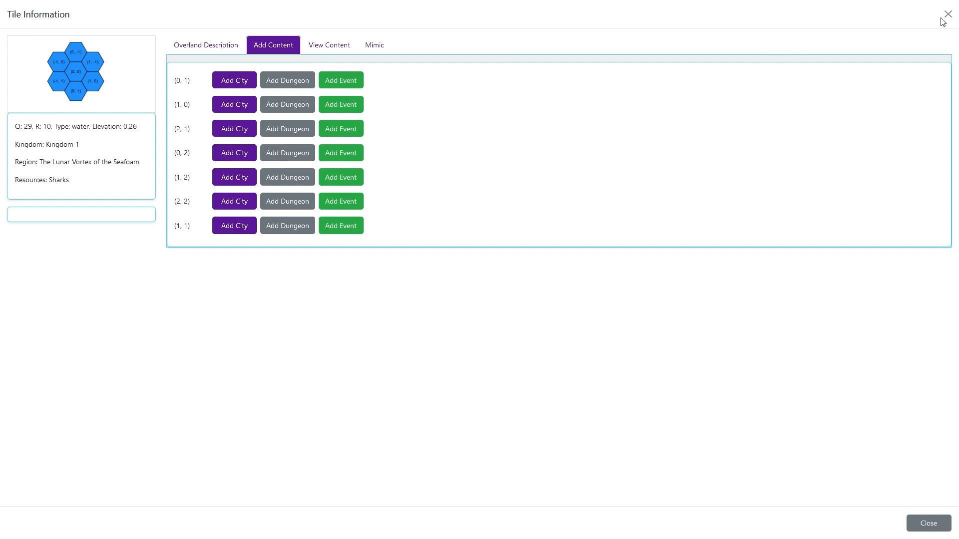
{"action": "left_click", "coordinate": [947, 13]}
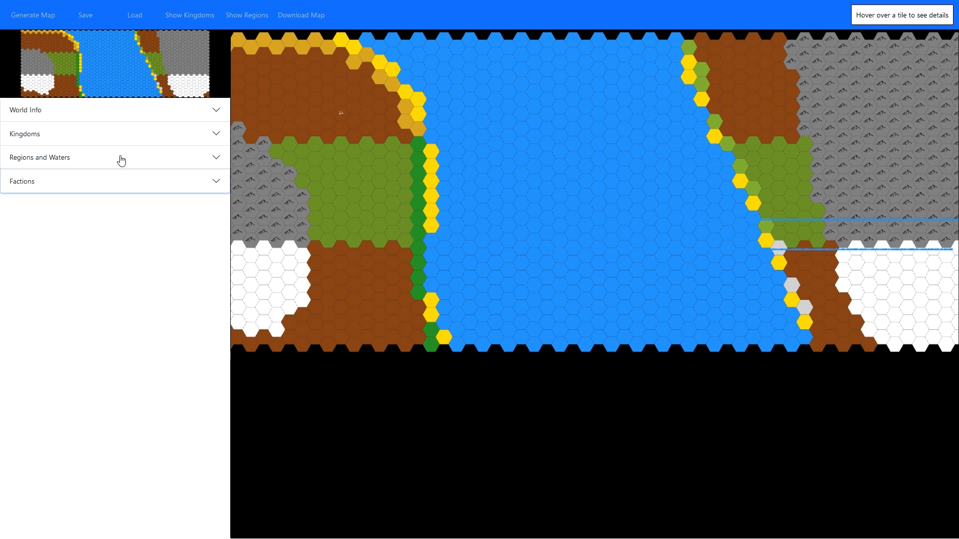
Step: Expand the sidebar's Kingdoms accordion to list Kingdom 0 through Kingdom 11
{"action": "left_click", "coordinate": [114, 134]}
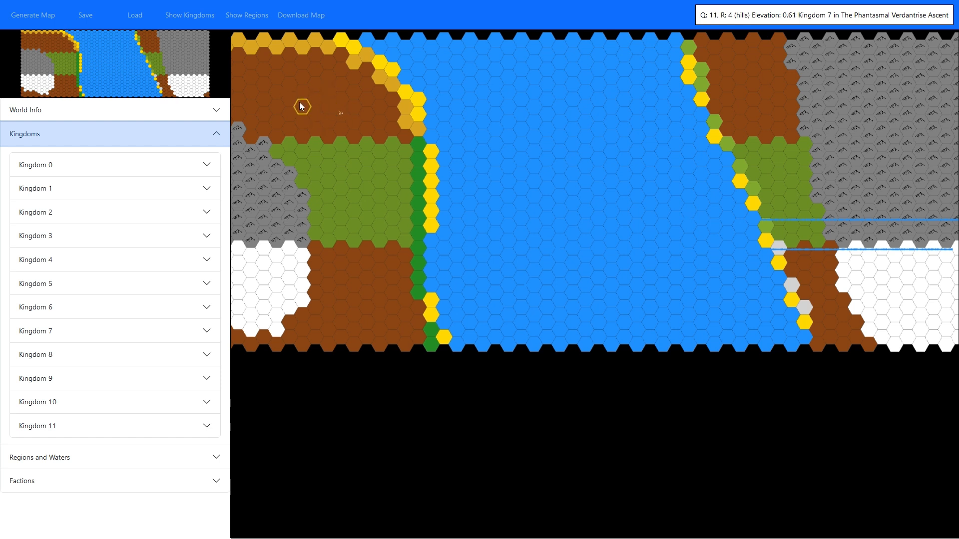
{"action": "mouse_move", "coordinate": [725, 145]}
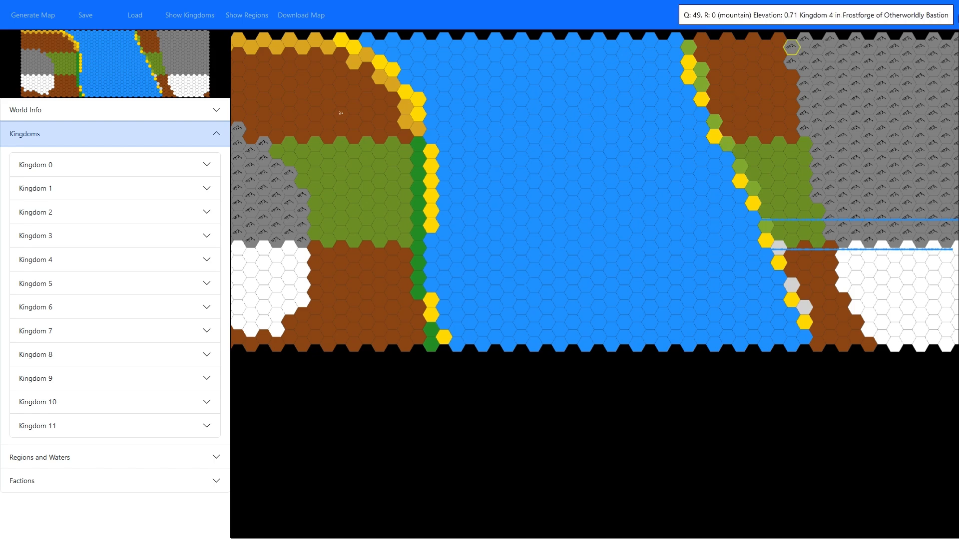
{"action": "mouse_move", "coordinate": [932, 54]}
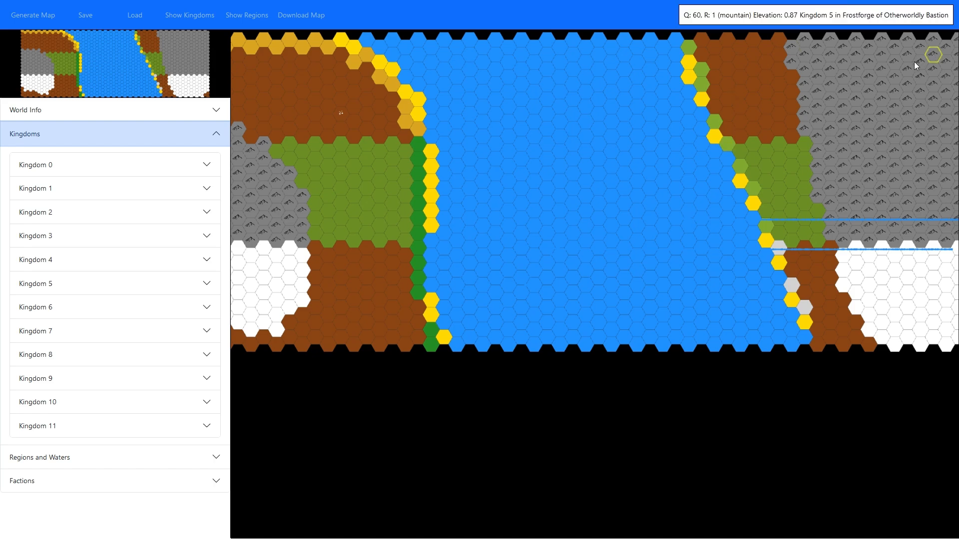